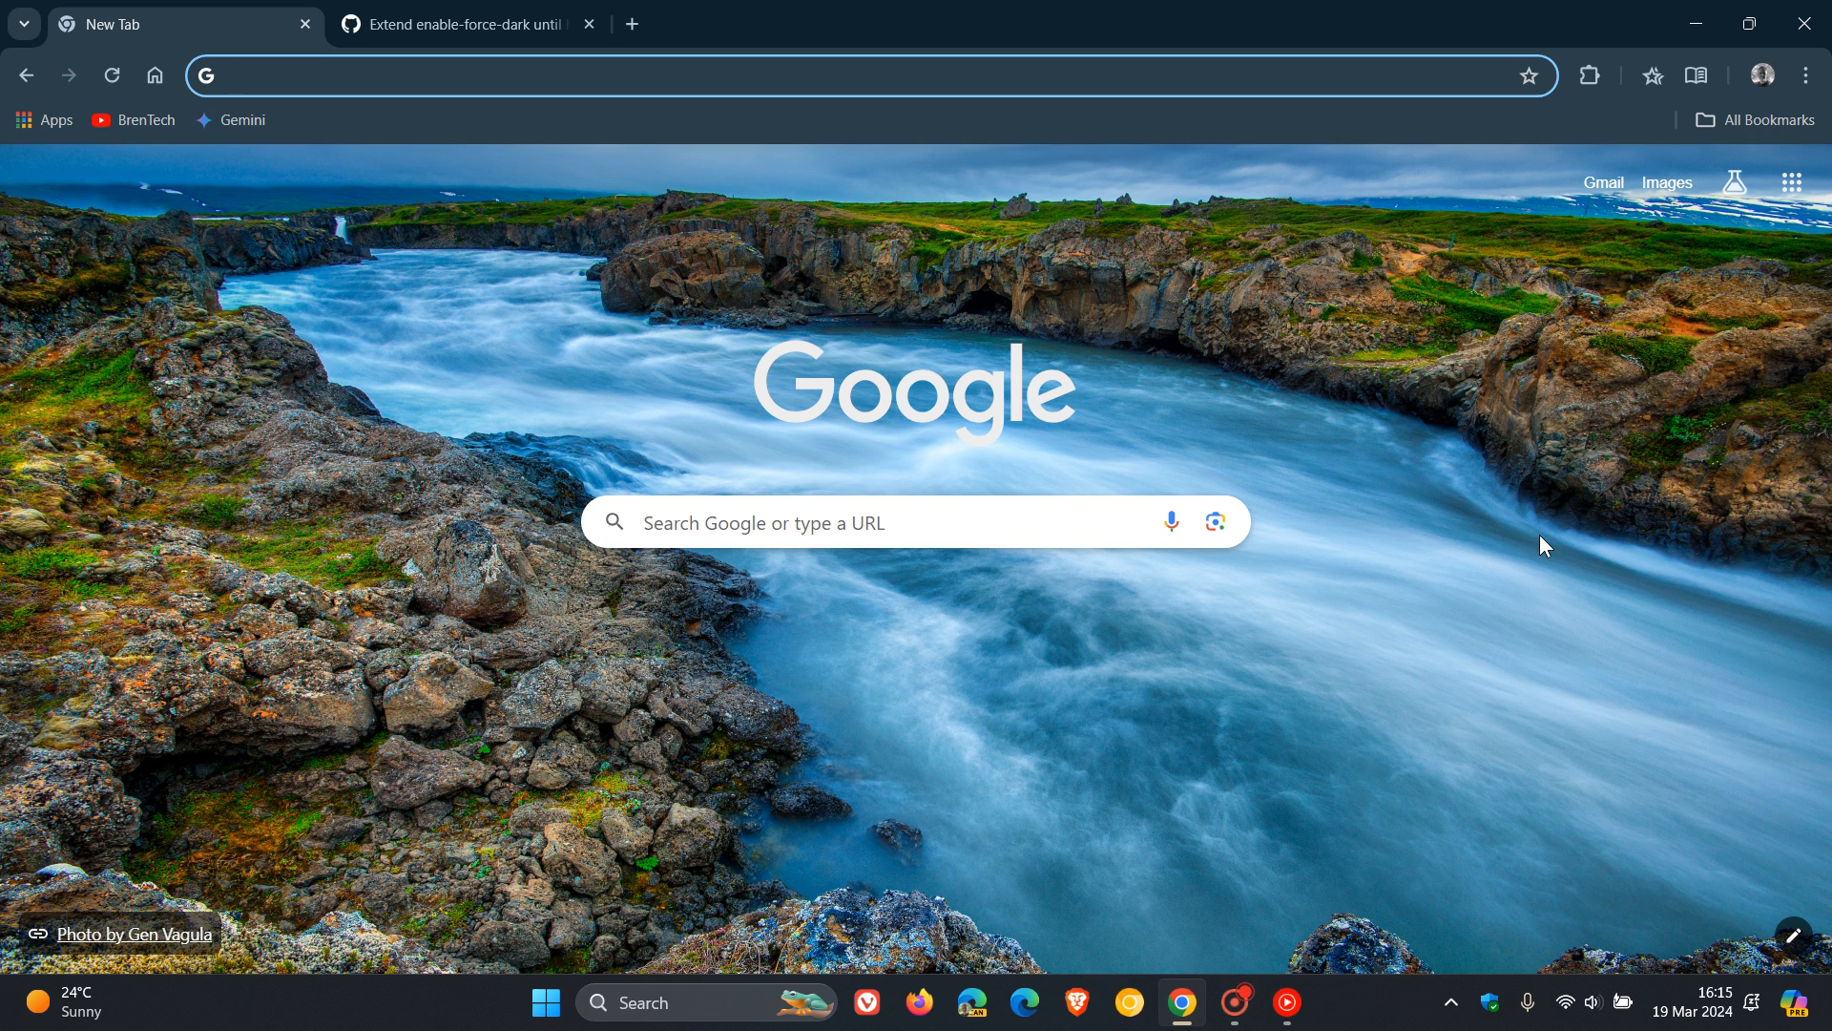
{"action": "mouse_move", "coordinate": [1705, 1026]}
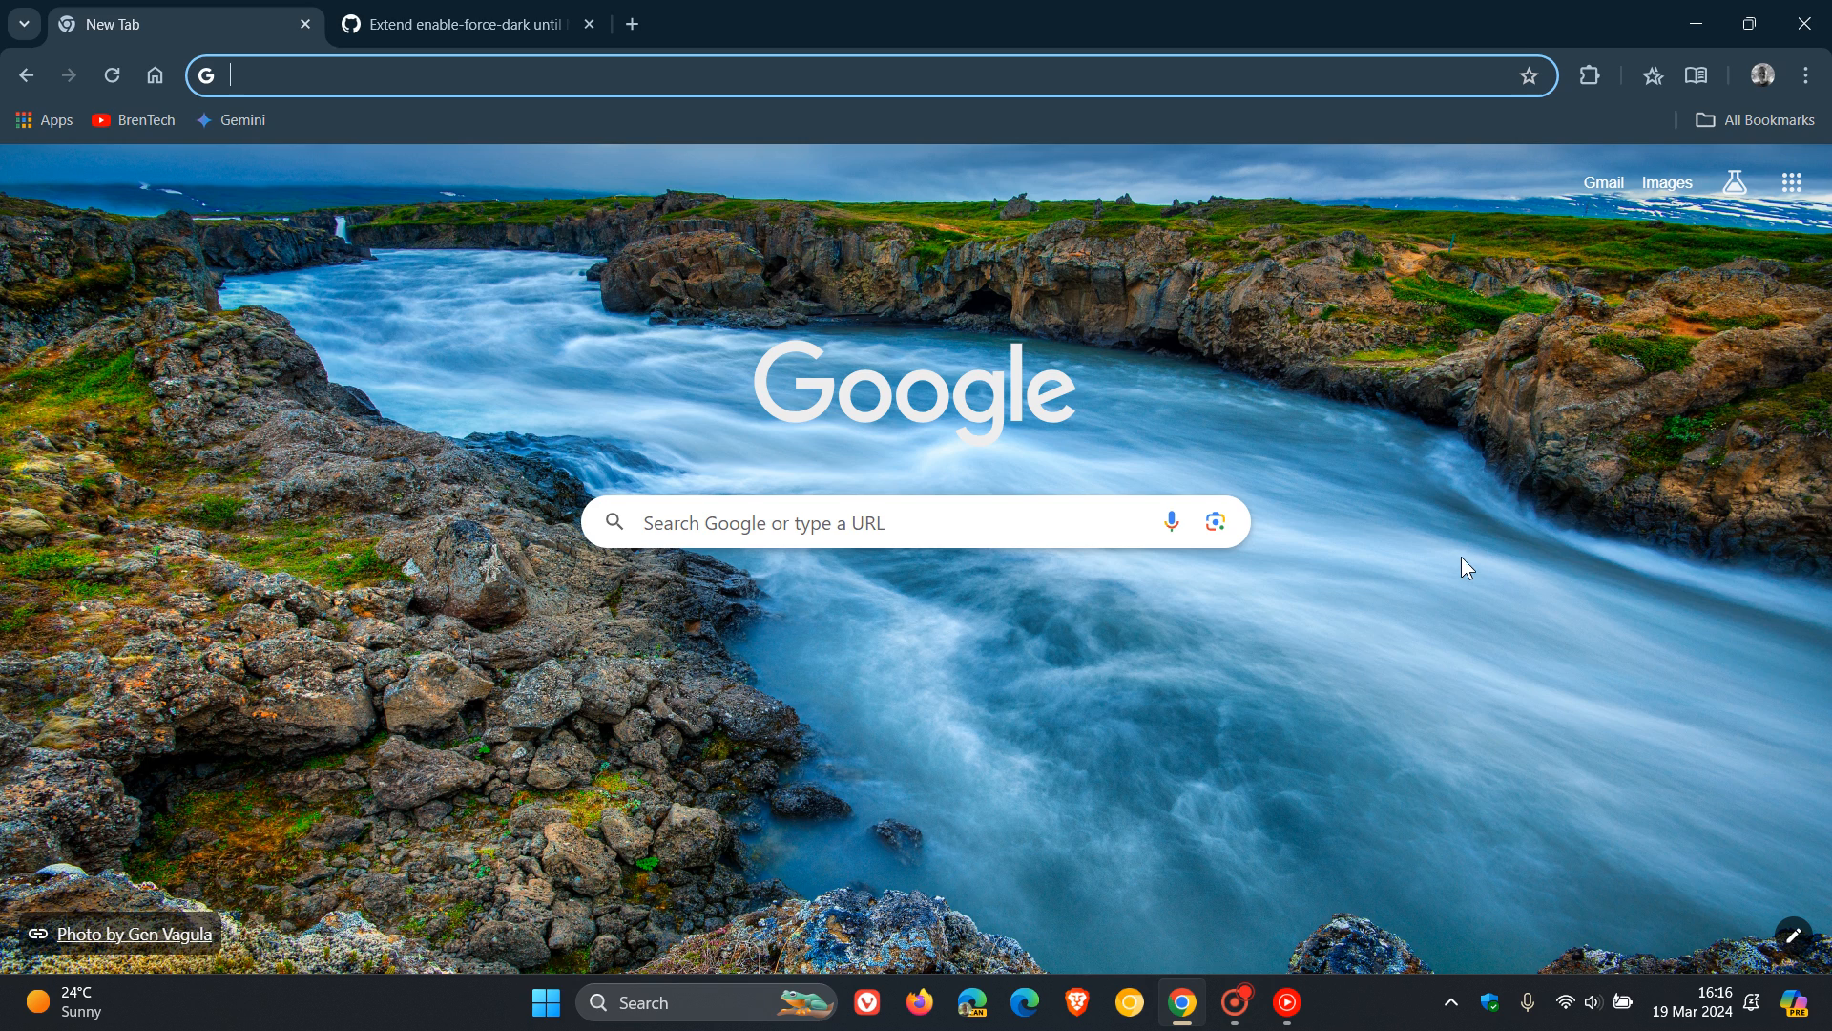
{"action": "mouse_move", "coordinate": [1551, 435]}
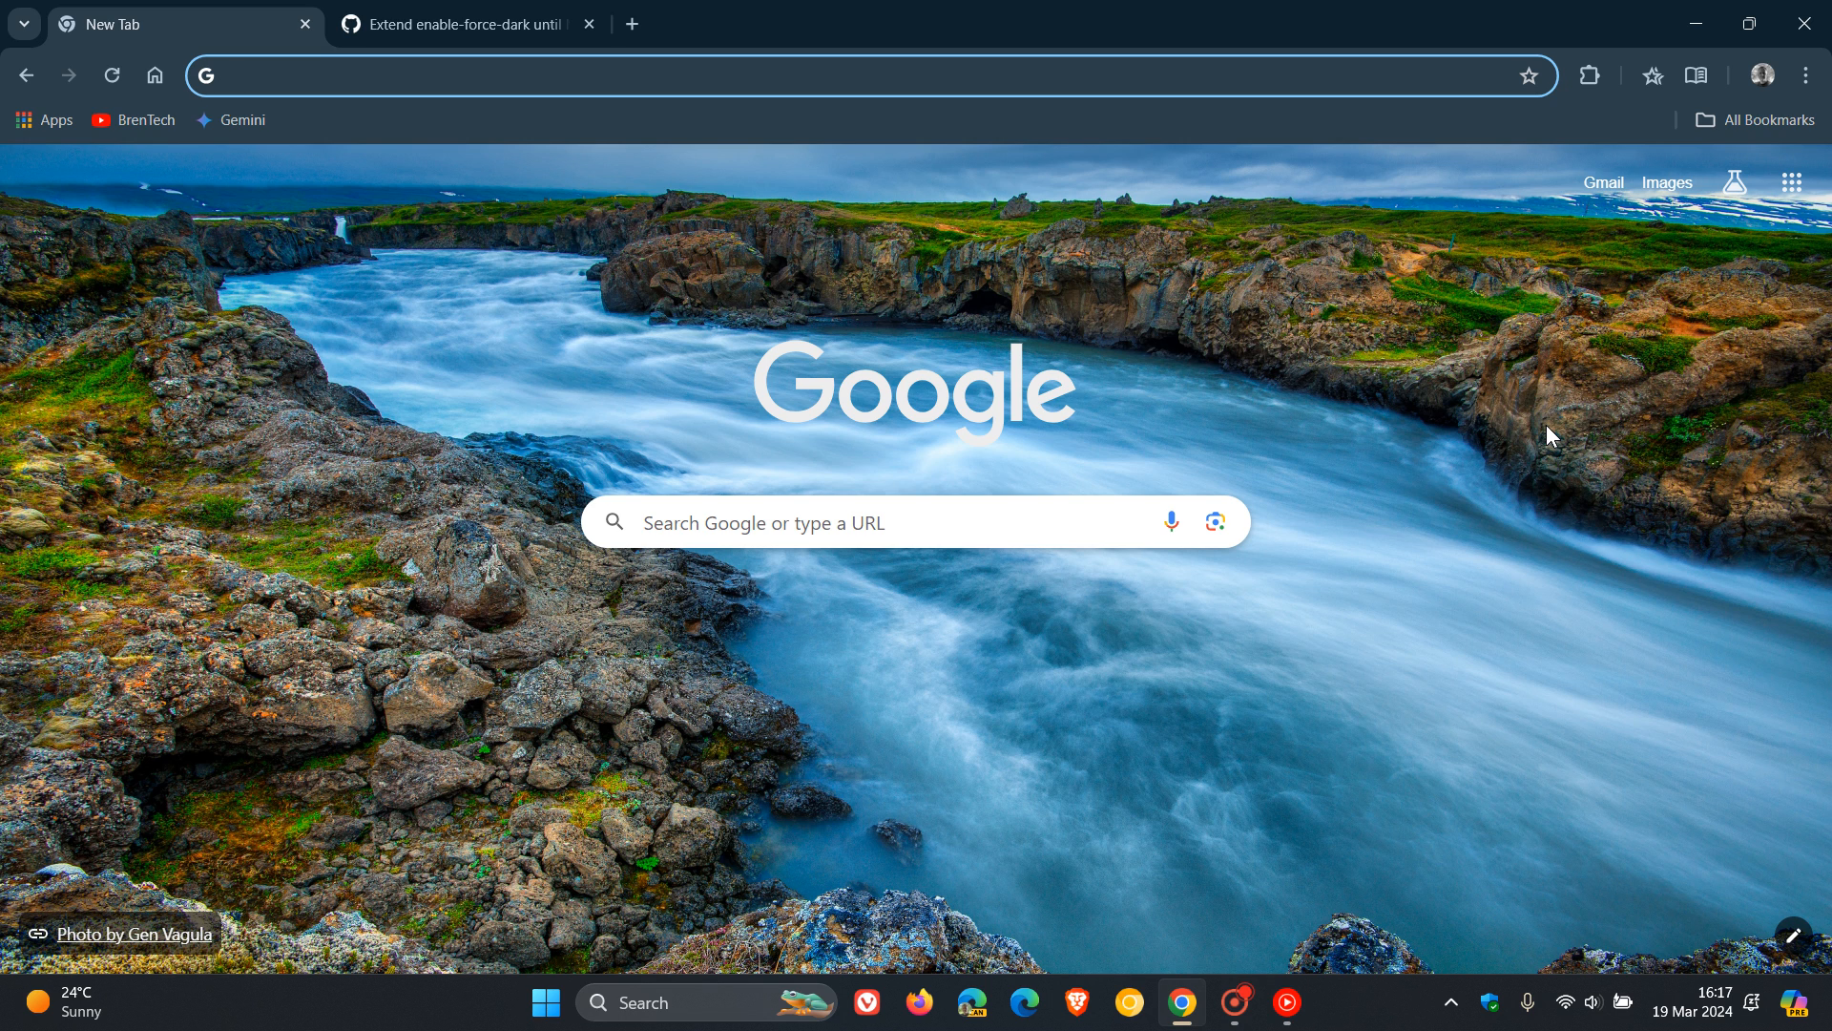
{"action": "mouse_move", "coordinate": [522, 325]}
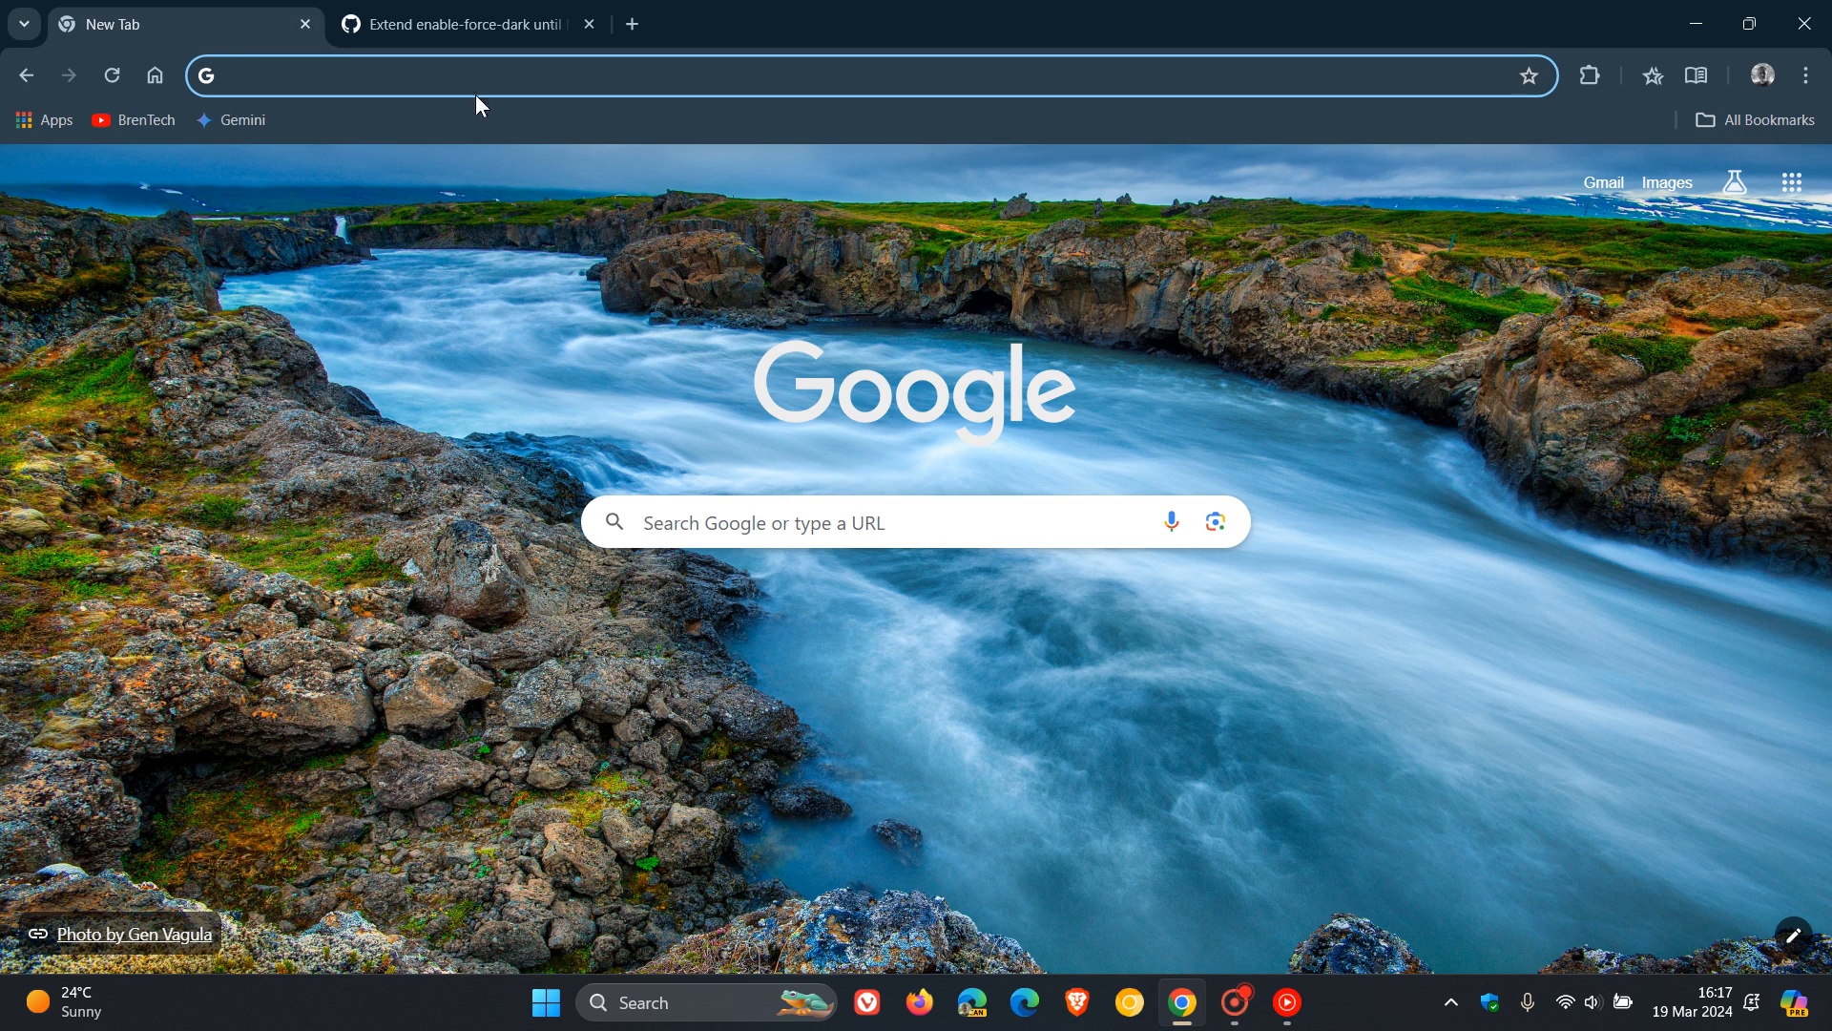
- Open chrome://flags and filter the flags by 'dark'
{"action": "type", "text": "cf"}
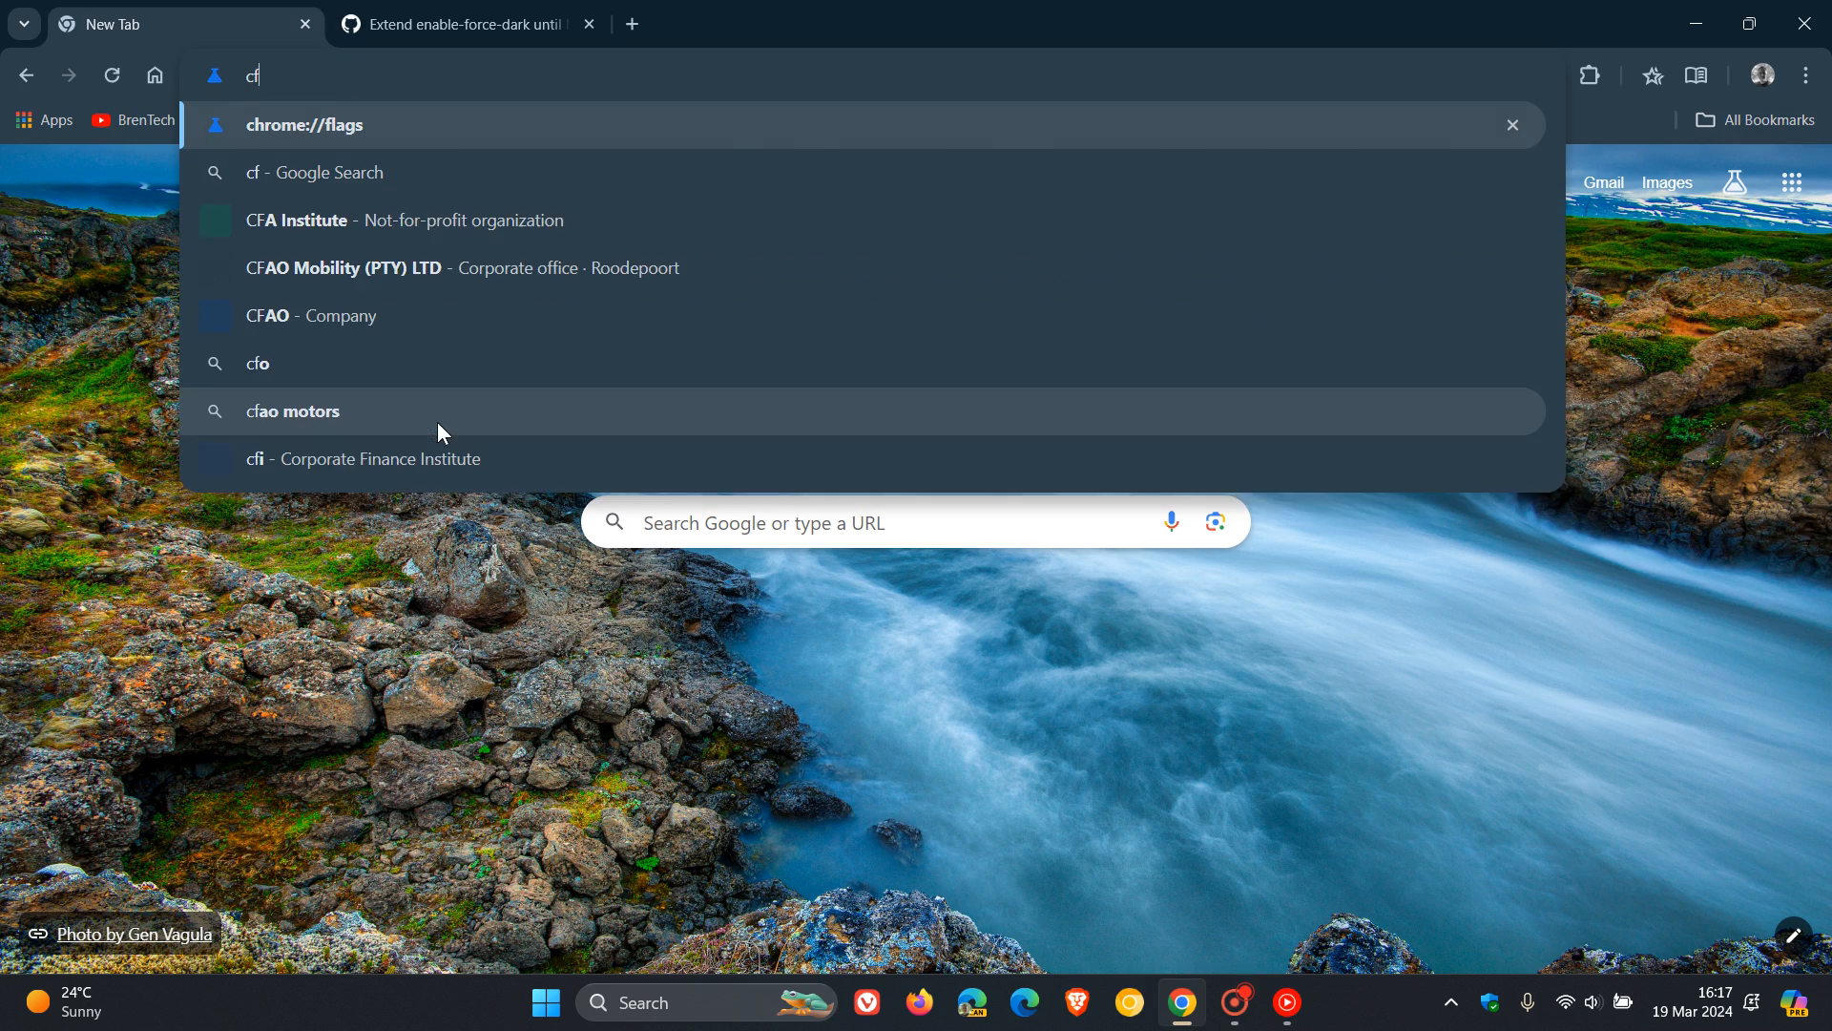
{"action": "left_click", "coordinate": [303, 125]}
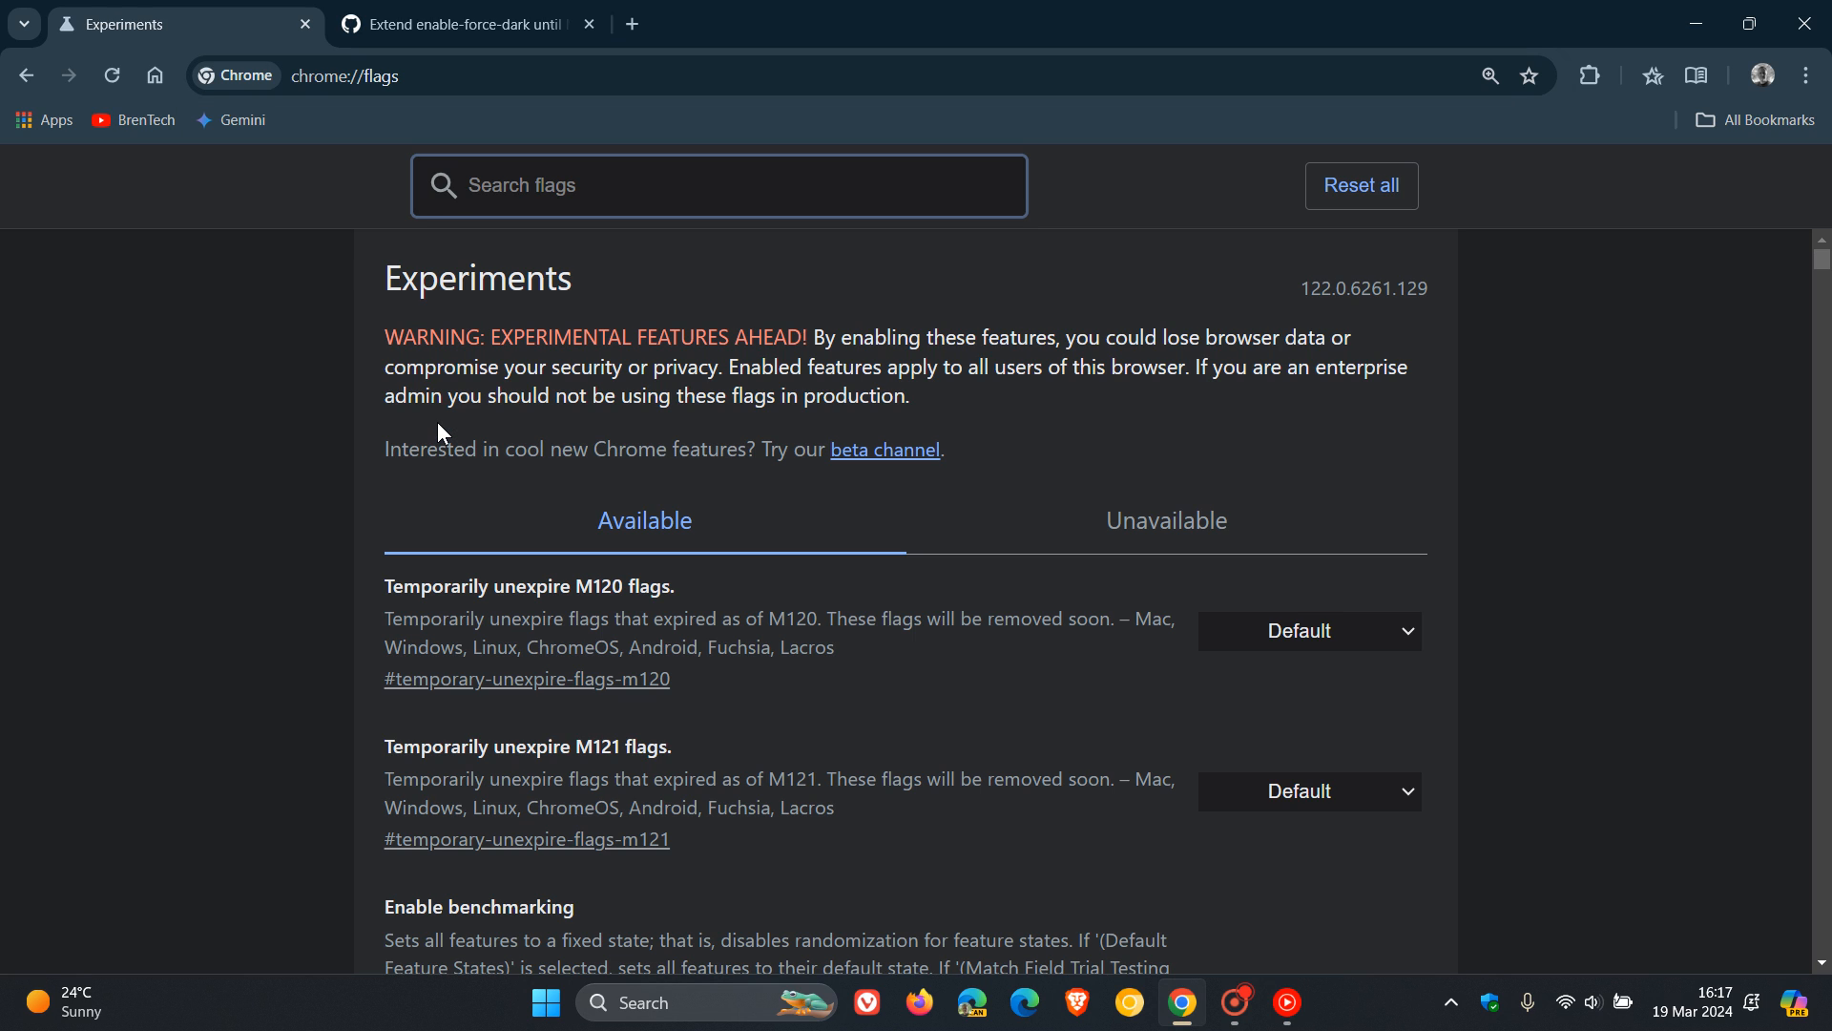
{"action": "type", "text": "dark"}
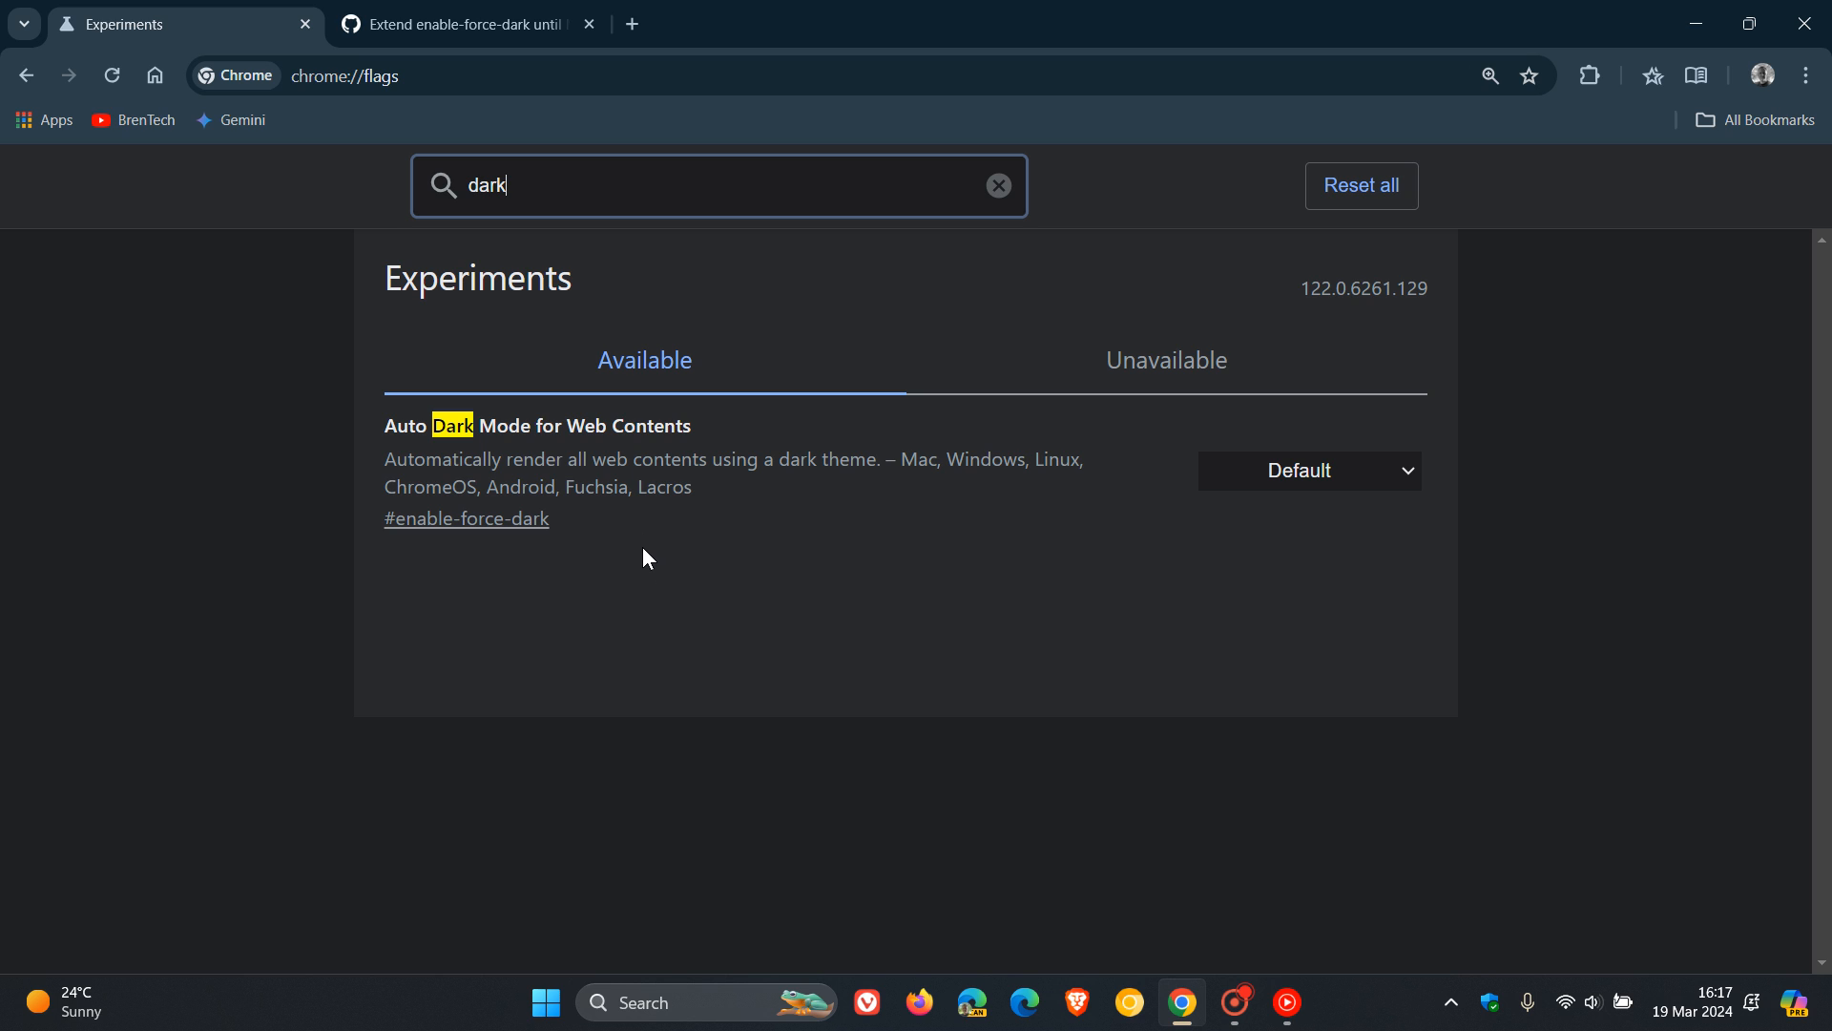
{"action": "mouse_move", "coordinate": [727, 513]}
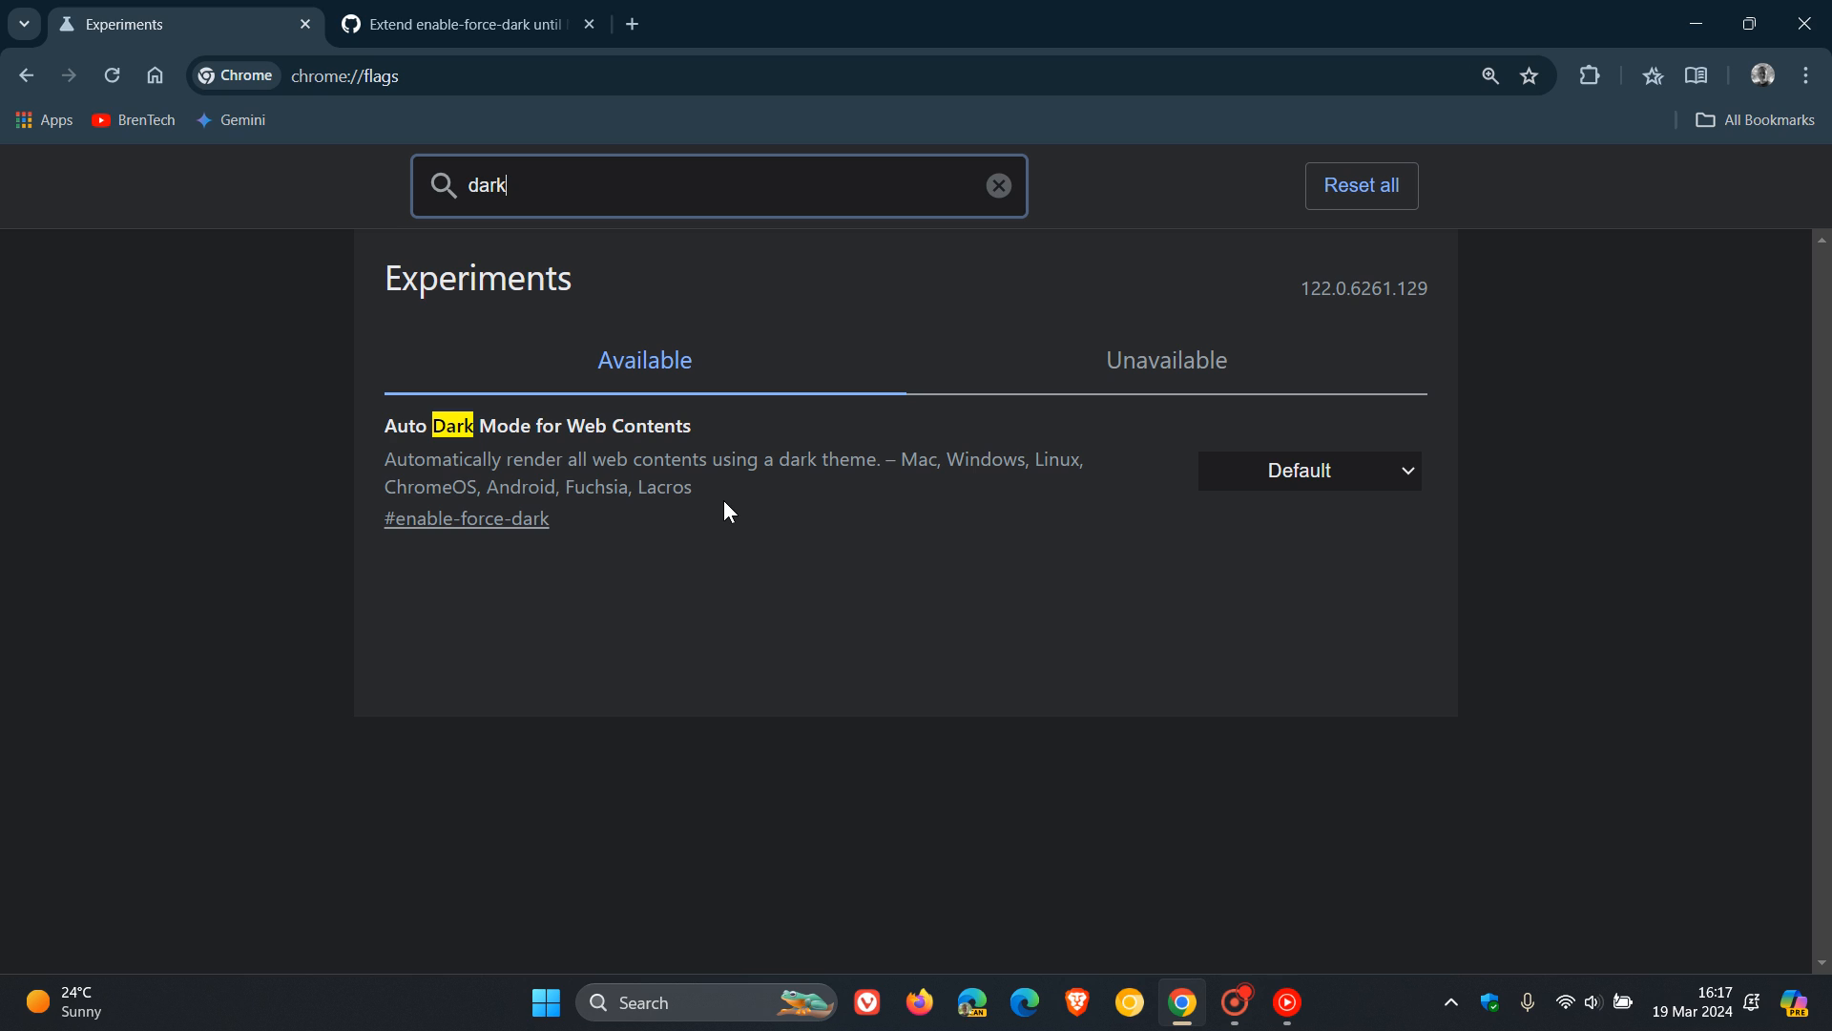
{"action": "mouse_move", "coordinate": [294, 474]}
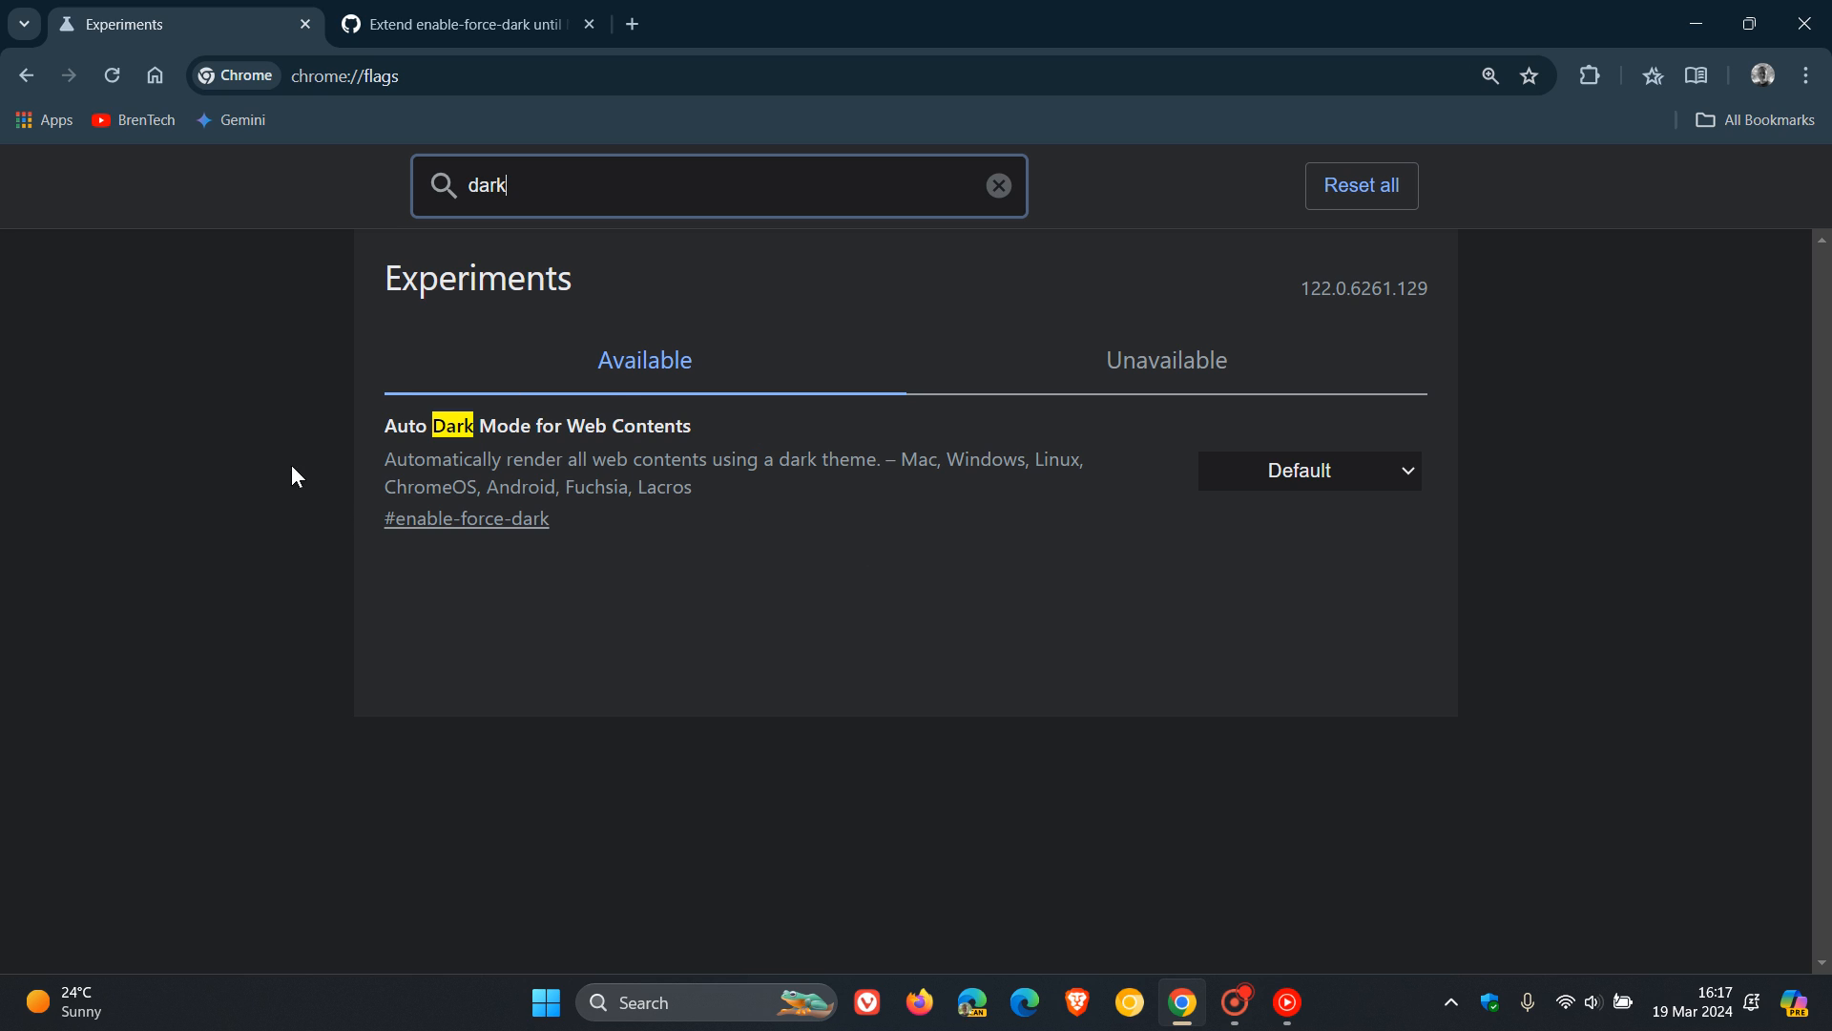
{"action": "mouse_move", "coordinate": [1105, 577]}
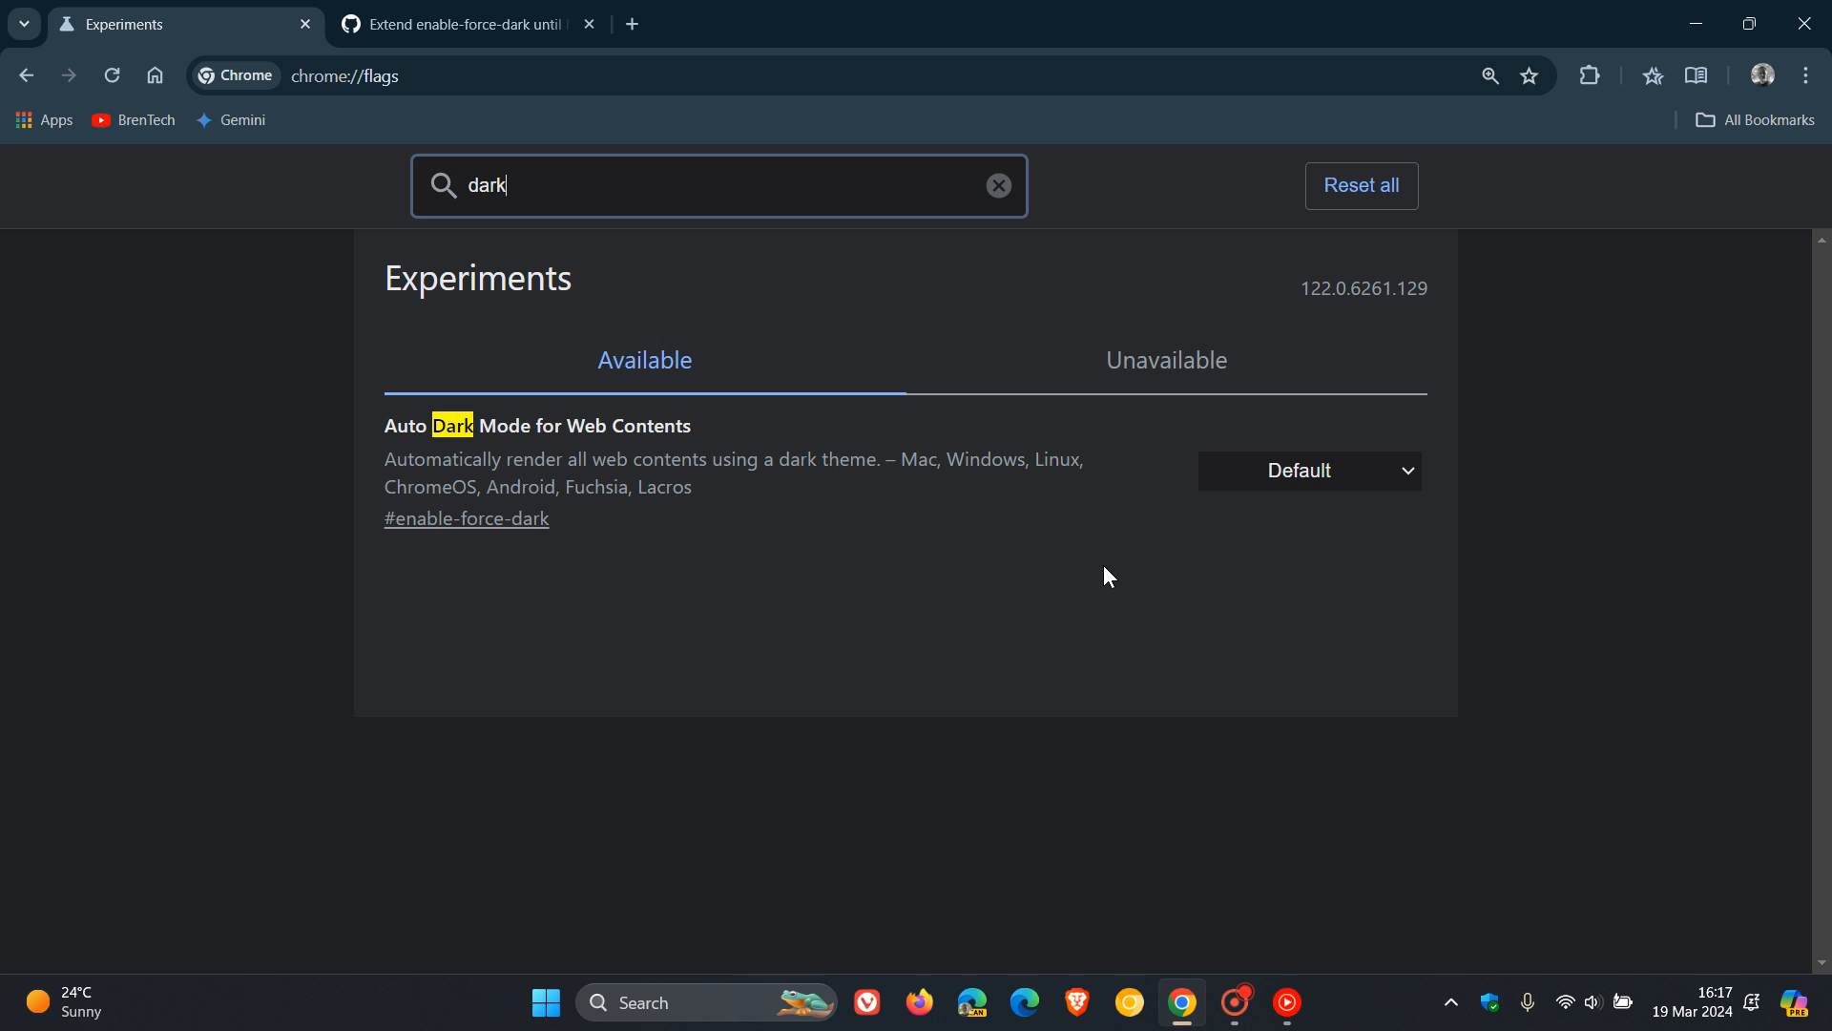
- Set the Auto Dark Mode for Web Contents dropdown to Enabled
{"action": "left_click", "coordinate": [1309, 470]}
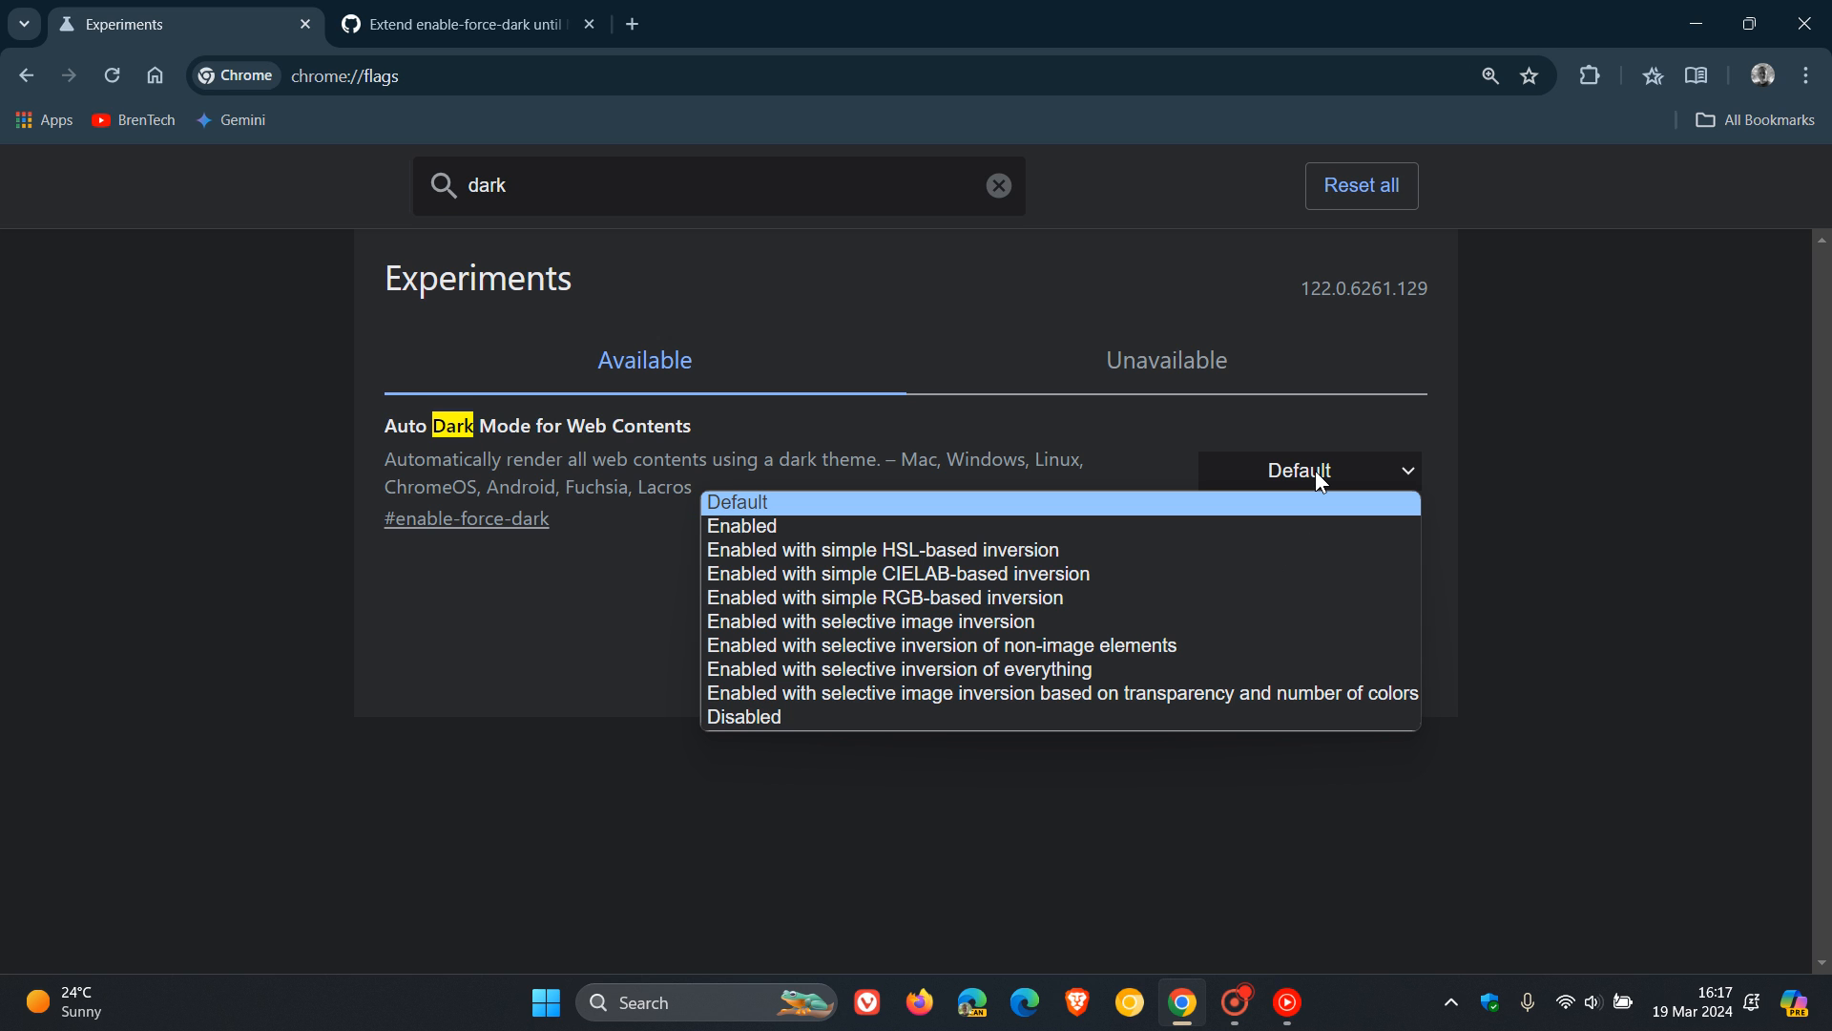
{"action": "mouse_move", "coordinate": [757, 573]}
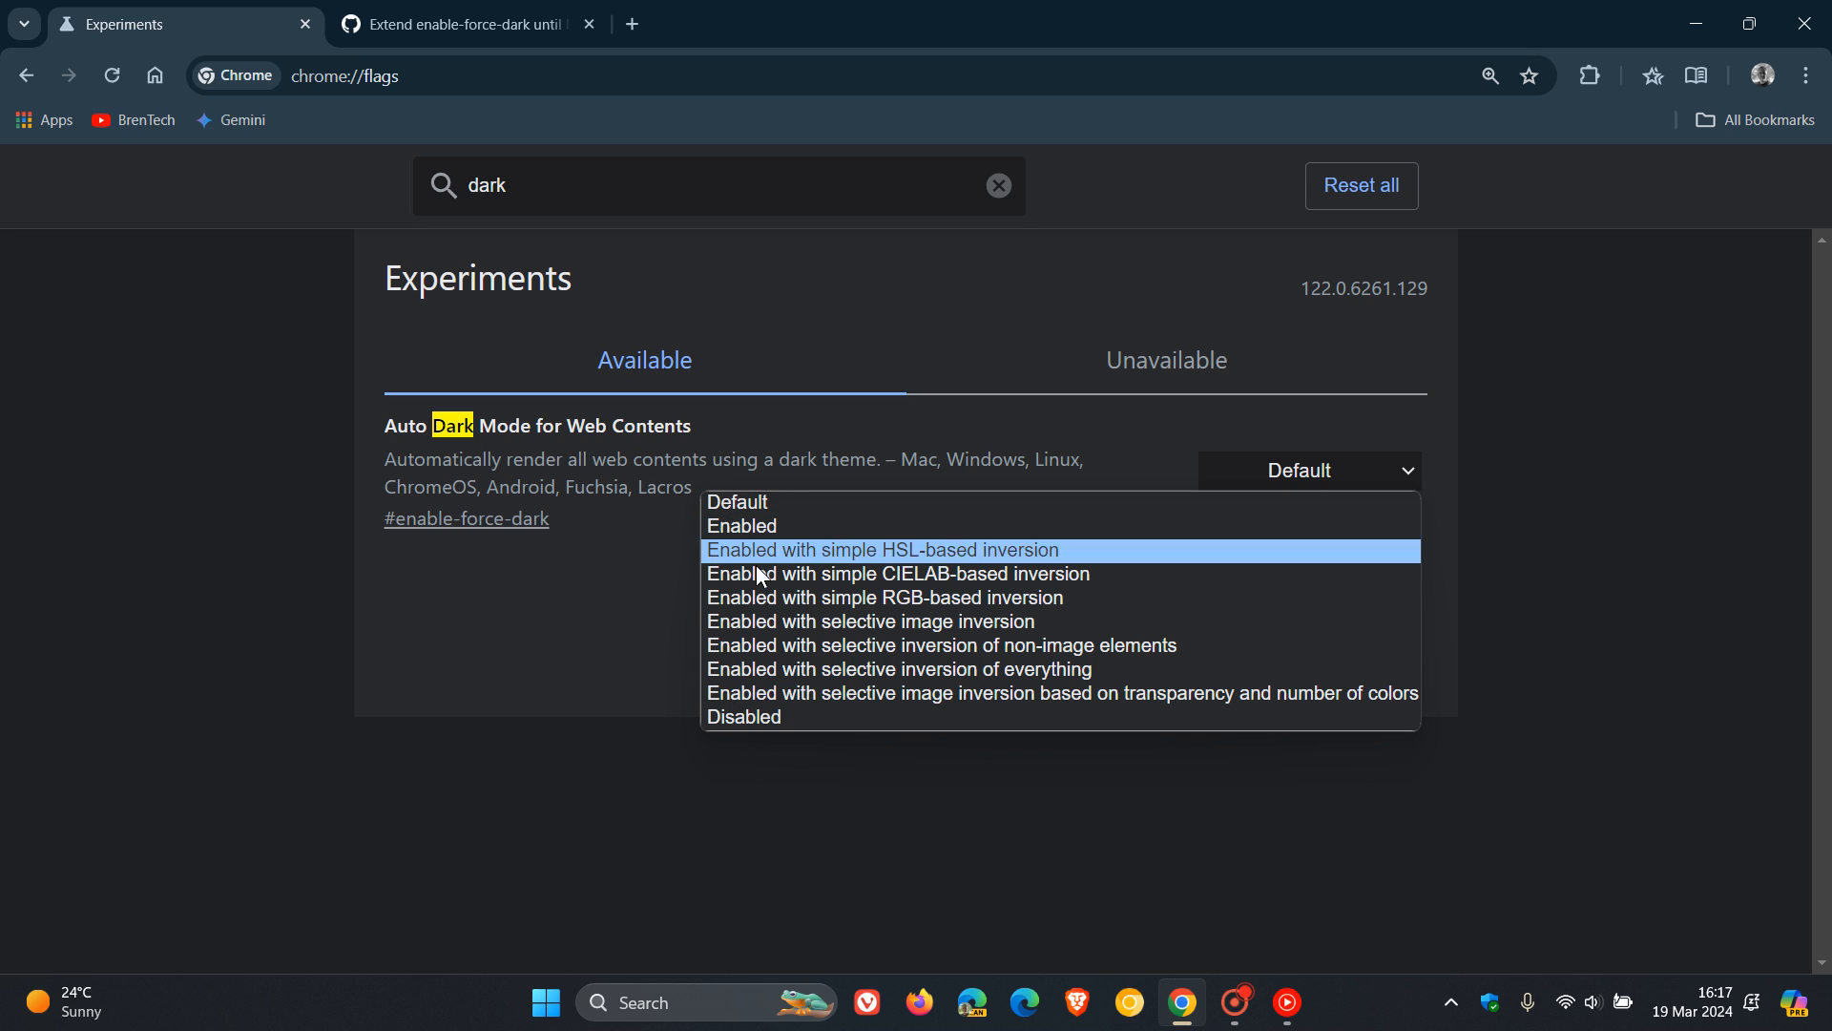
{"action": "mouse_move", "coordinate": [757, 597]}
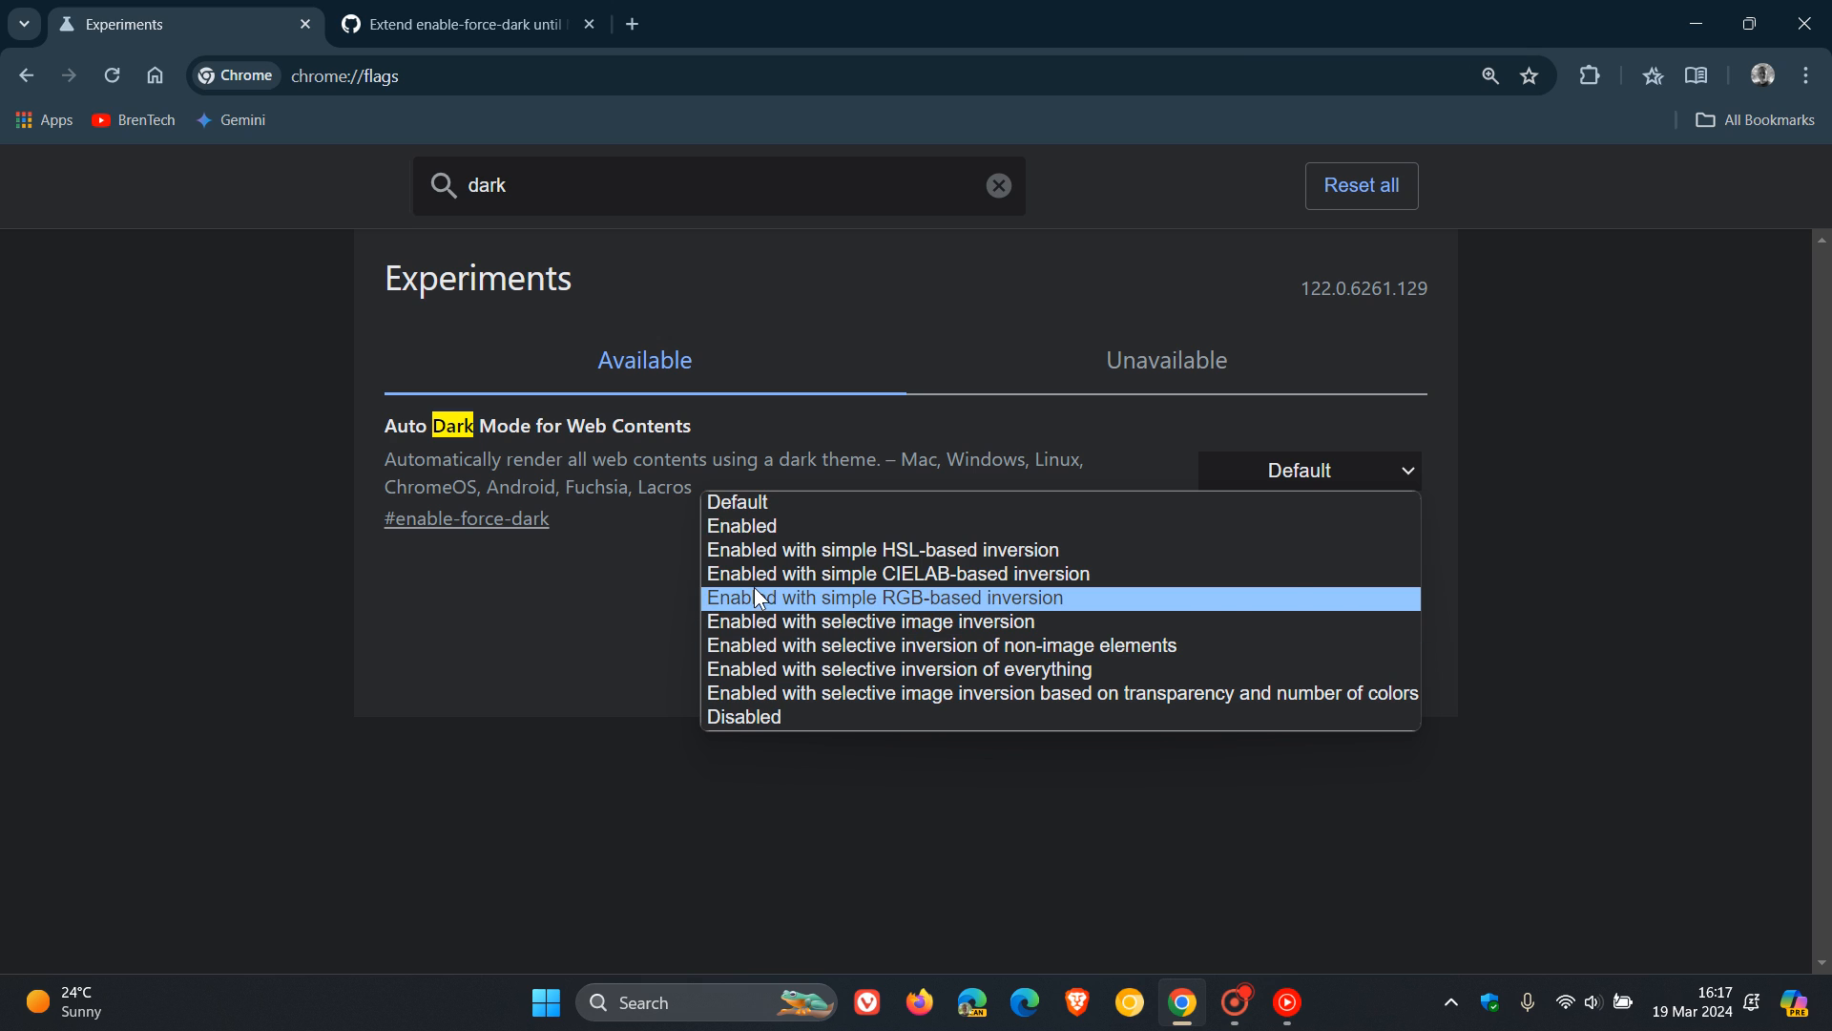
{"action": "left_click", "coordinate": [742, 526]}
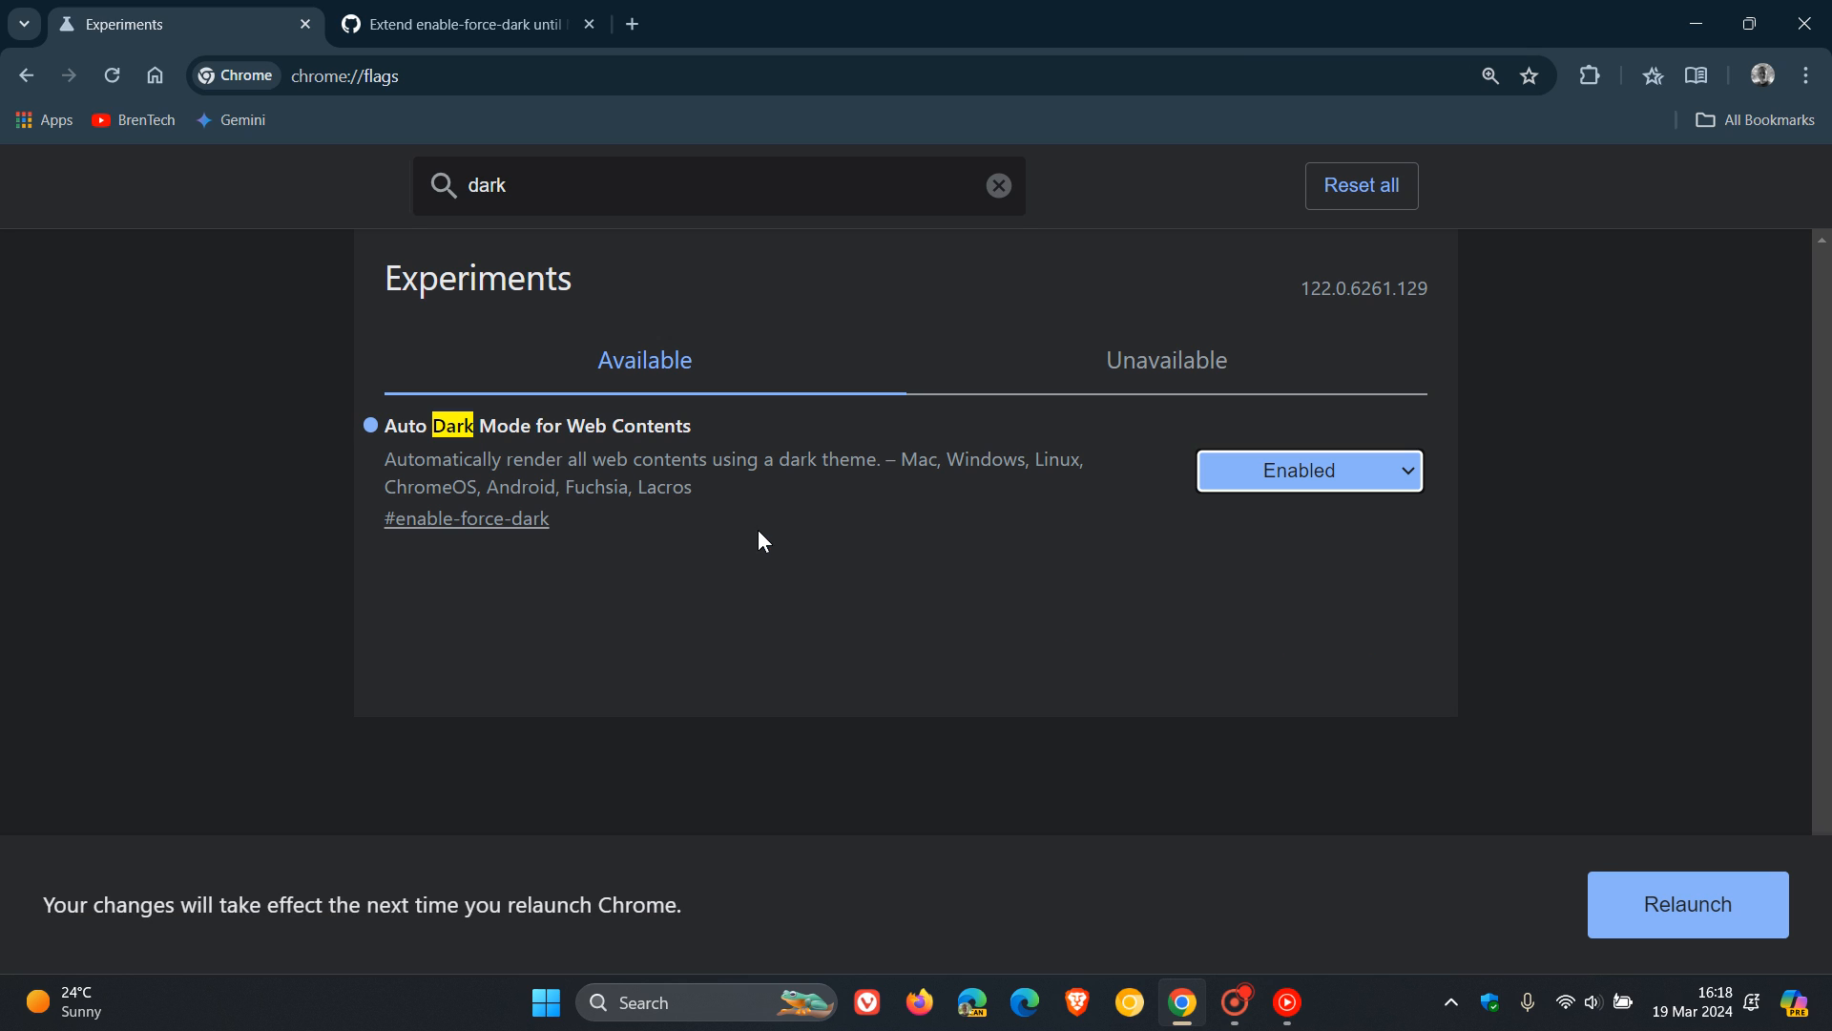
{"action": "mouse_move", "coordinate": [1391, 653]}
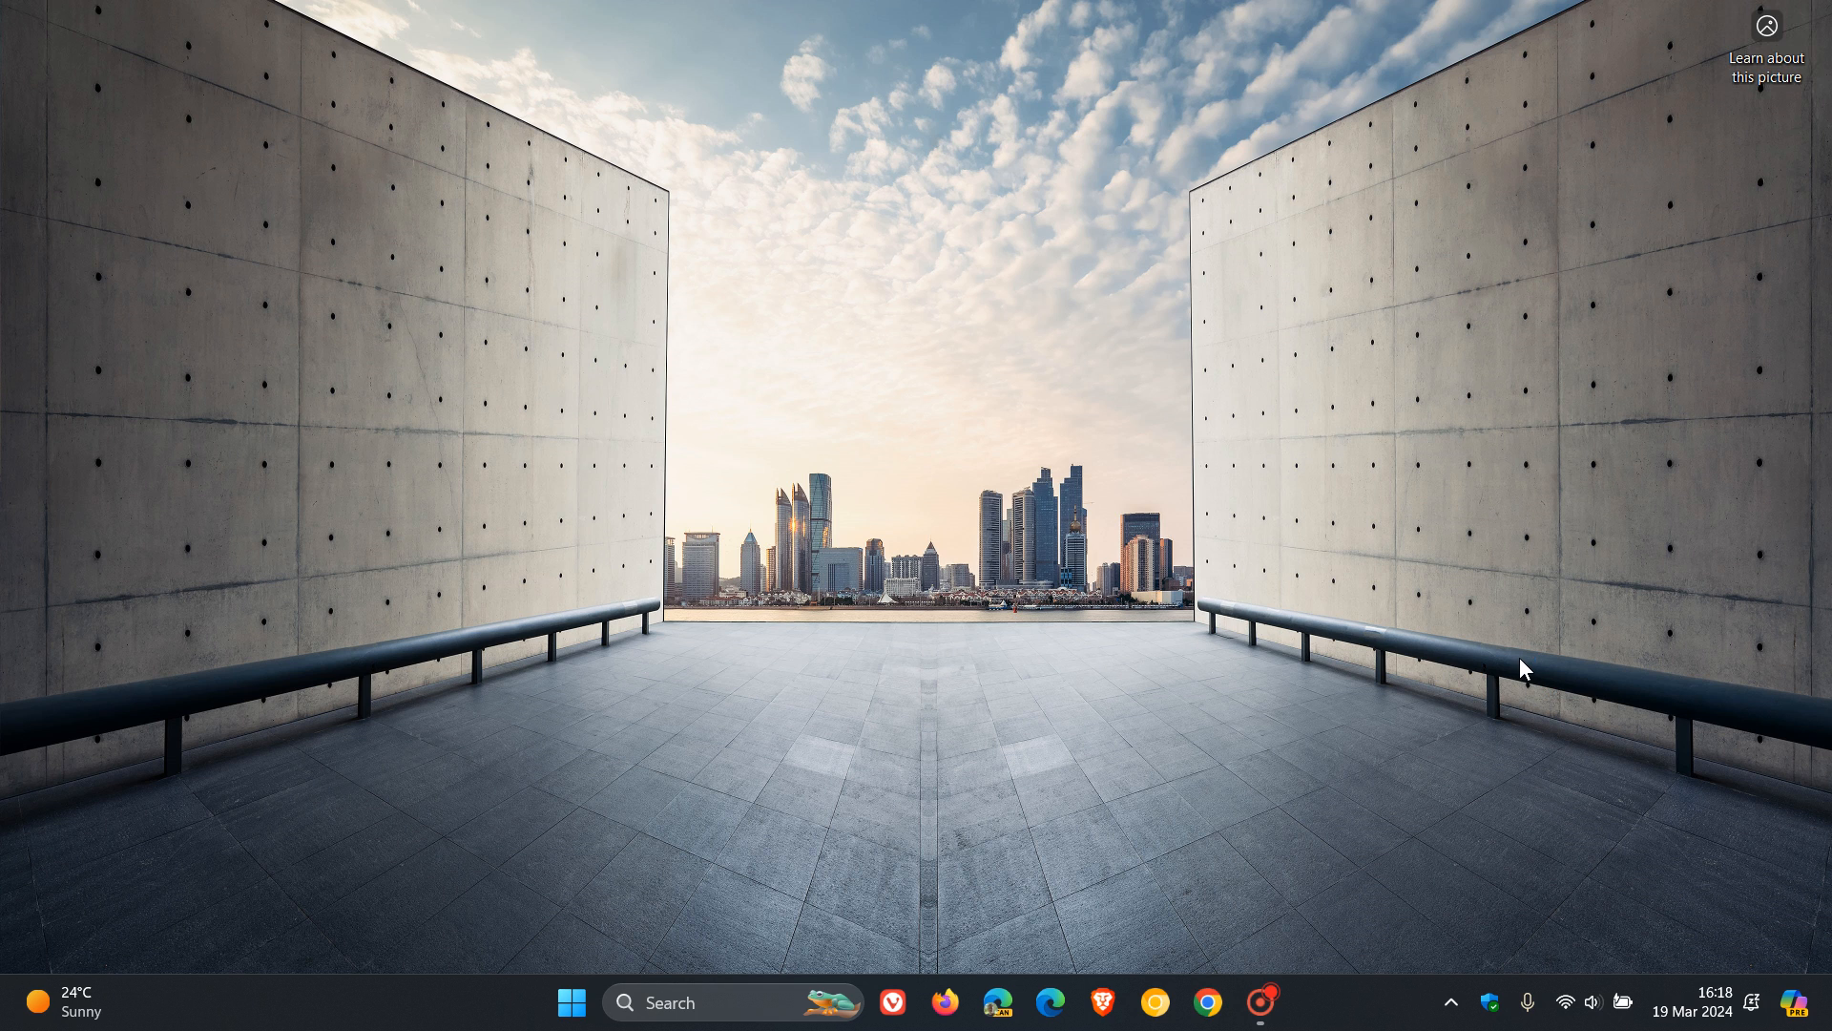
- Relaunch Chrome to apply the flag
{"action": "left_click", "coordinate": [1208, 1001]}
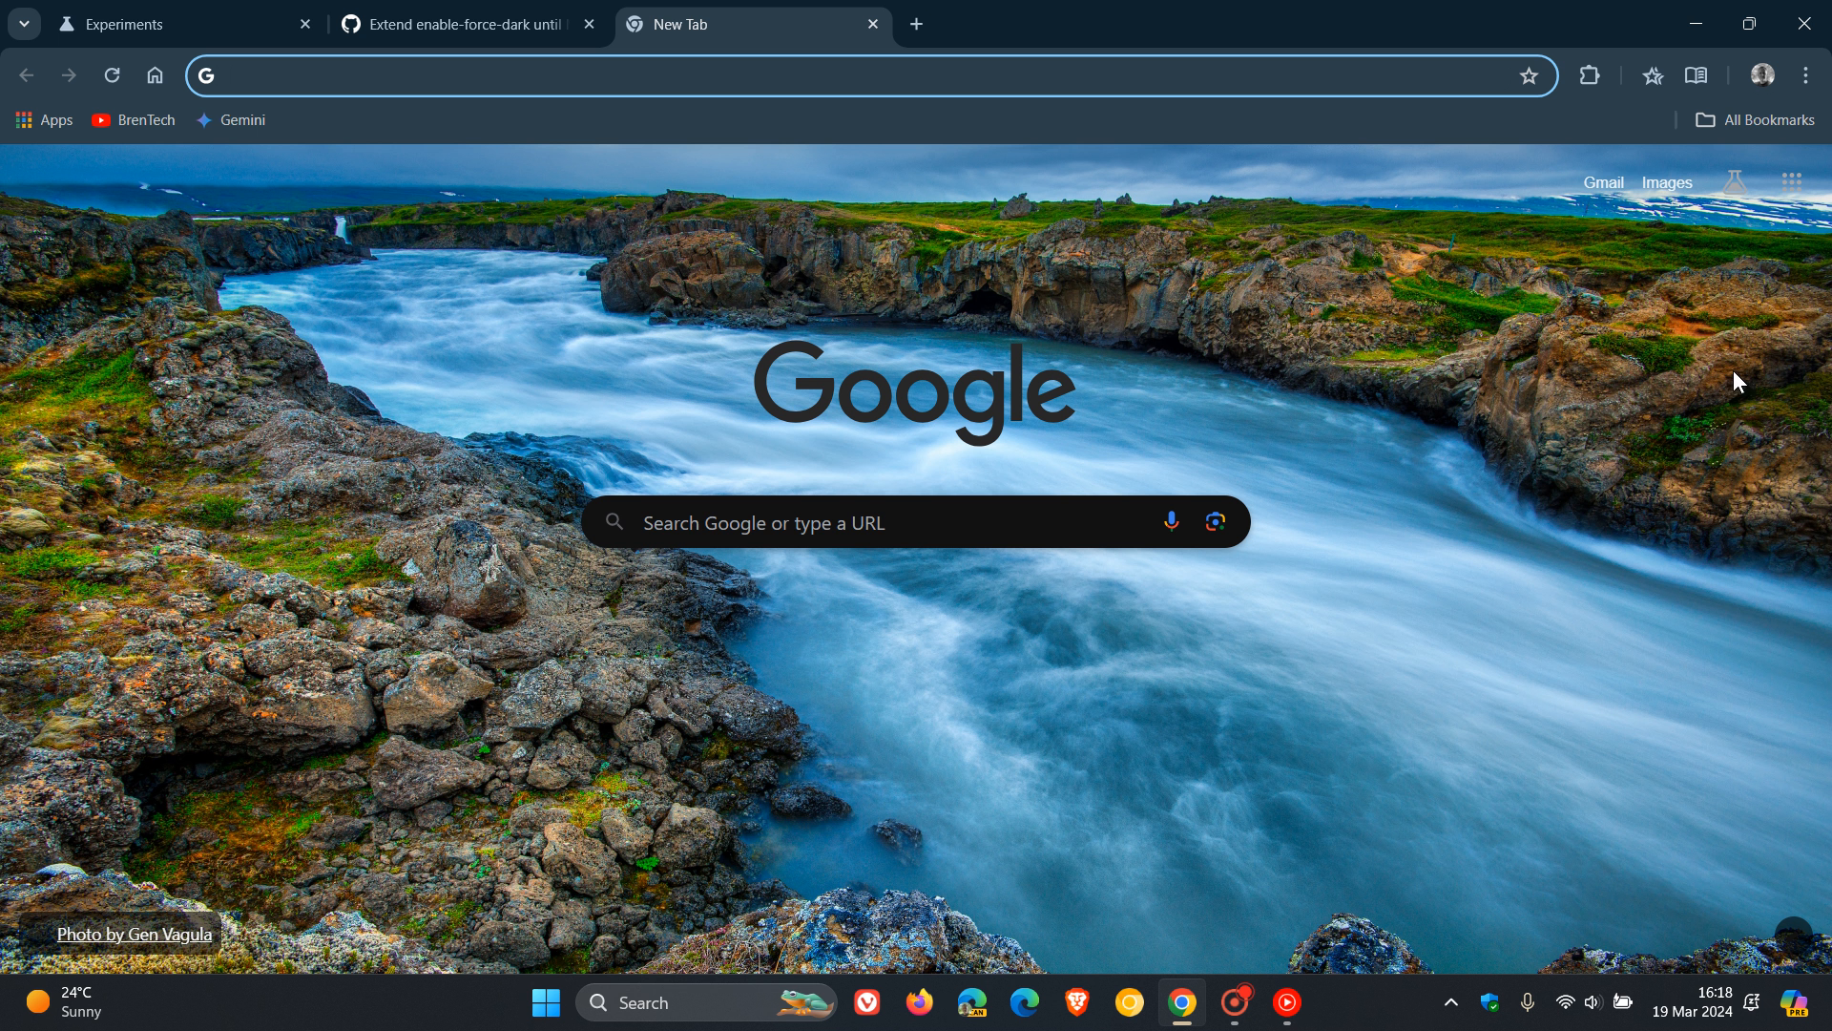
{"action": "mouse_move", "coordinate": [1629, 485]}
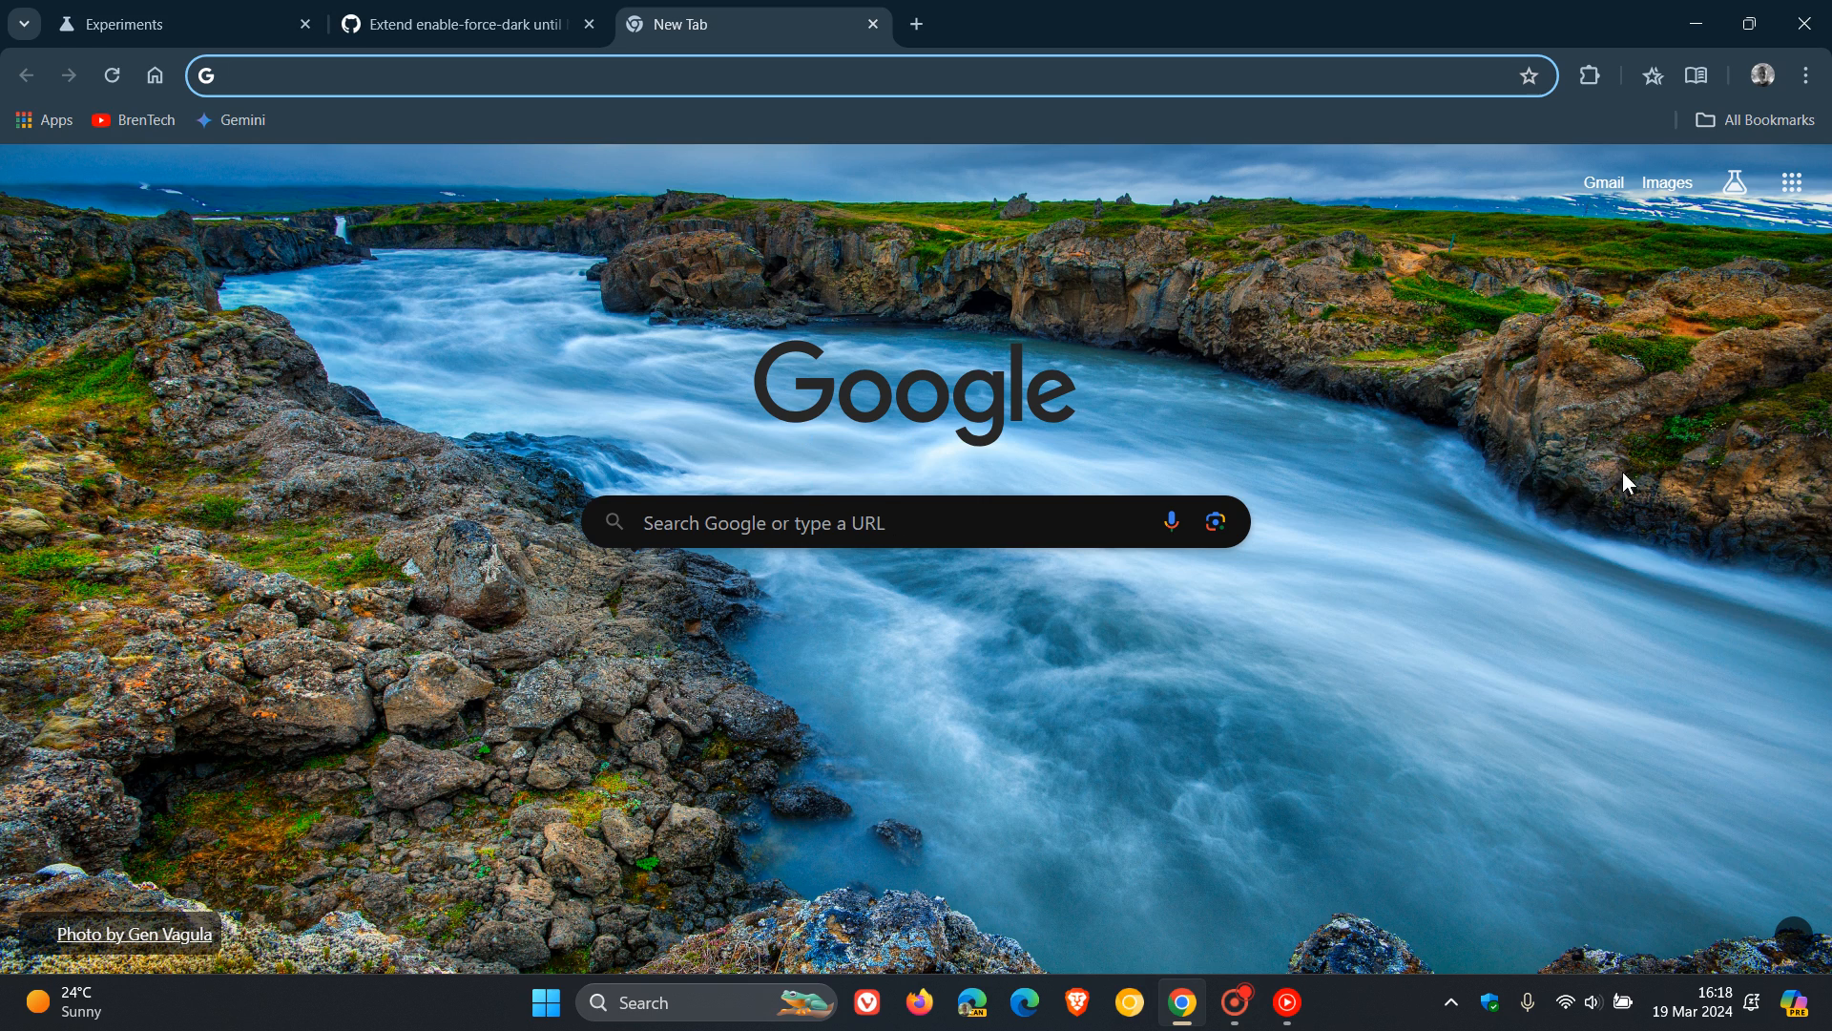
- Open My Drive from the Google apps grid, then return to the Experiments tab
{"action": "left_click", "coordinate": [1791, 182]}
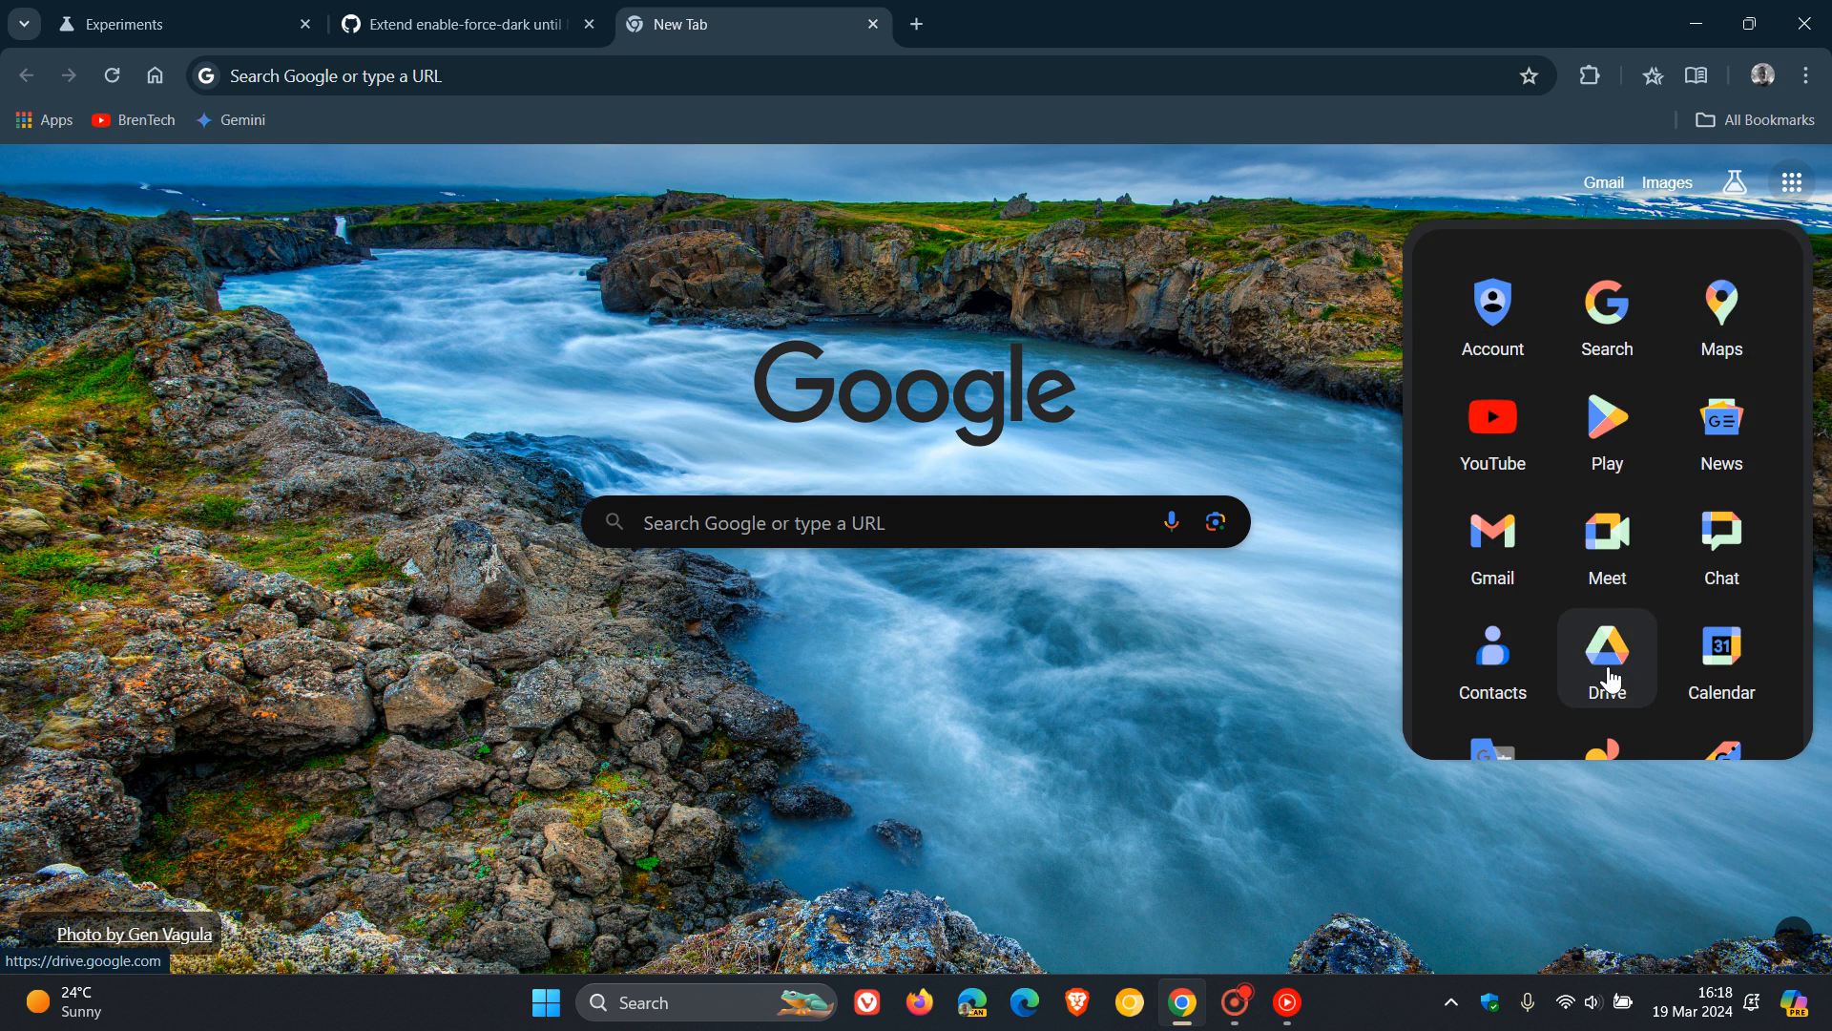
{"action": "left_click", "coordinate": [1607, 648]}
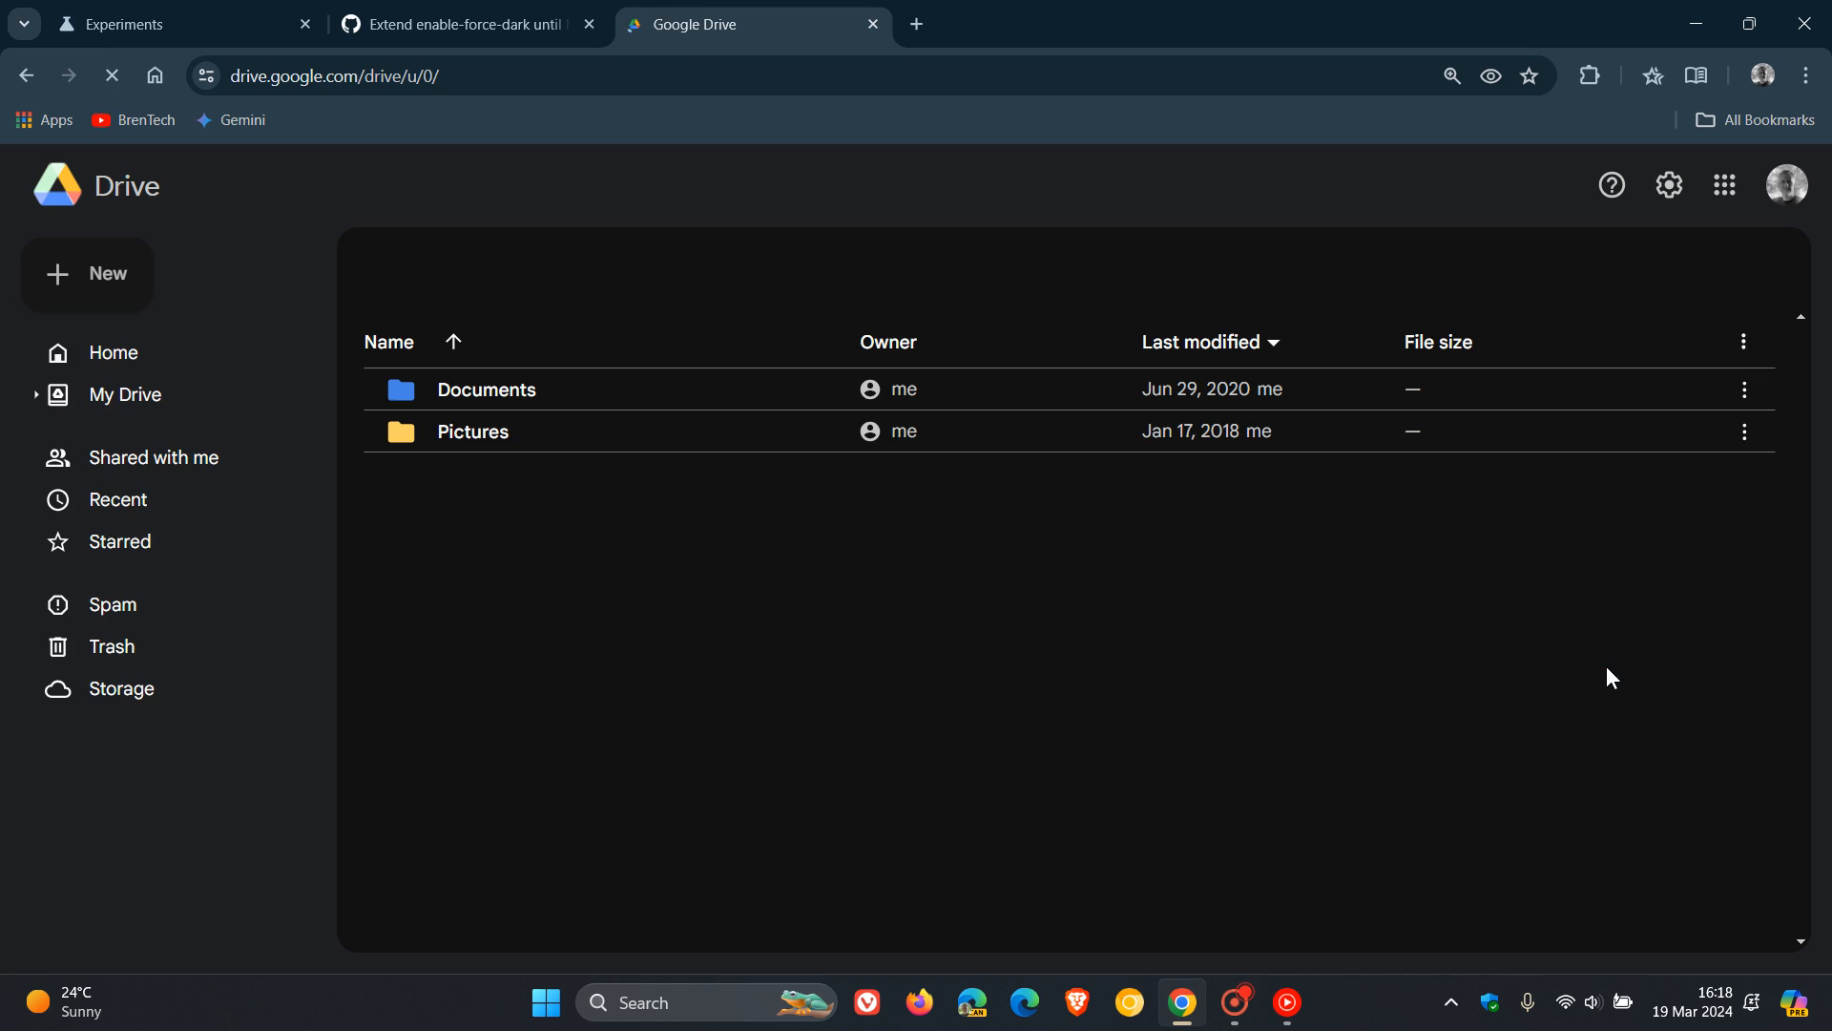
{"action": "left_click", "coordinate": [125, 394]}
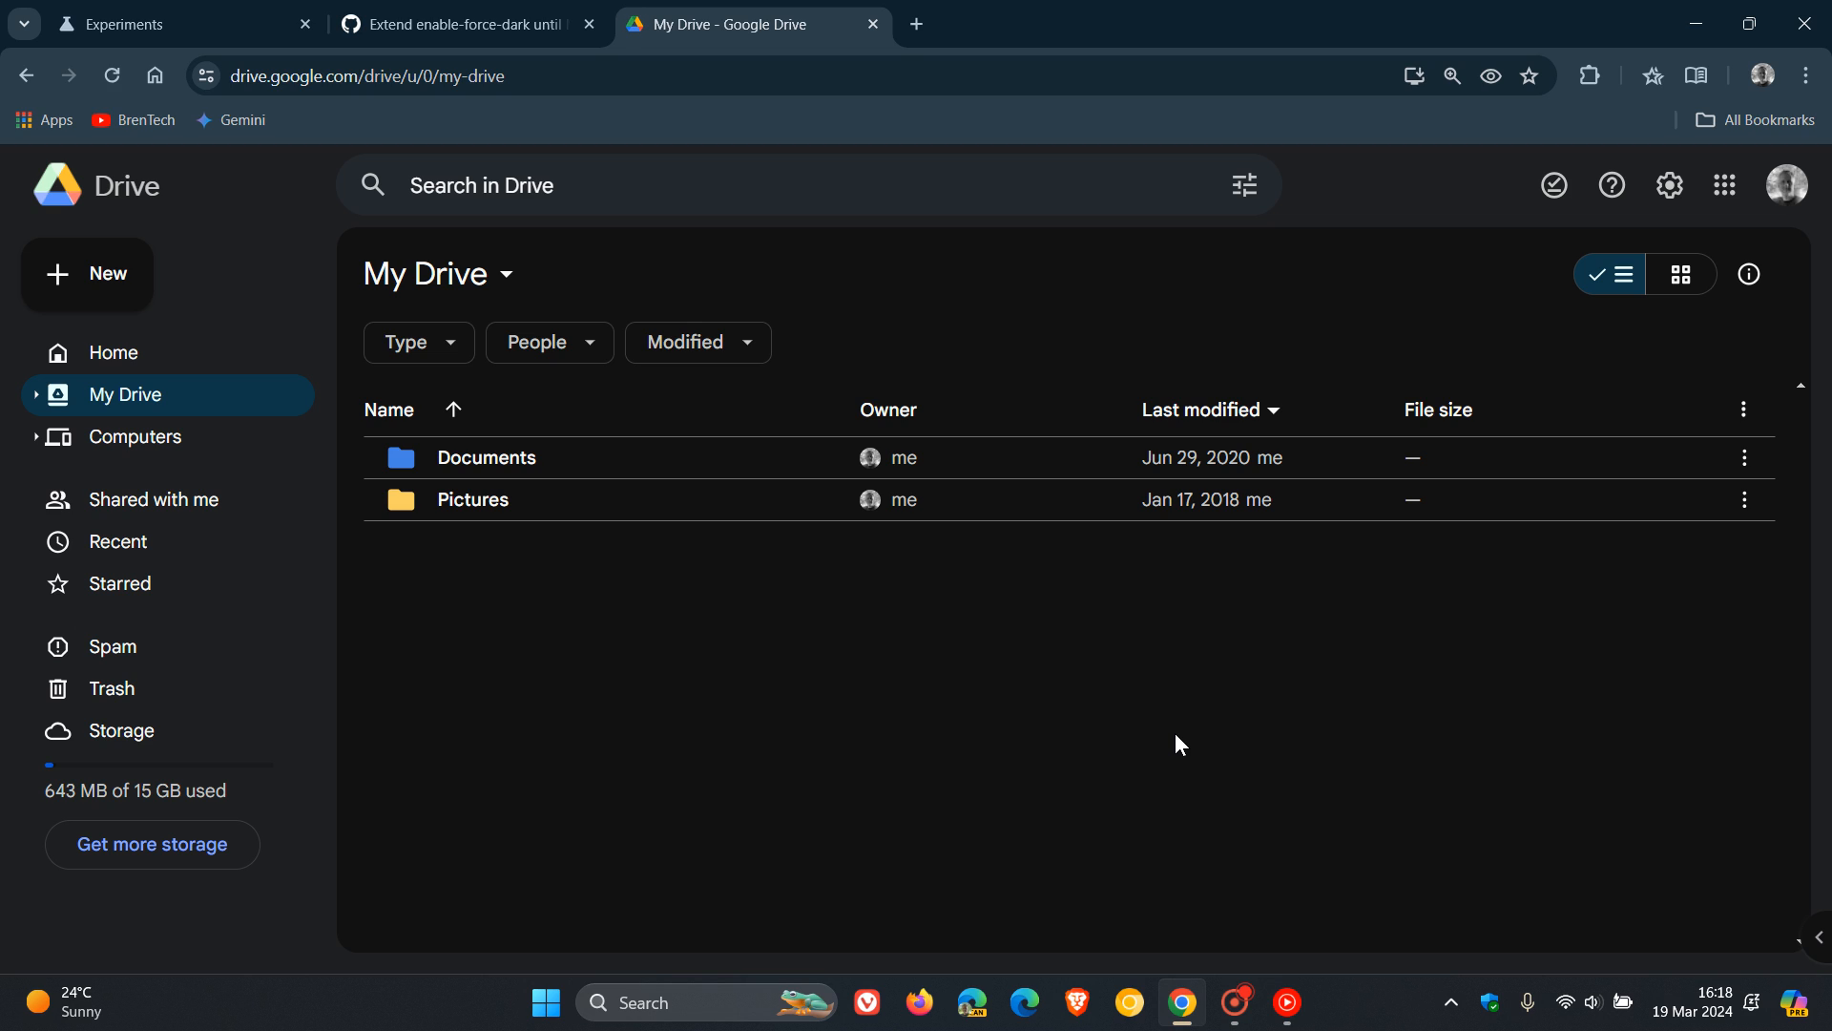
{"action": "mouse_move", "coordinate": [27, 222]}
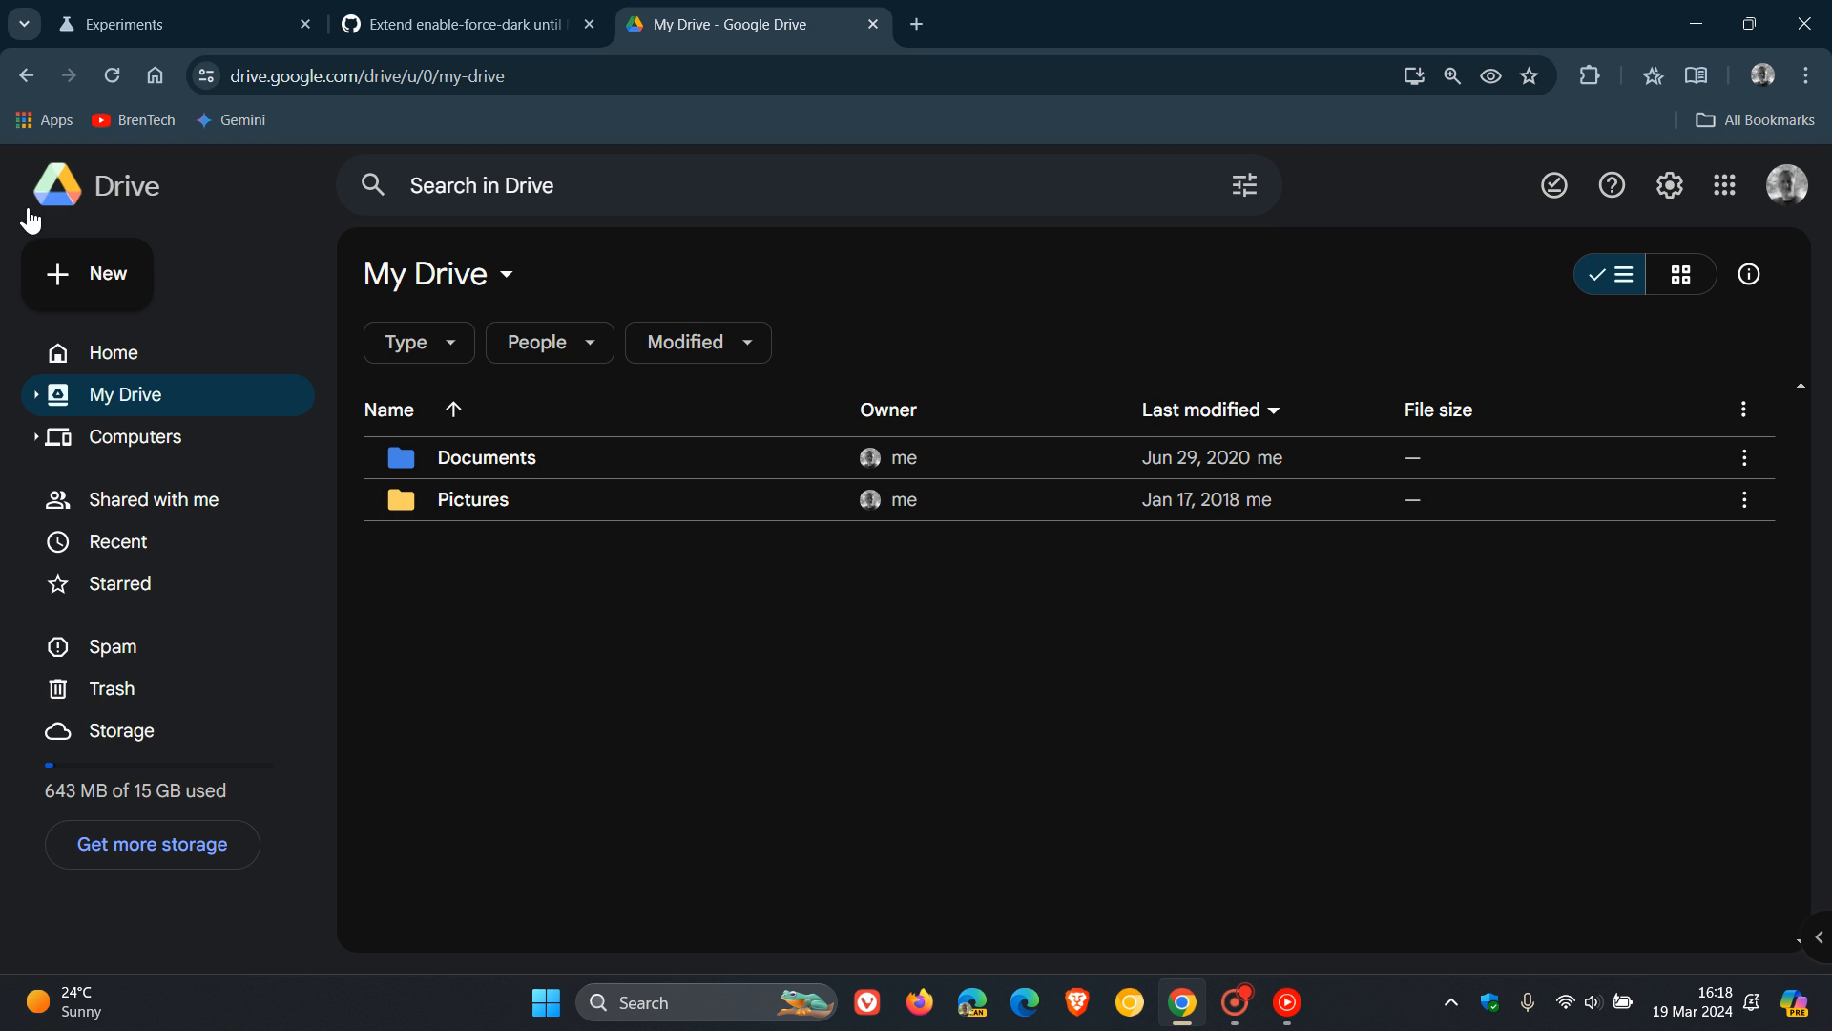
{"action": "mouse_move", "coordinate": [1067, 789]}
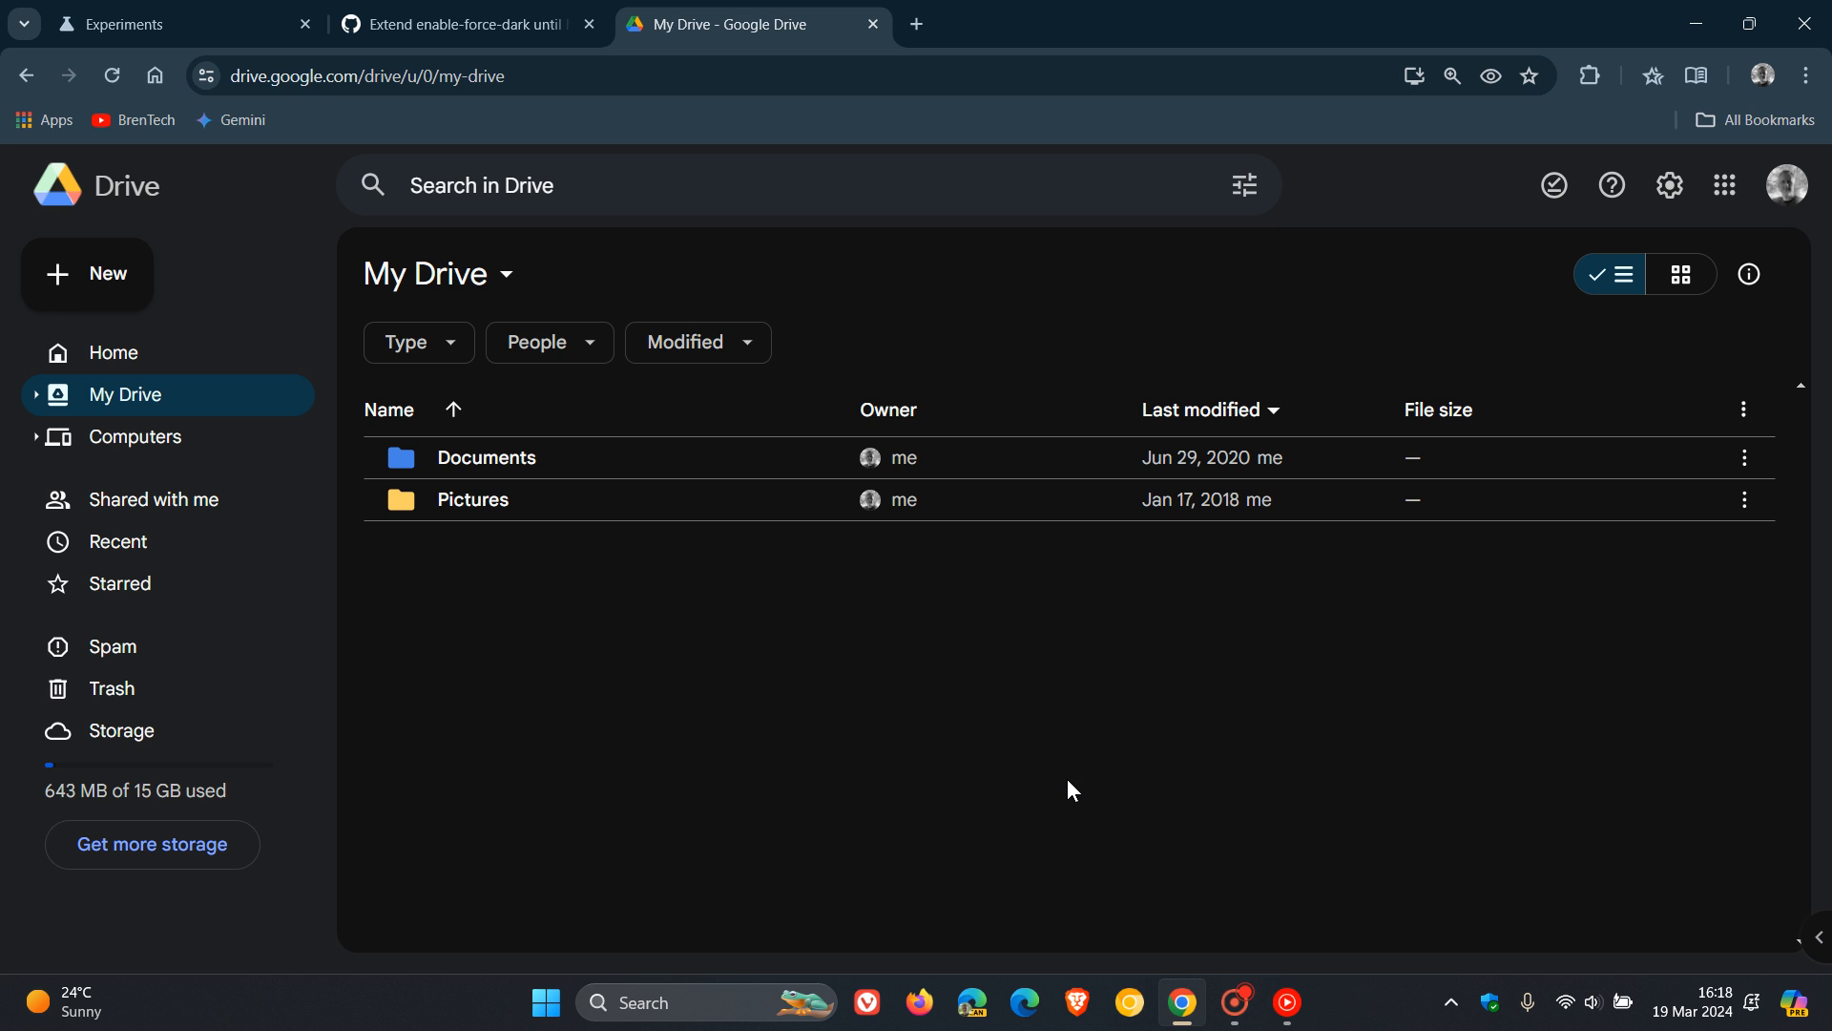
{"action": "left_click", "coordinate": [139, 25]}
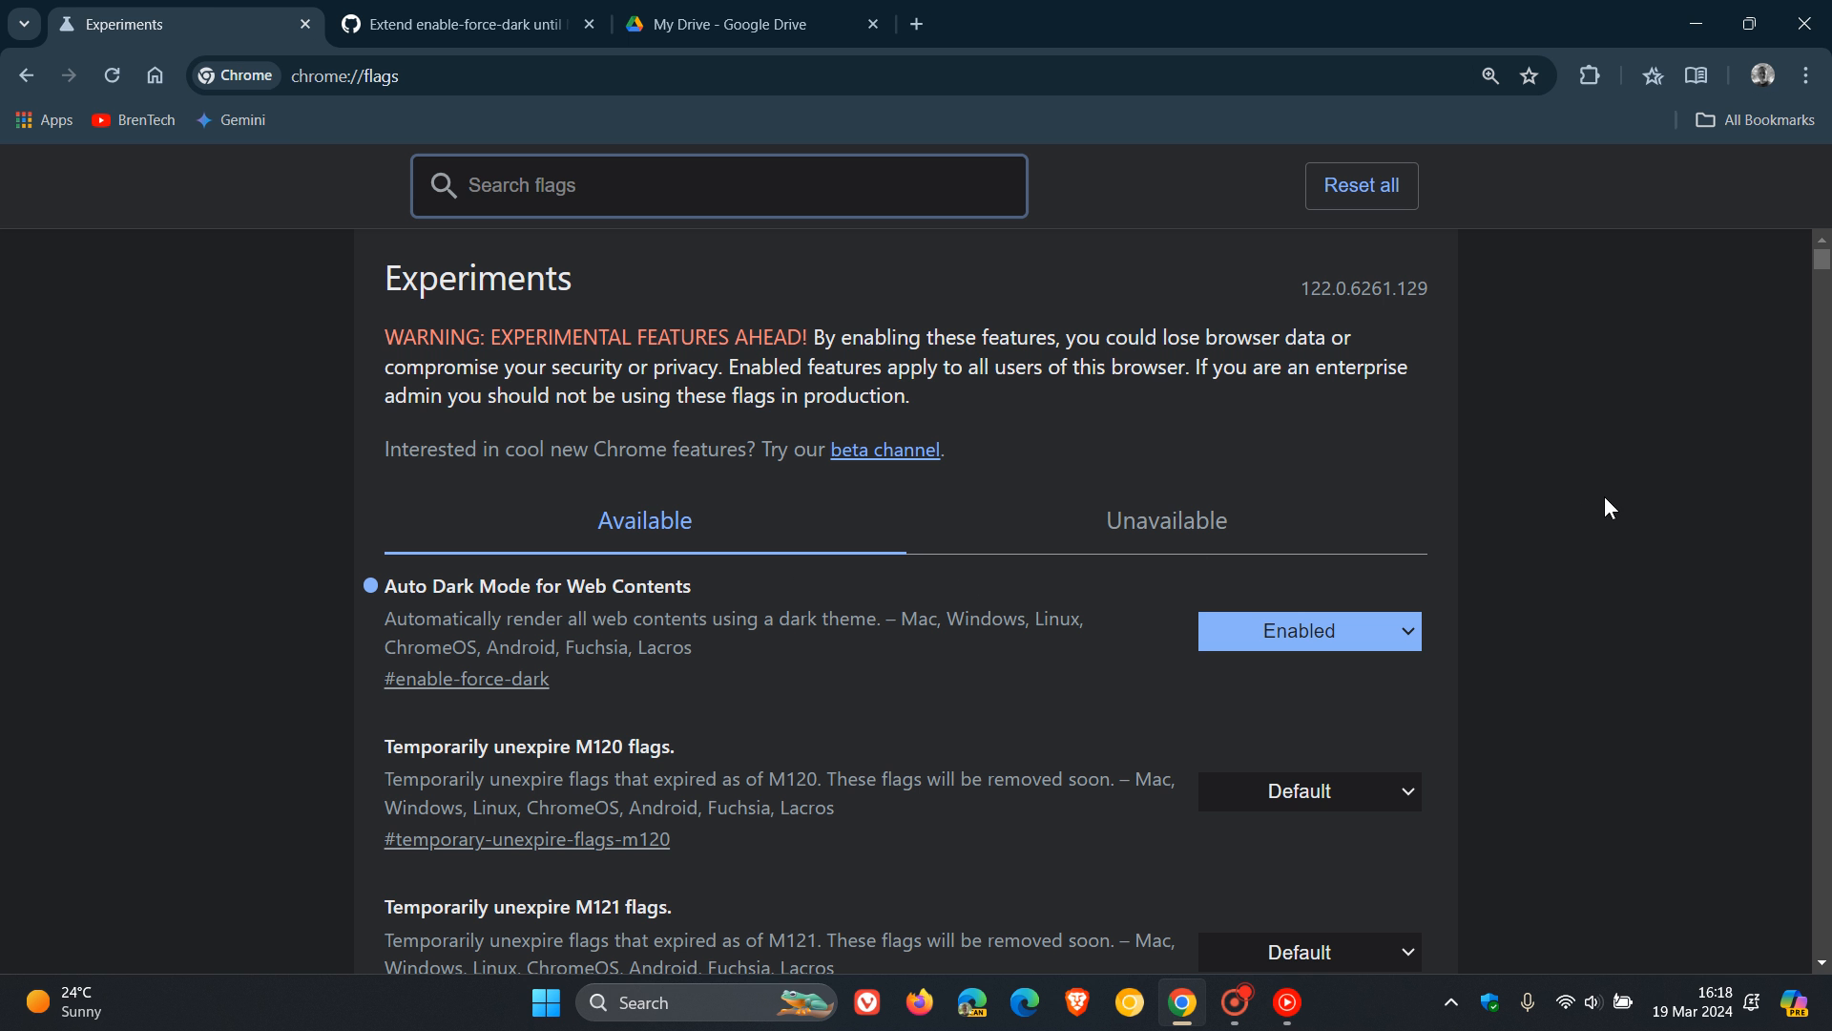
{"action": "mouse_move", "coordinate": [1641, 510]}
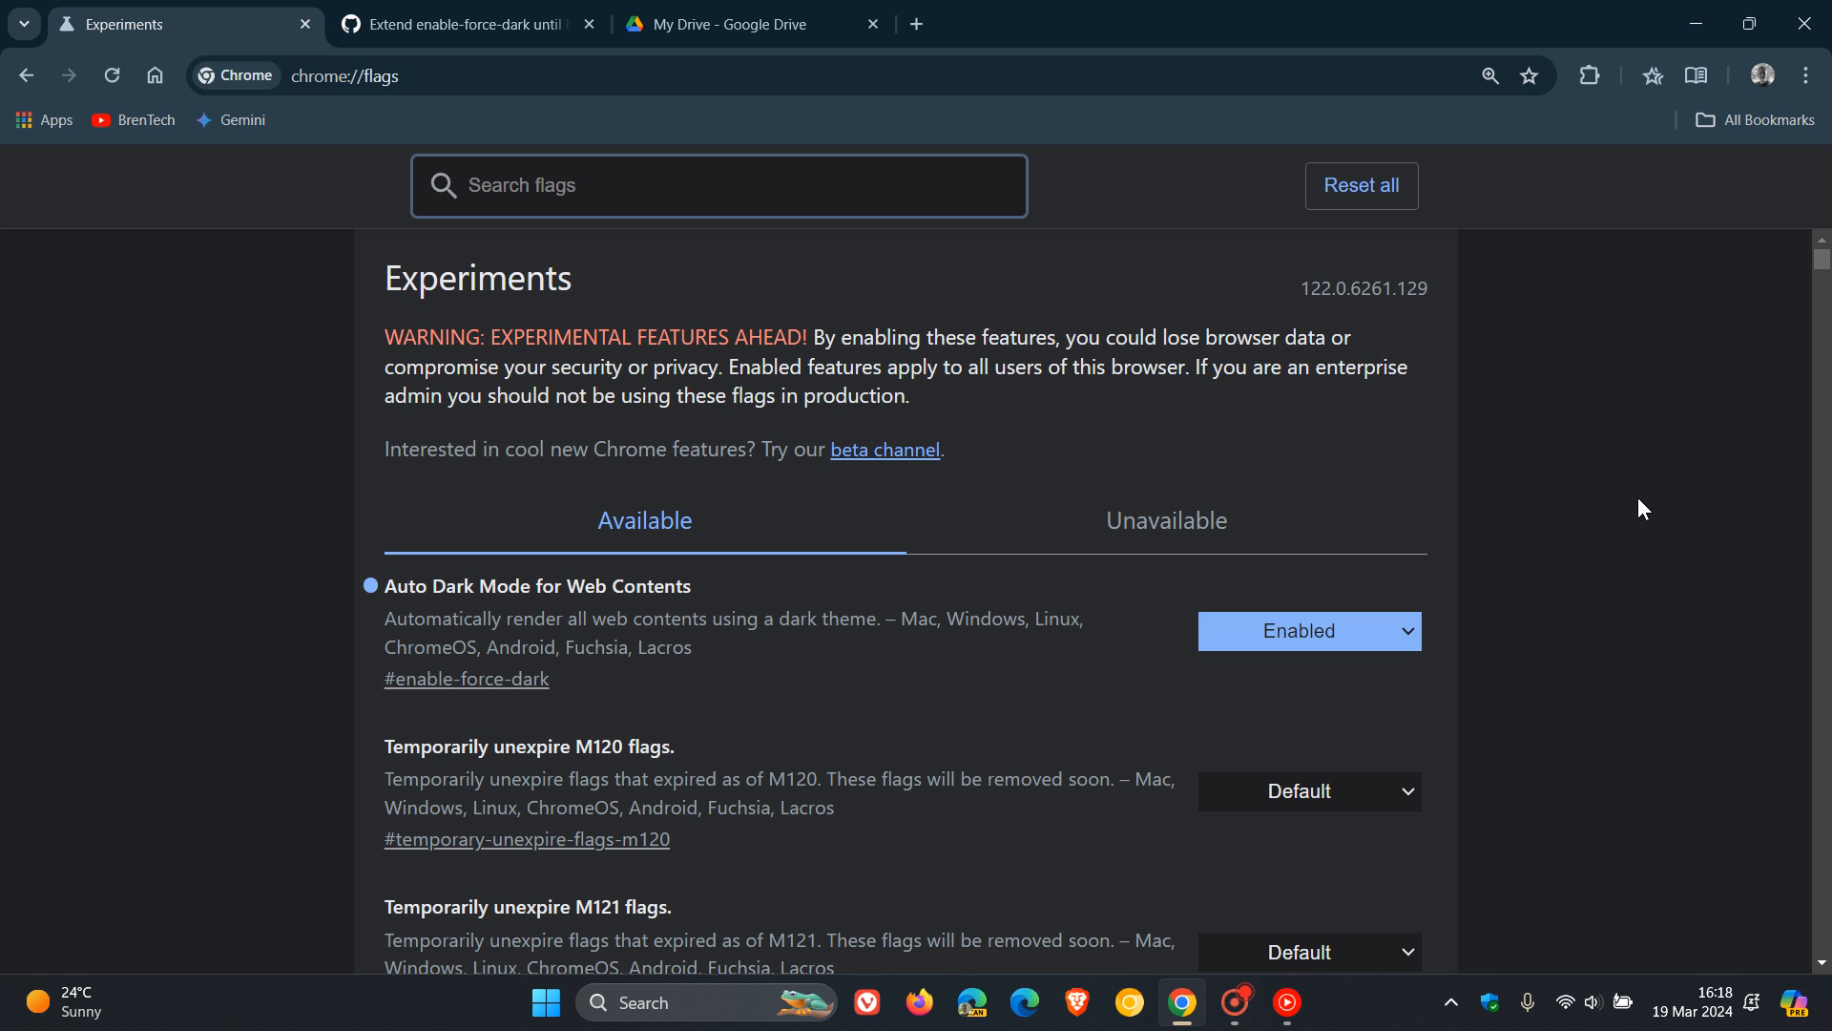
{"action": "mouse_move", "coordinate": [1632, 506]}
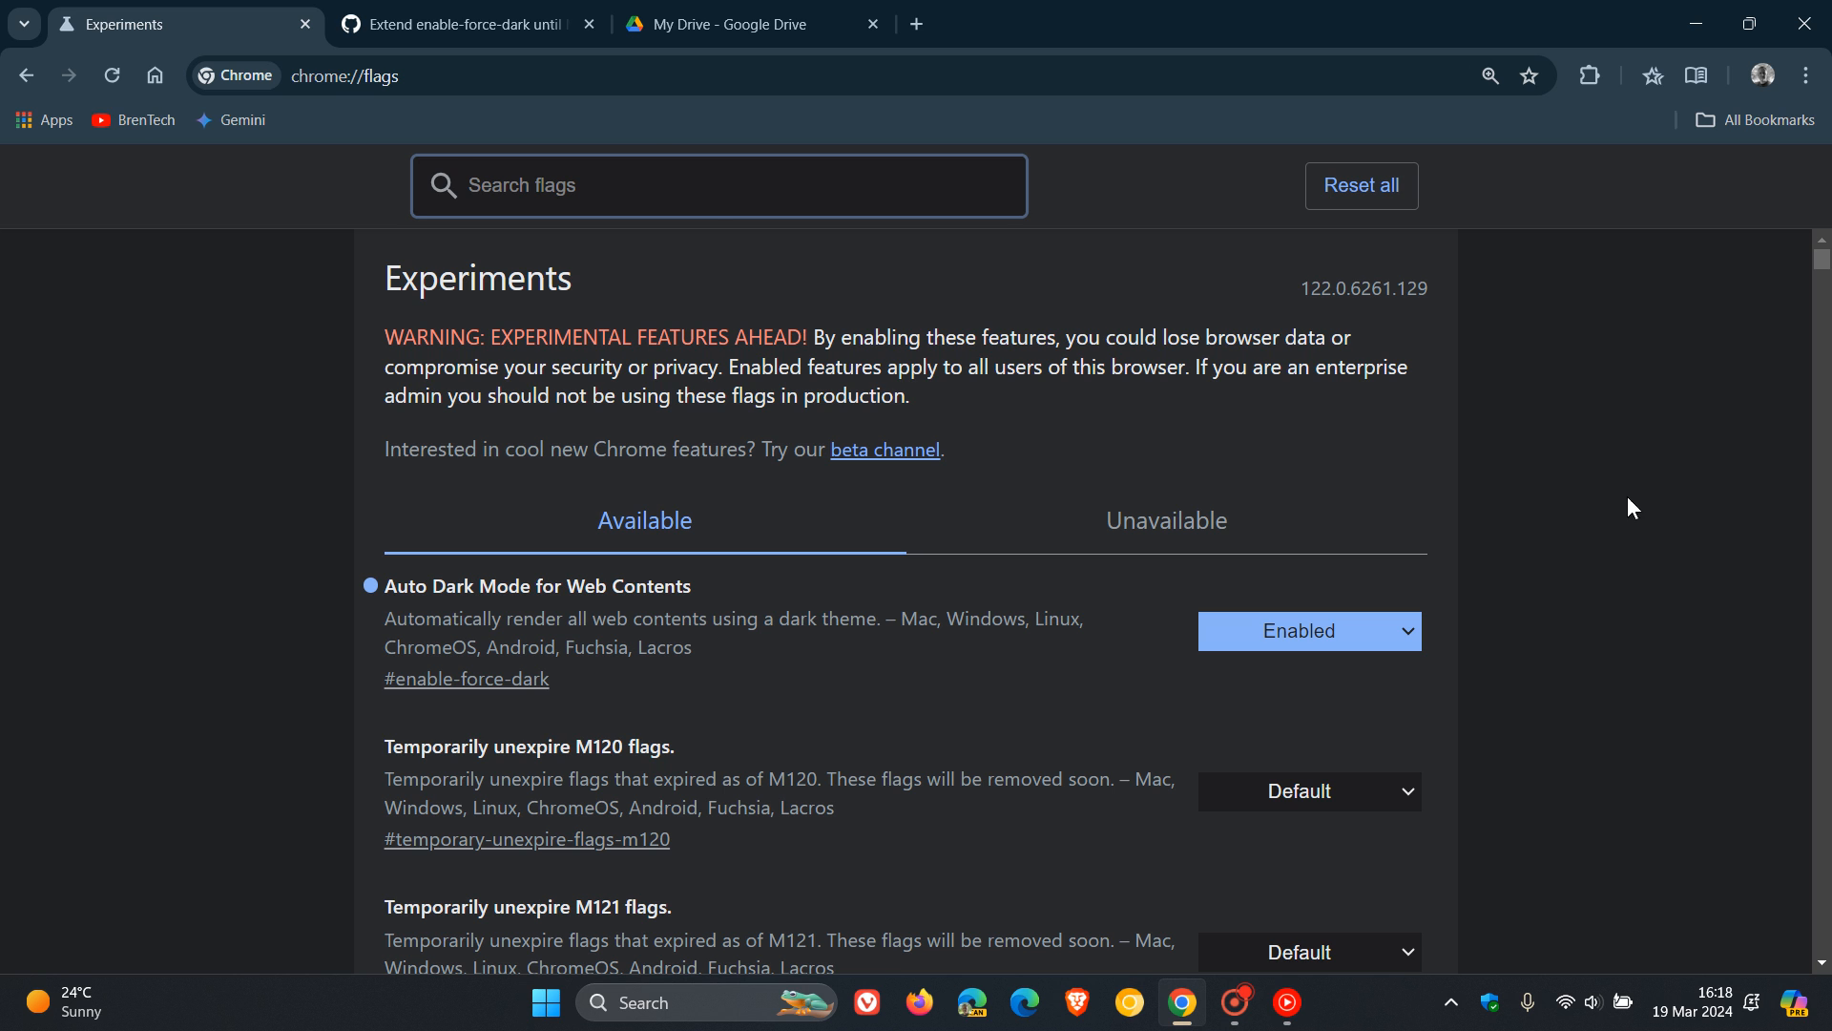
- Switch to the GitHub tab and scroll through the force-dark commit description
{"action": "left_click", "coordinate": [464, 24]}
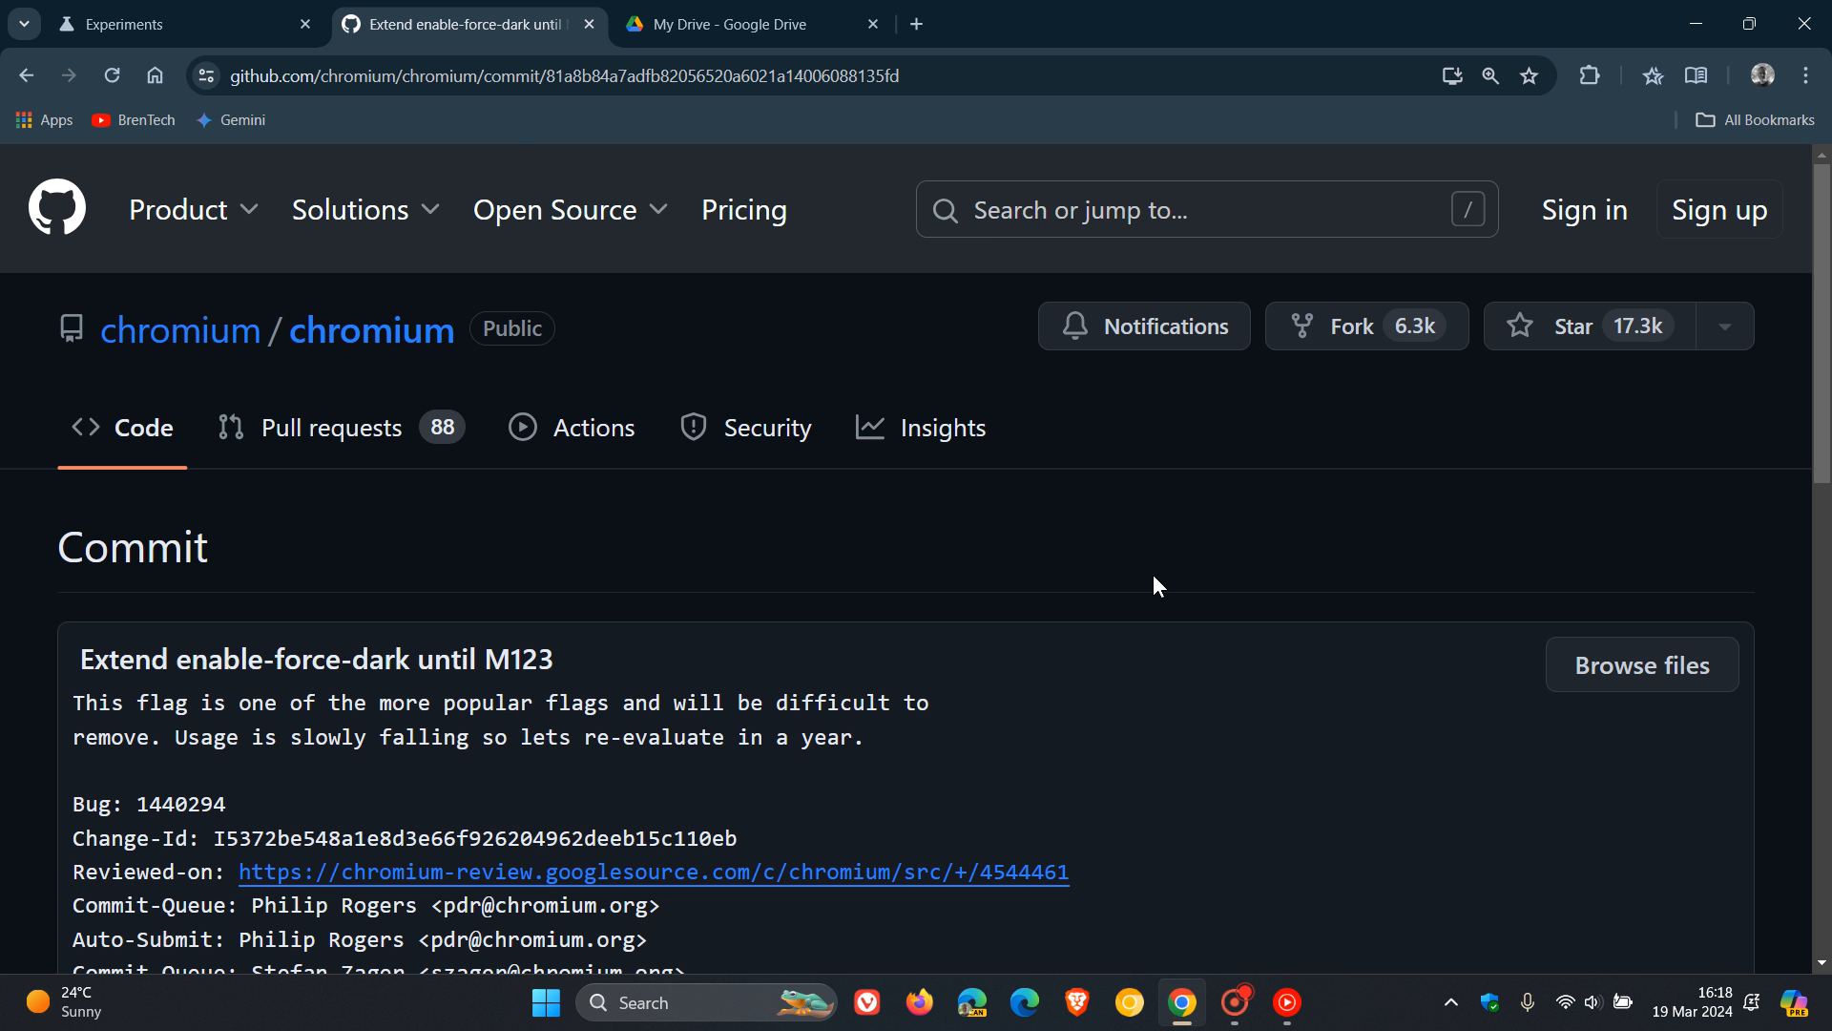
{"action": "scroll", "scroll_direction": "down", "scroll_amount": 3}
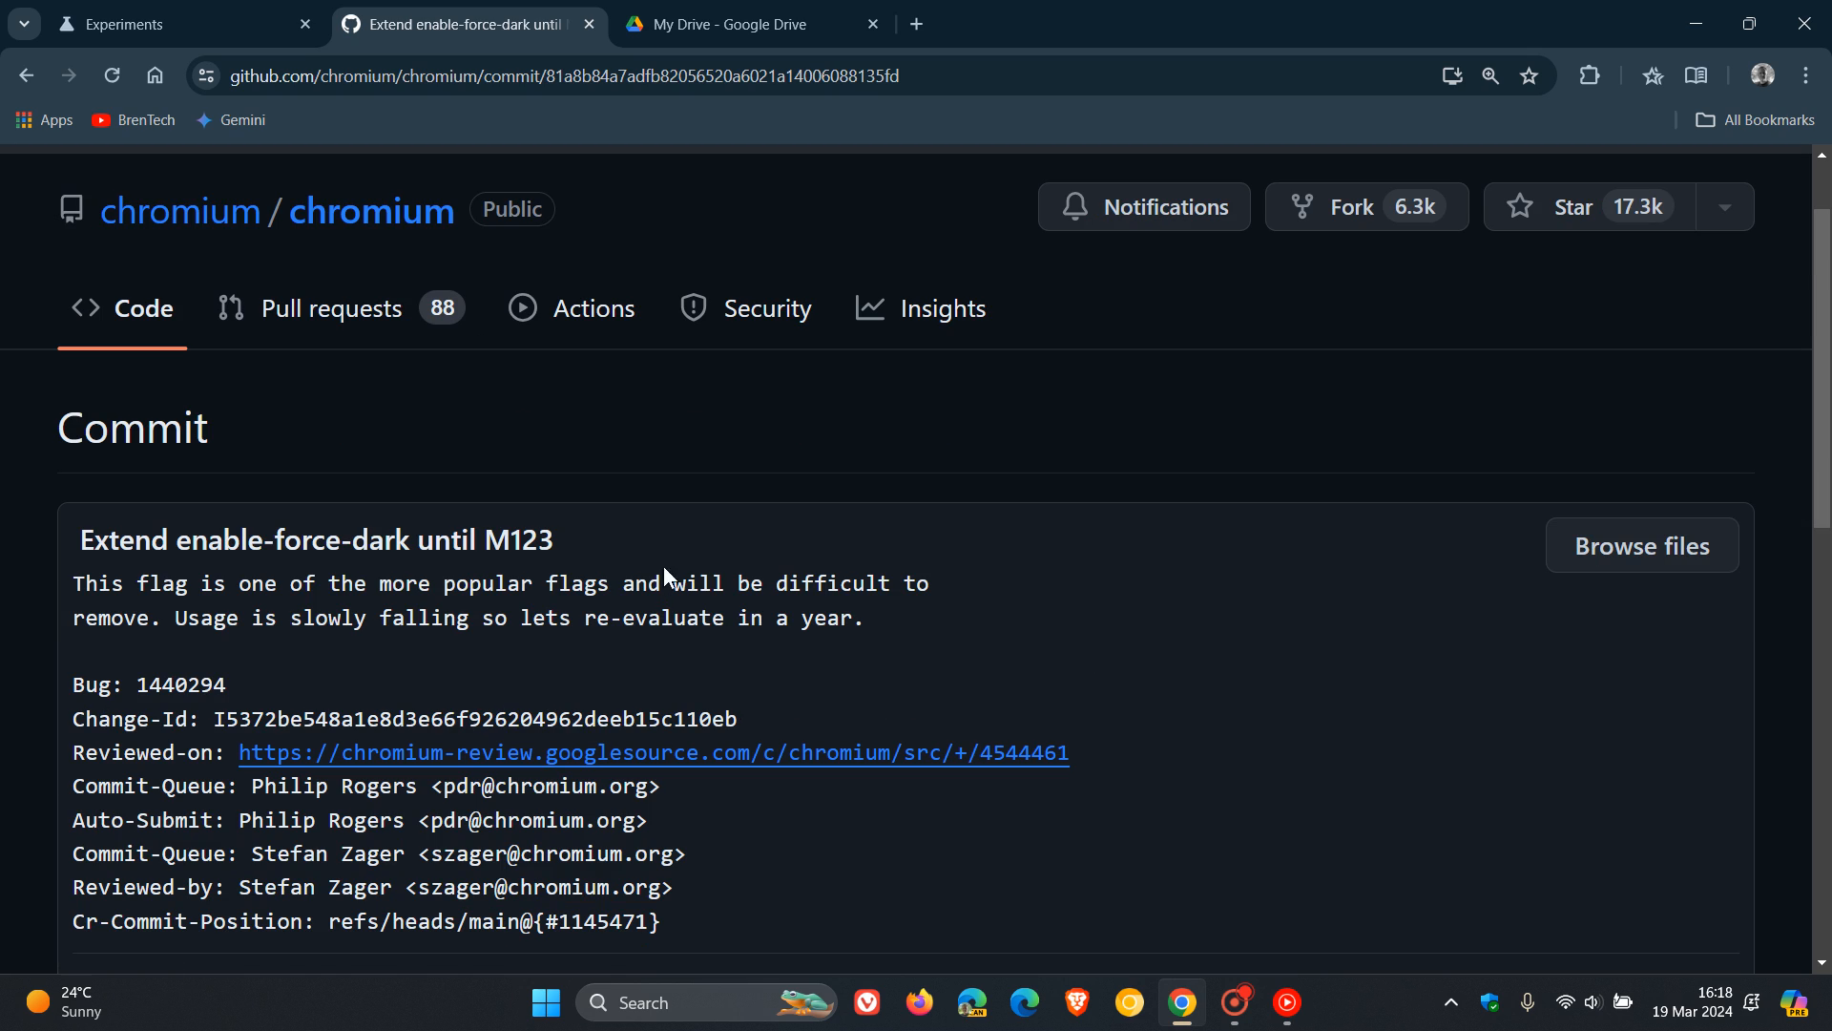
{"action": "mouse_move", "coordinate": [632, 535]}
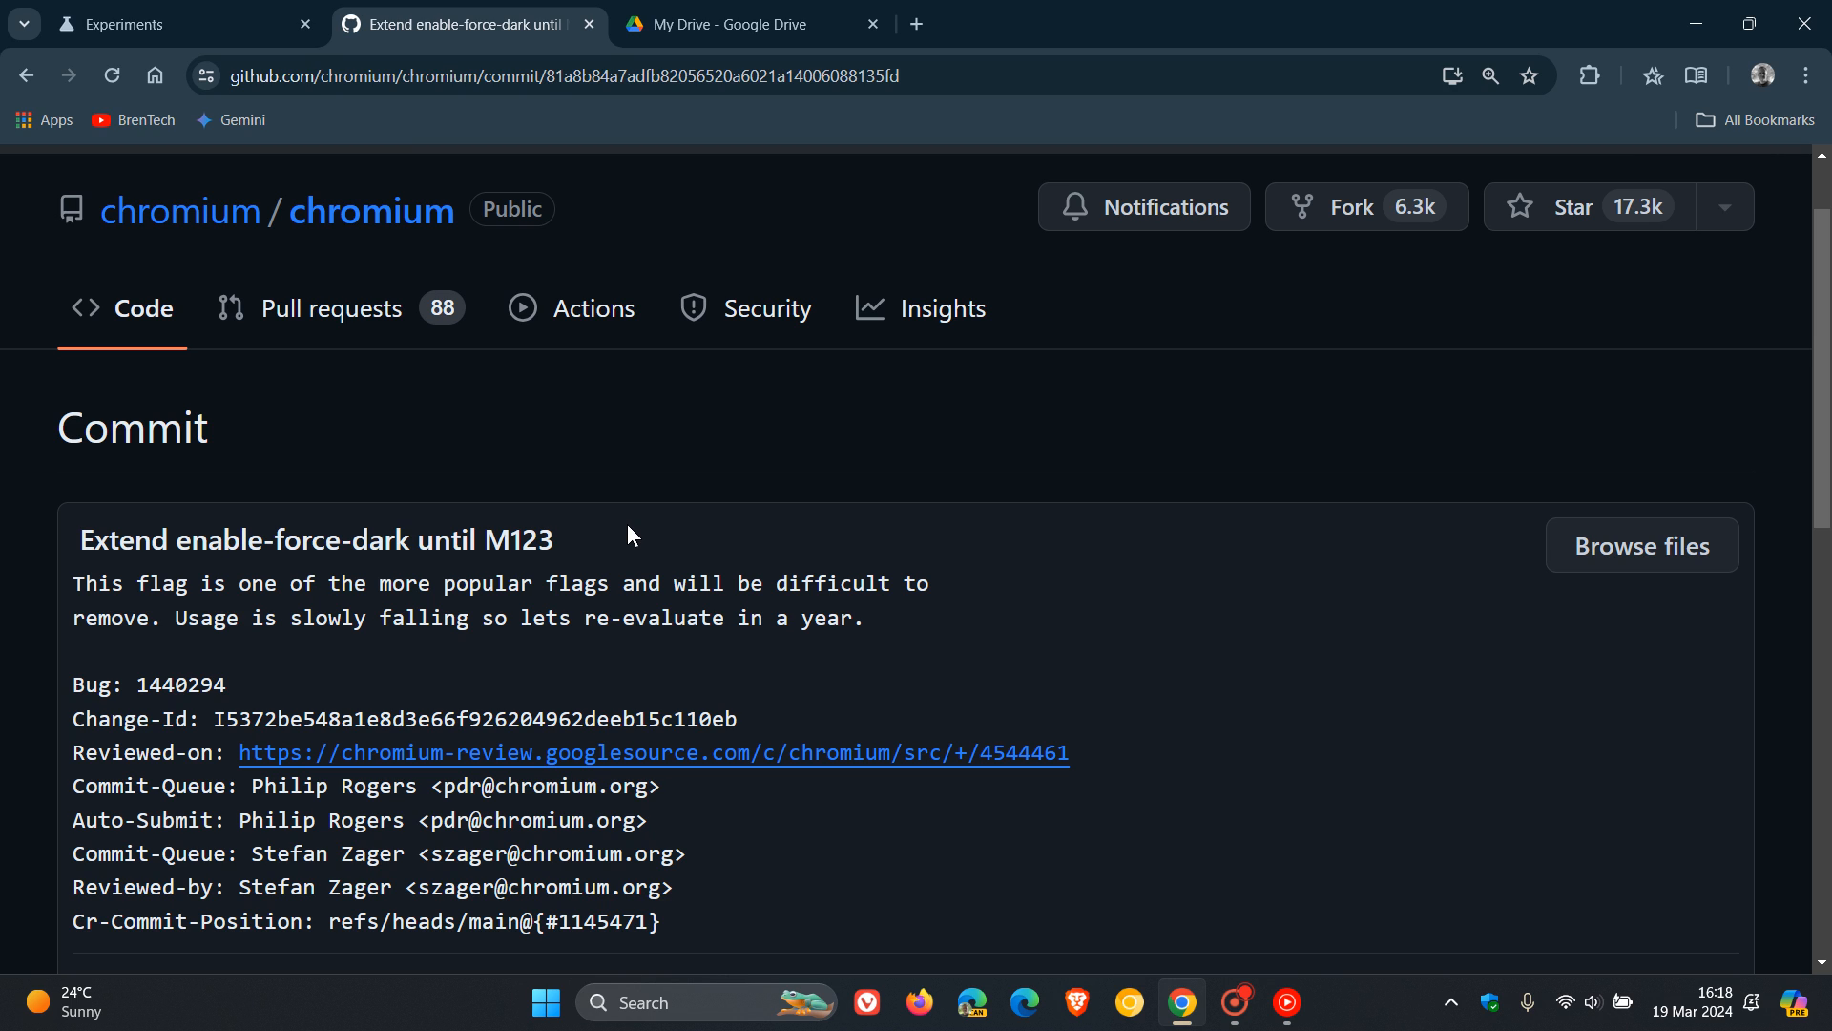
{"action": "mouse_move", "coordinate": [1047, 618]}
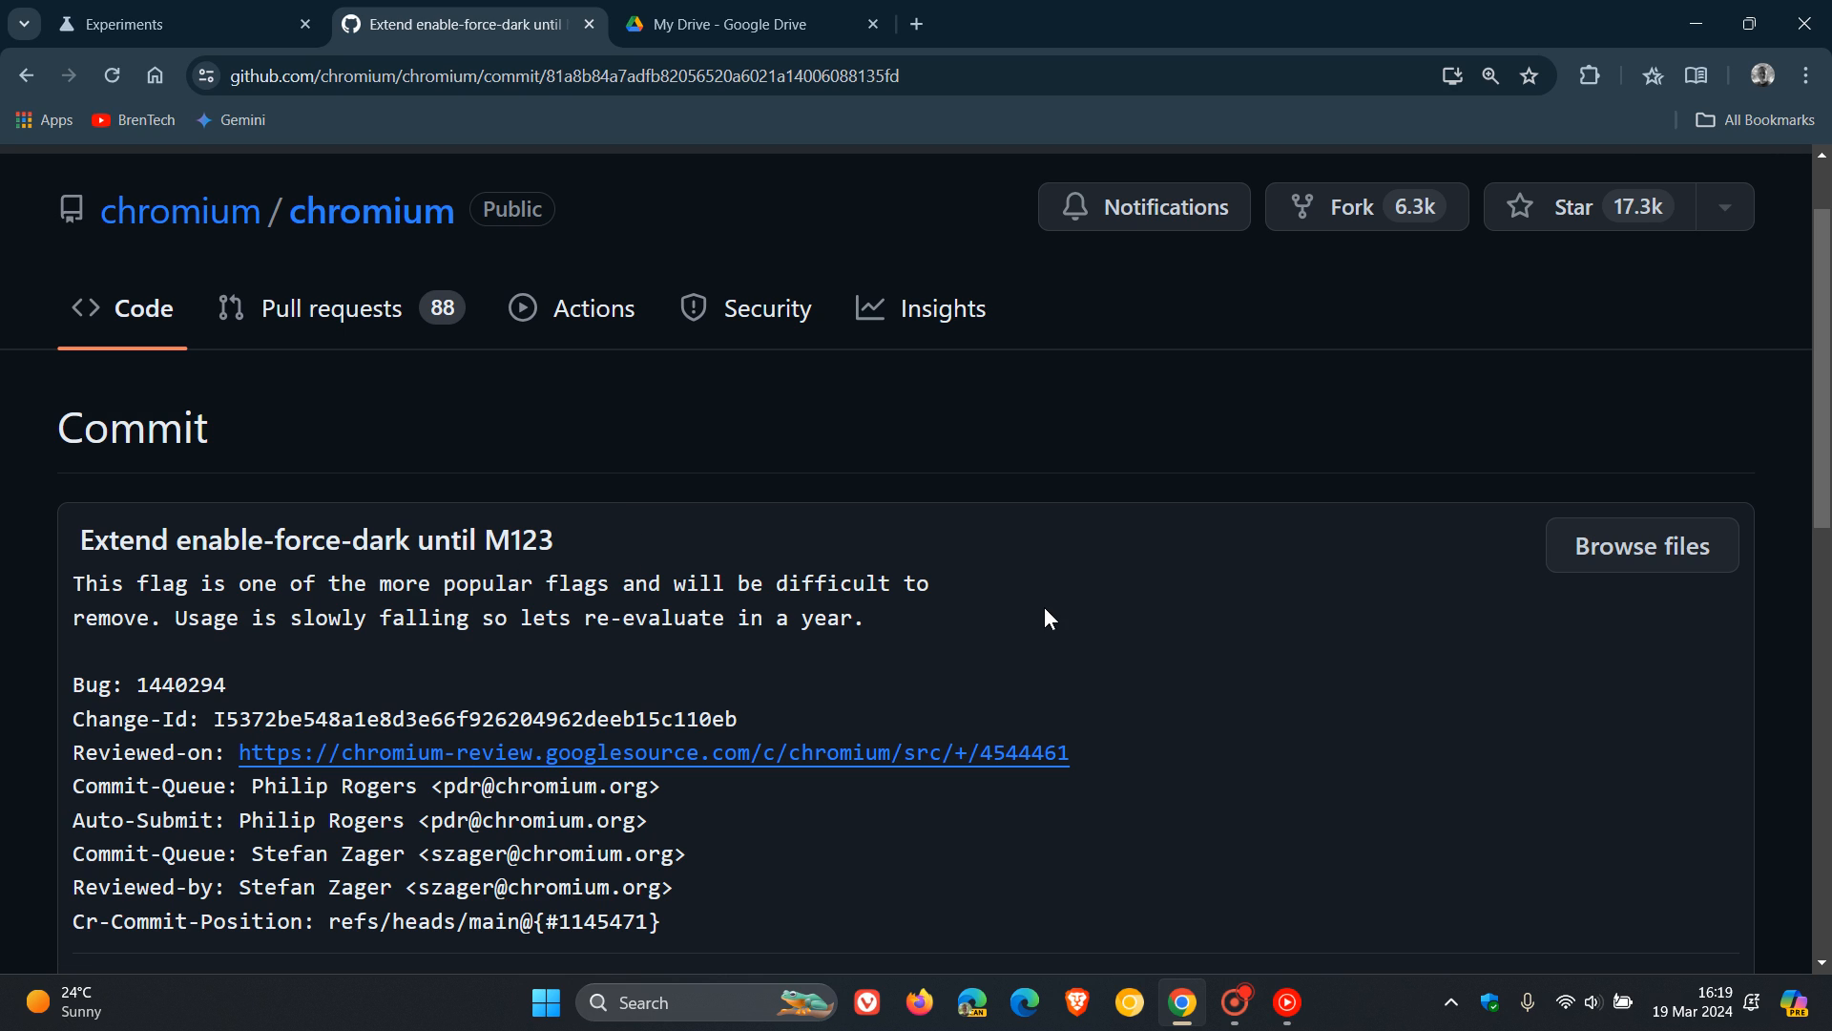
{"action": "mouse_move", "coordinate": [980, 572]}
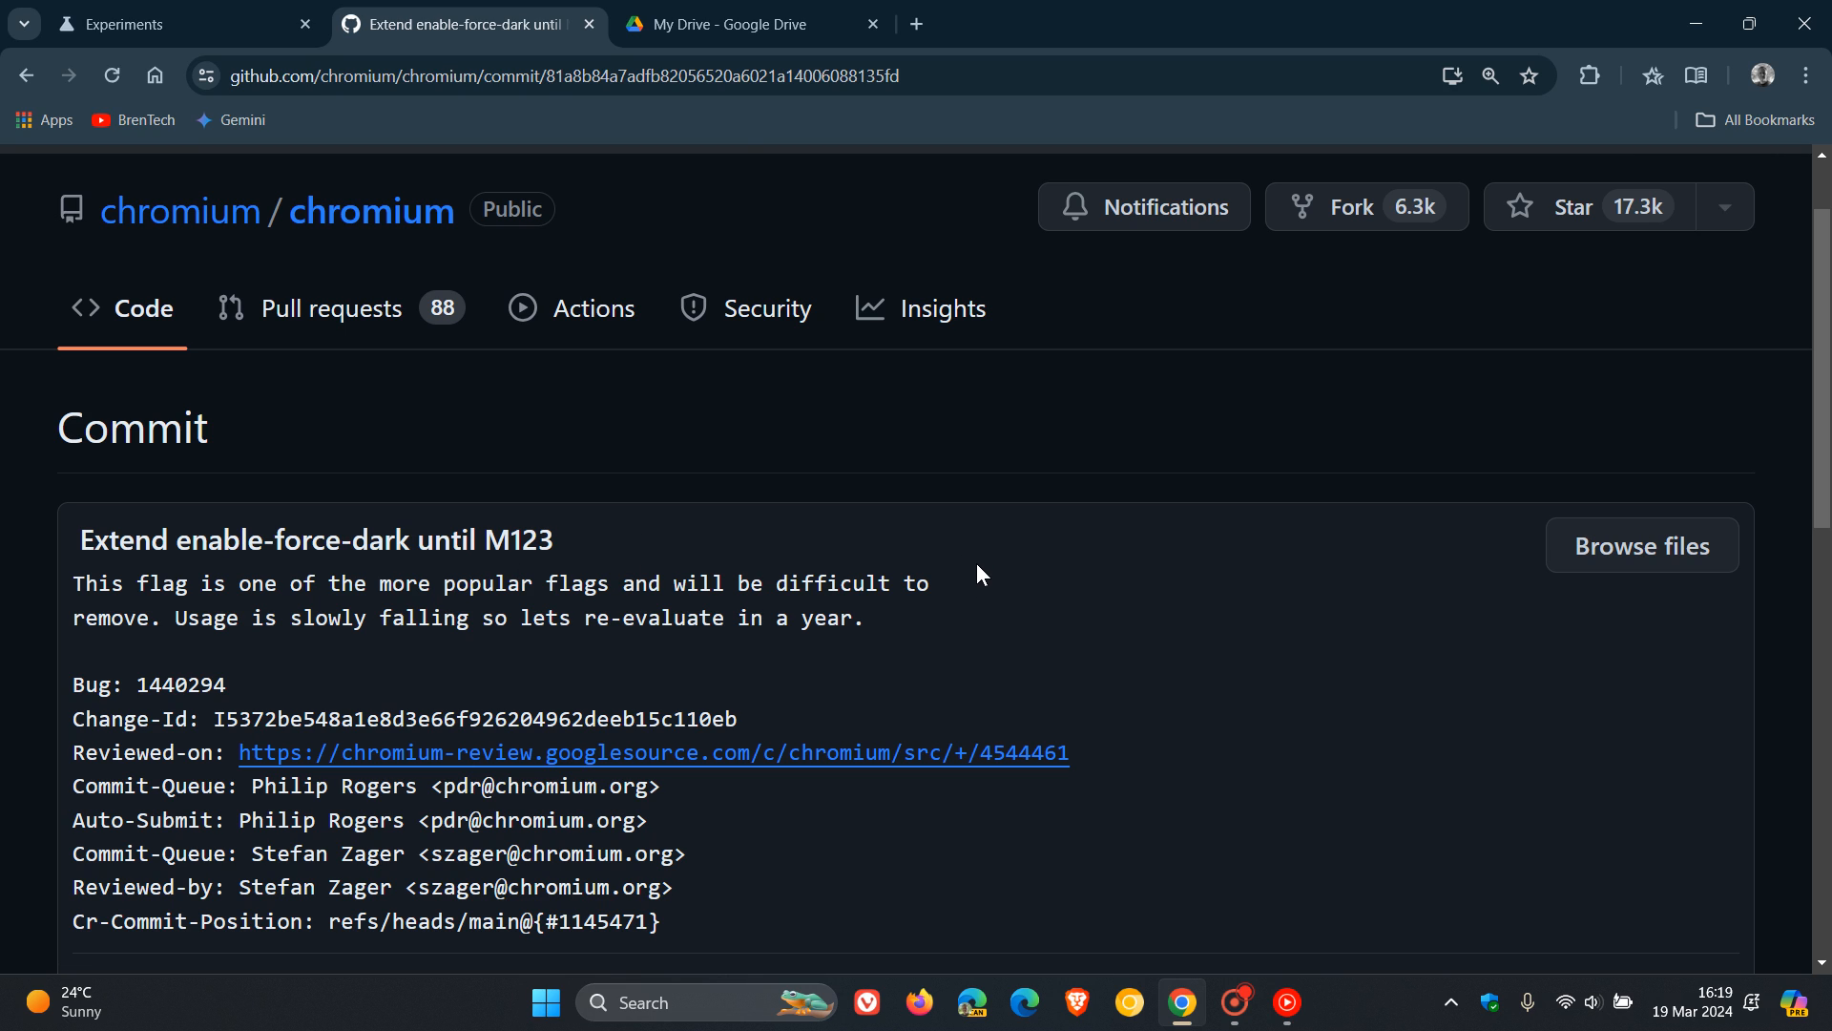
{"action": "mouse_move", "coordinate": [1034, 609]}
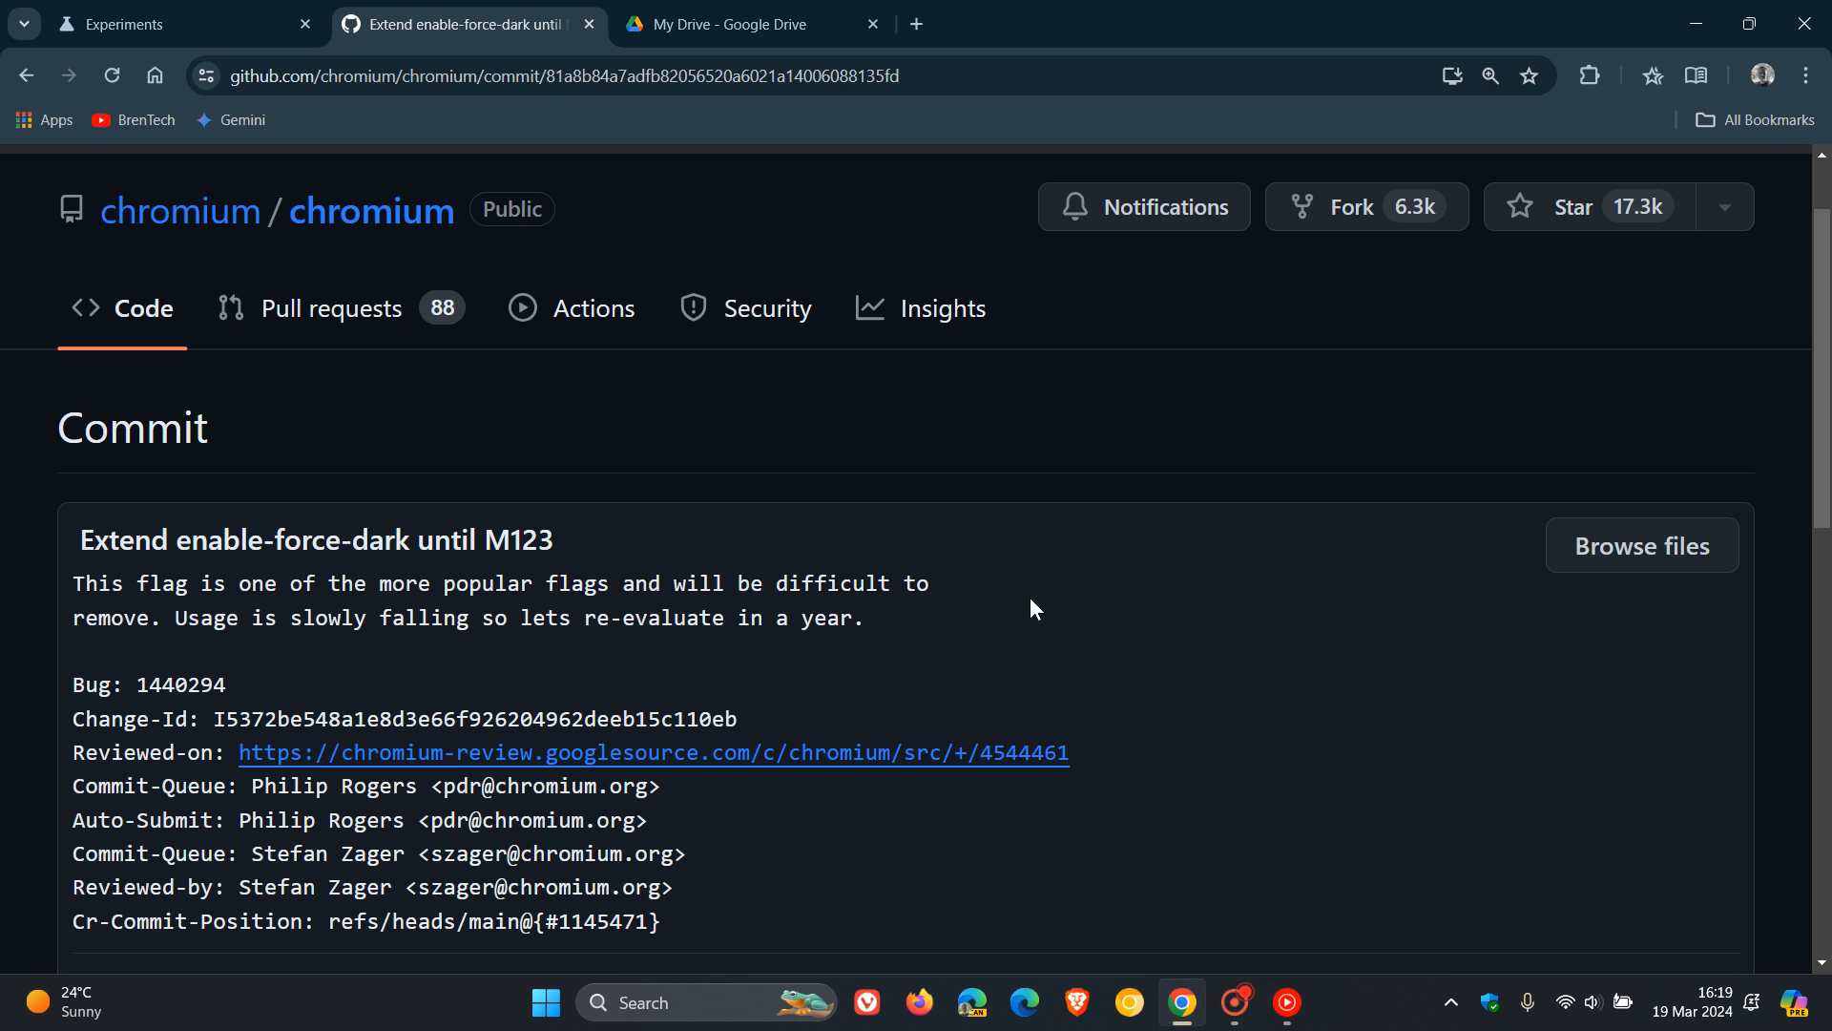
{"action": "mouse_move", "coordinate": [922, 646]}
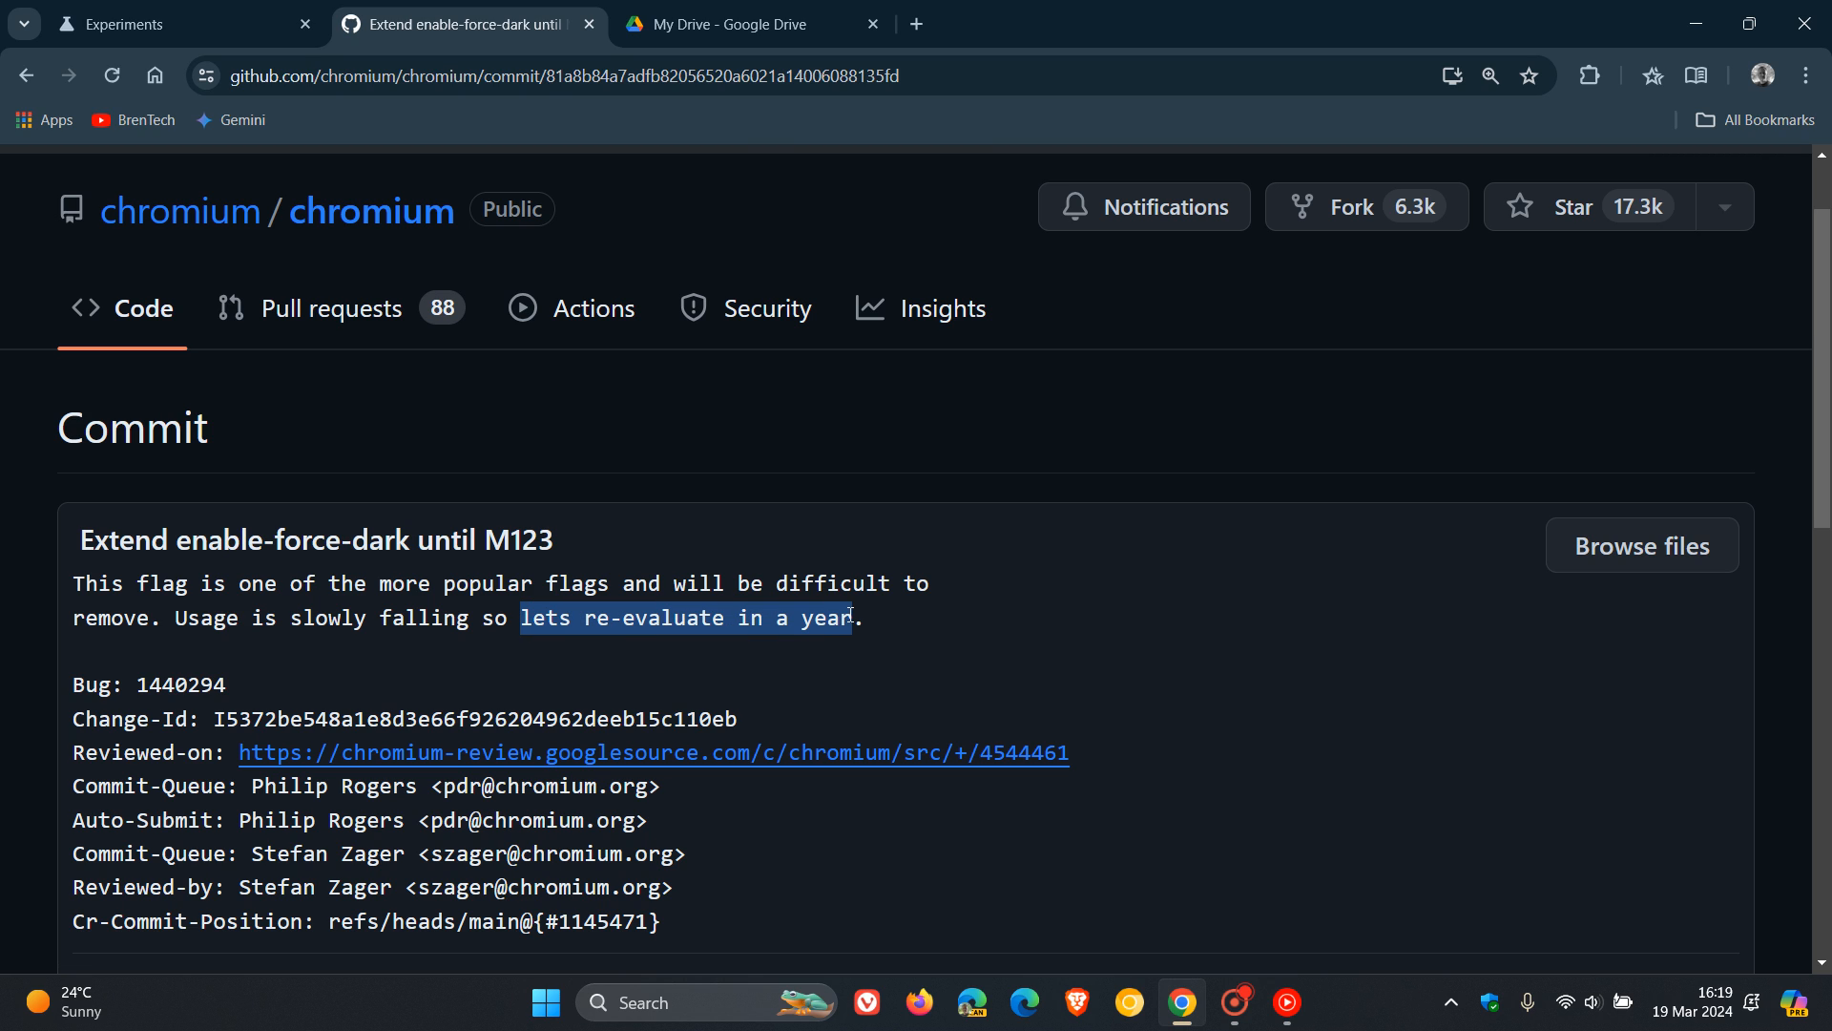
{"action": "mouse_move", "coordinate": [1242, 583]}
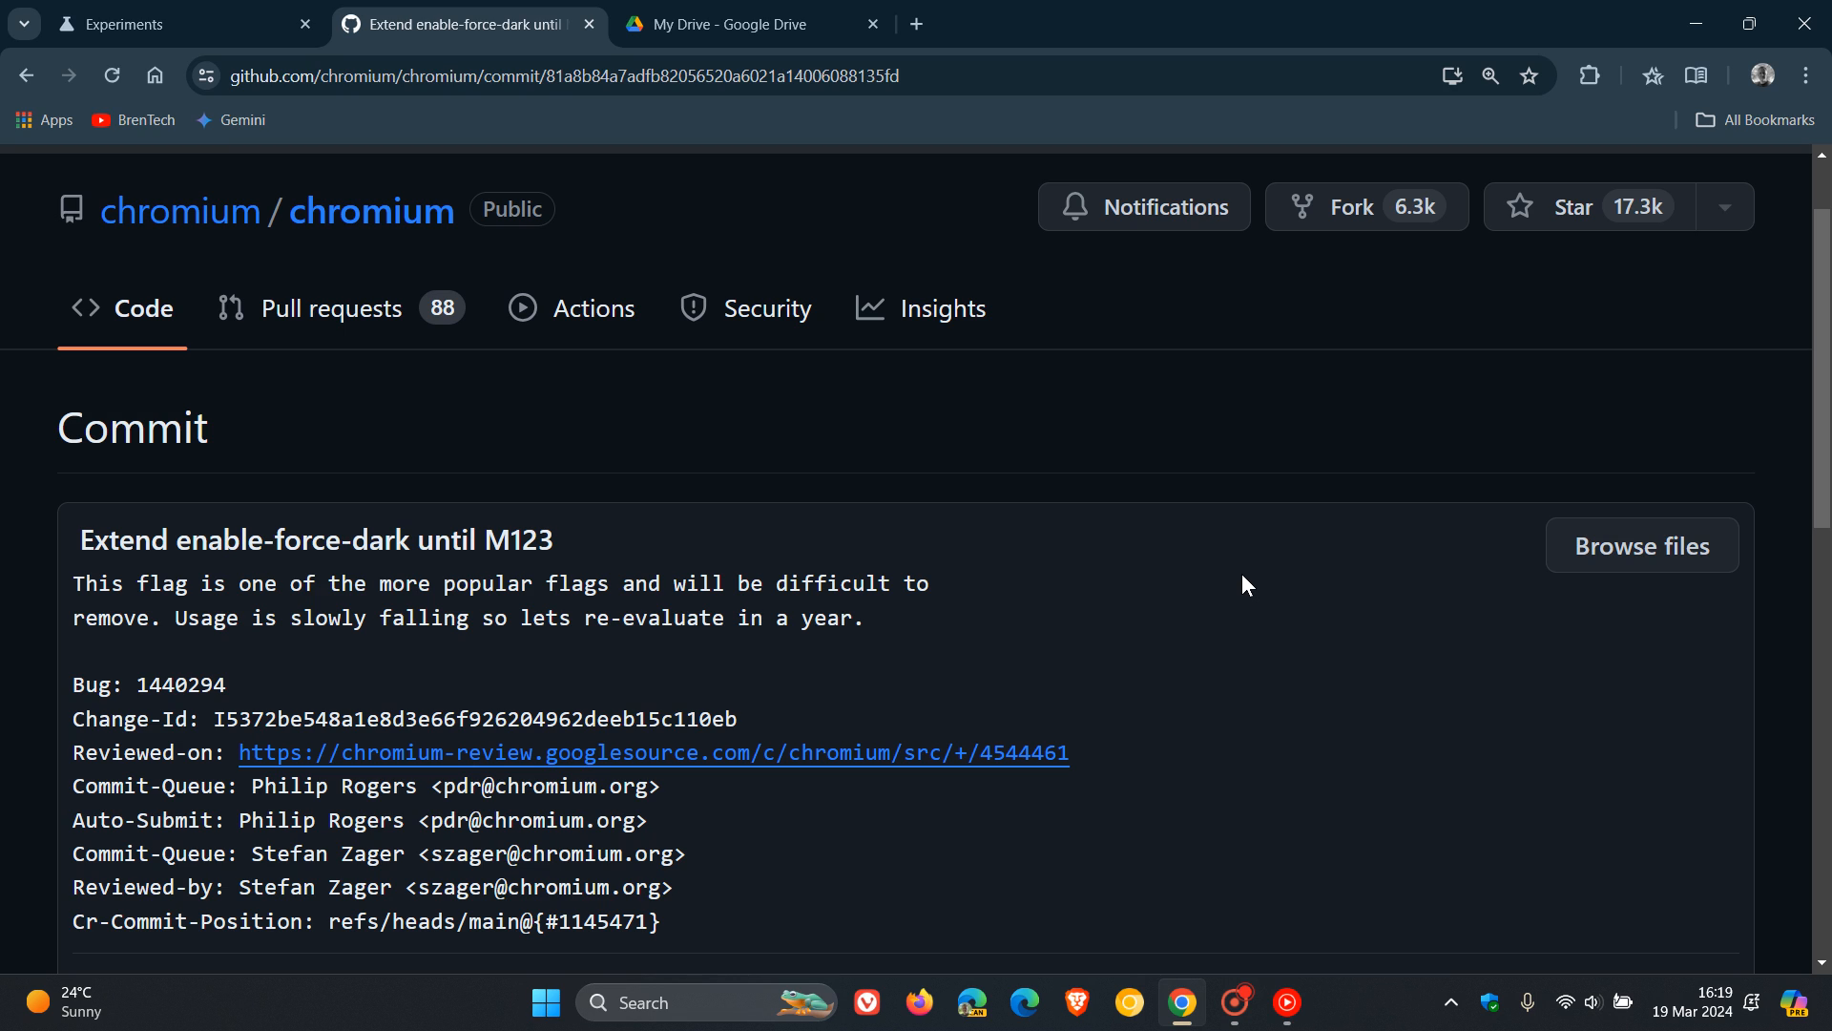
{"action": "mouse_move", "coordinate": [1062, 511]}
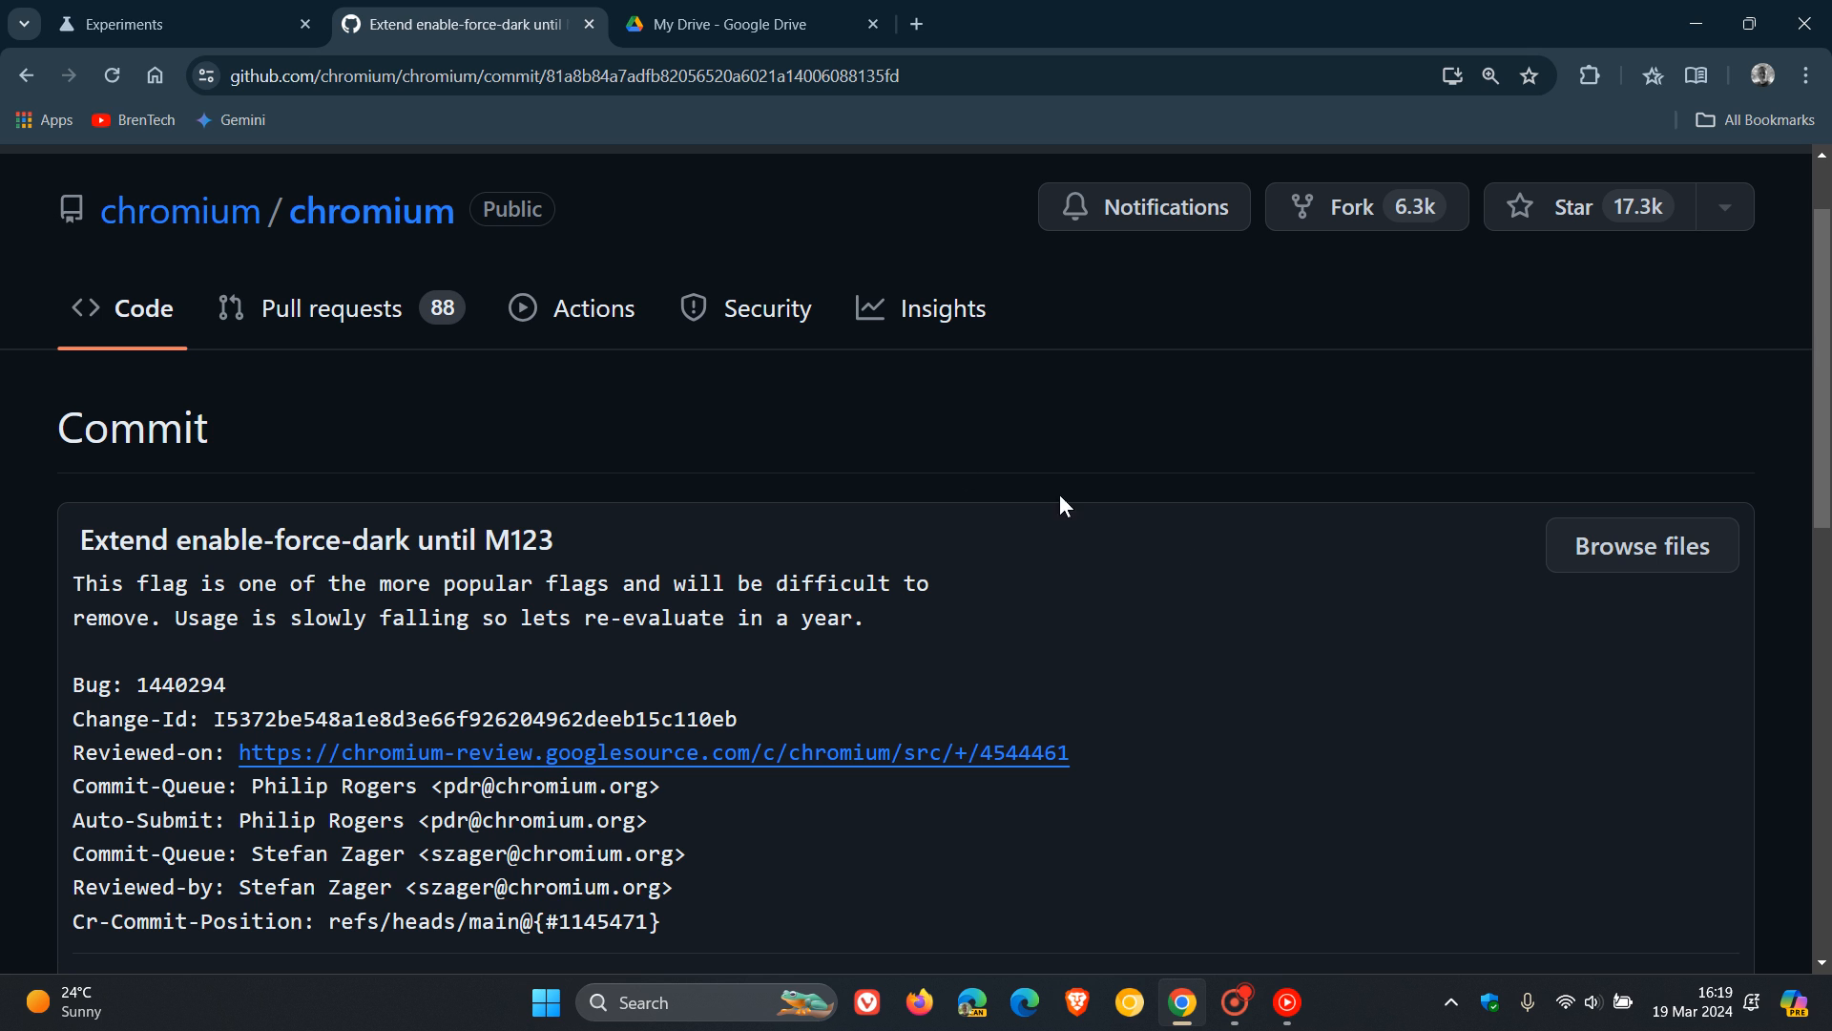
{"action": "left_click", "coordinate": [133, 25]}
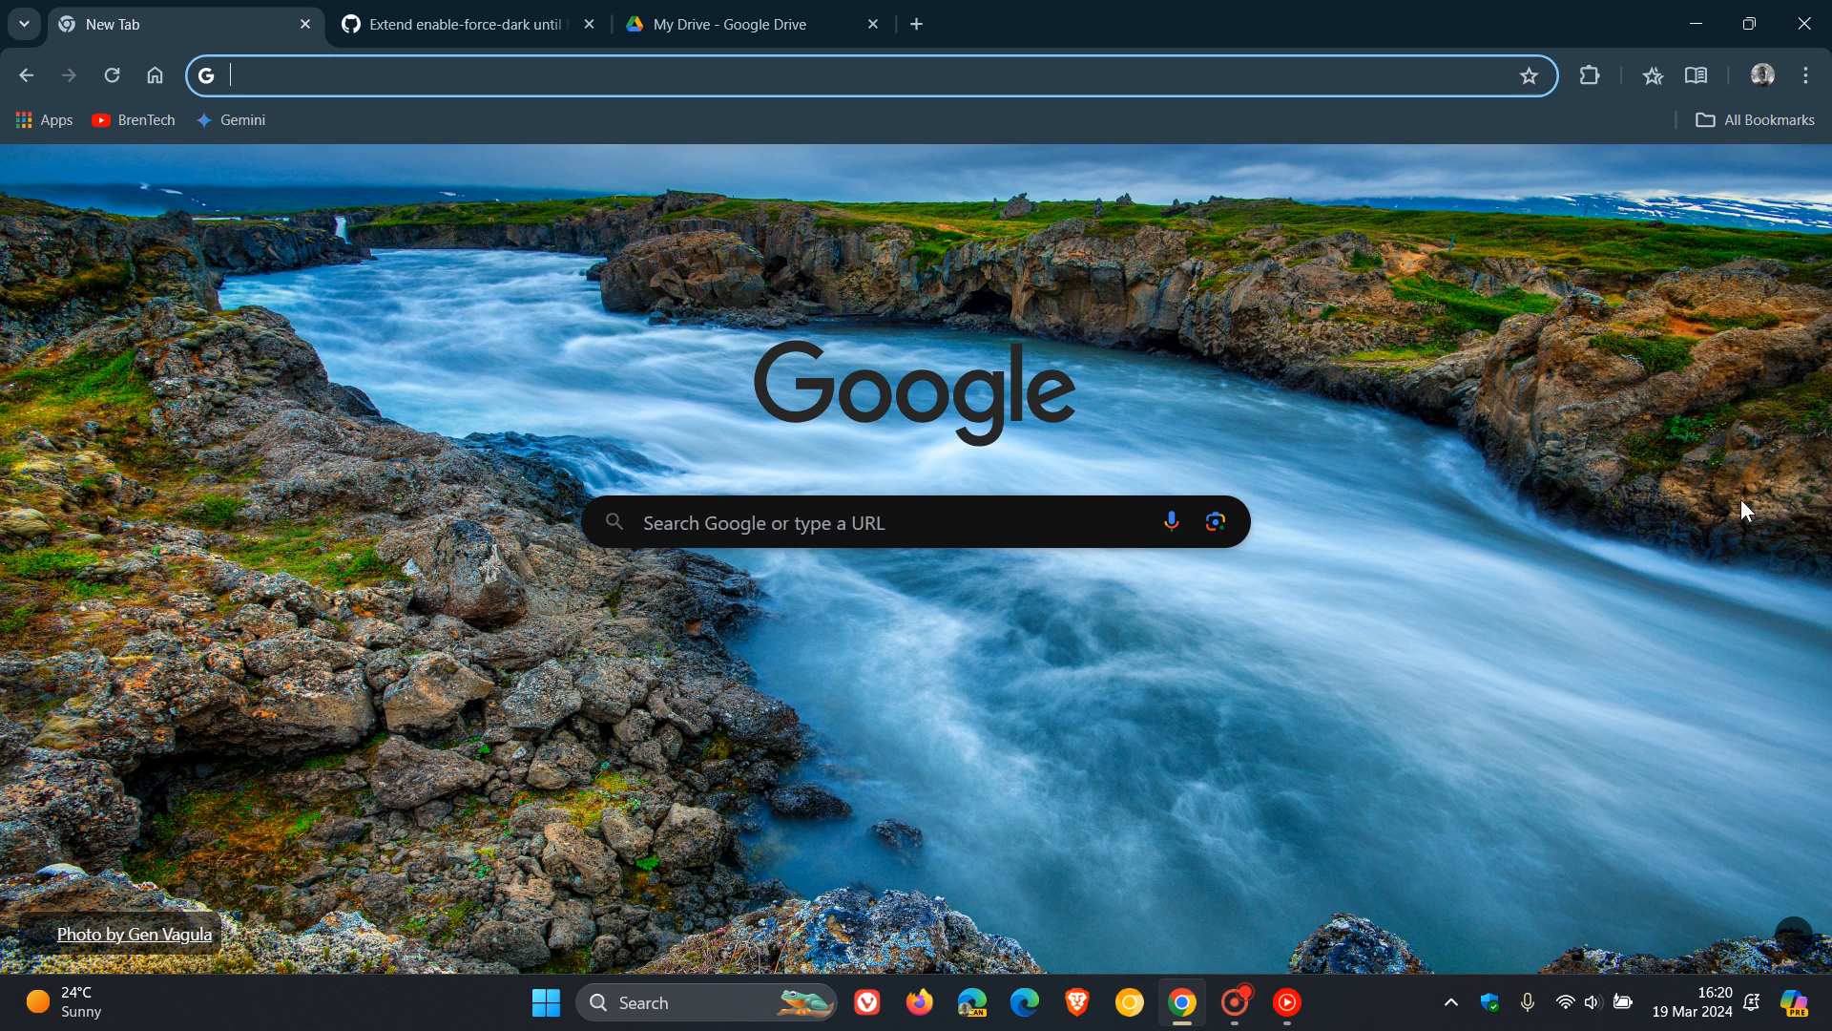
{"action": "mouse_move", "coordinate": [1568, 623]}
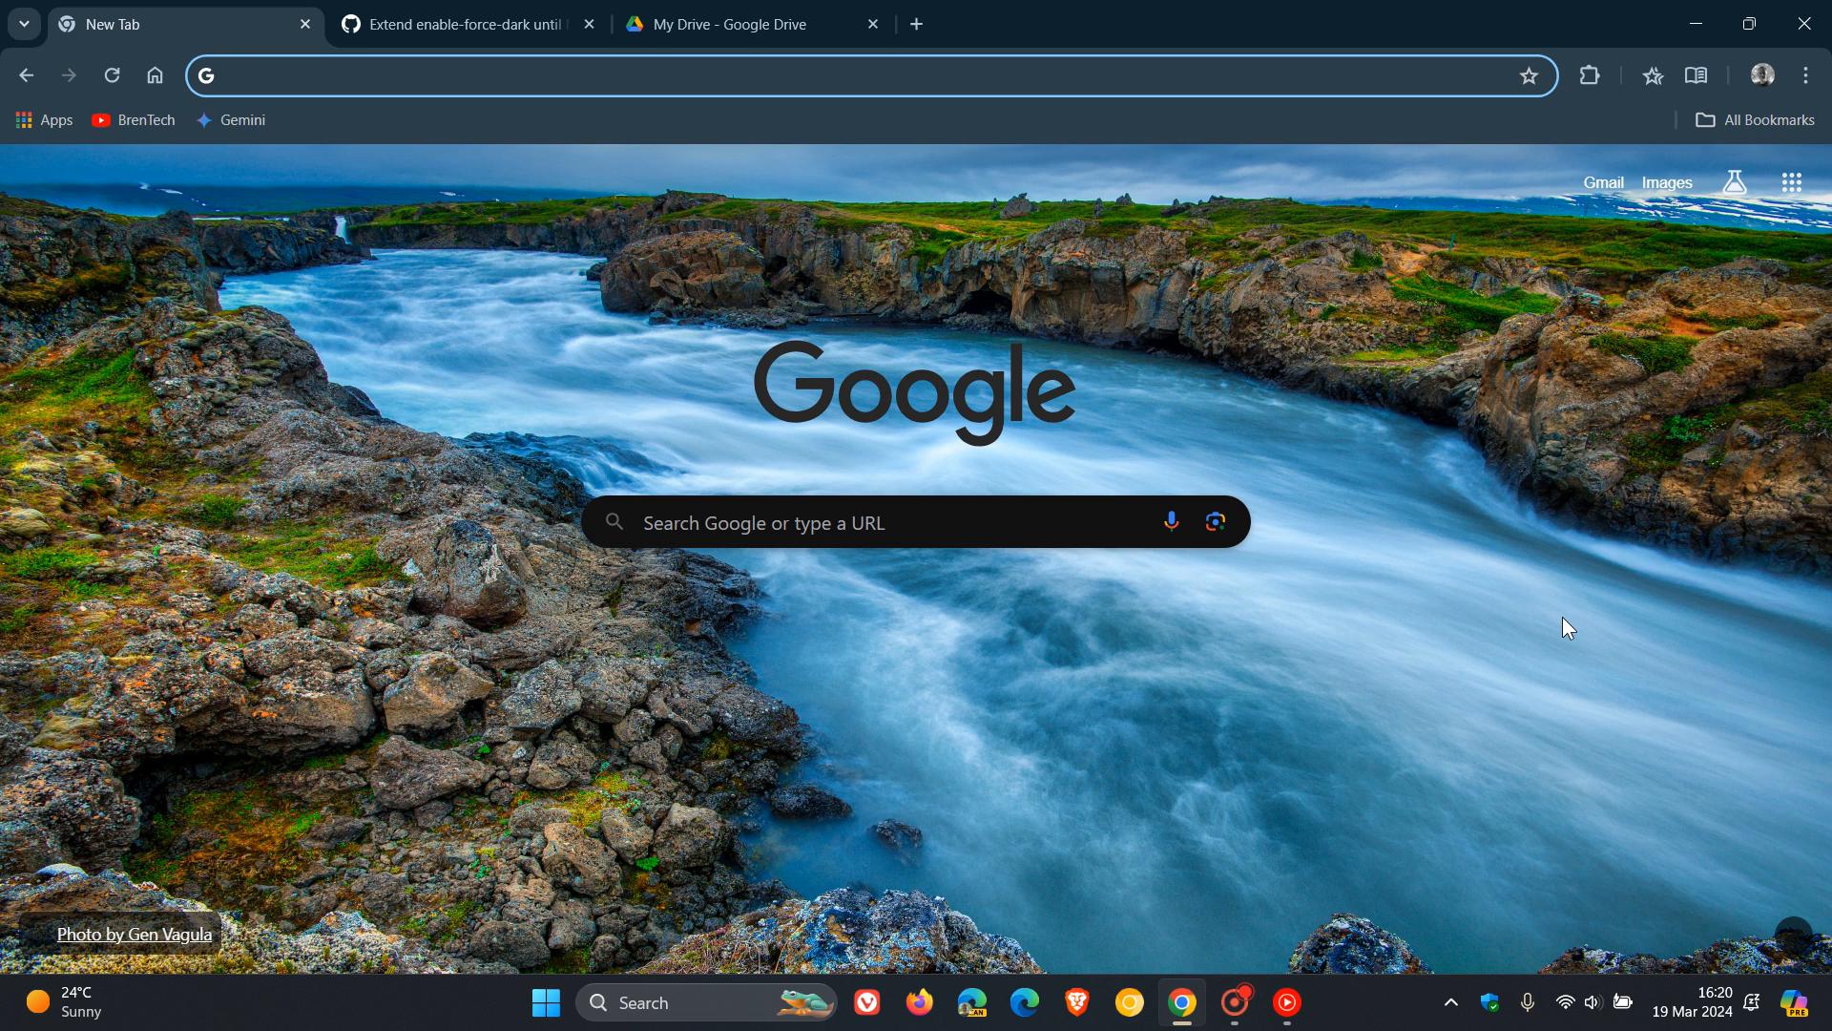
{"action": "mouse_move", "coordinate": [1374, 372]}
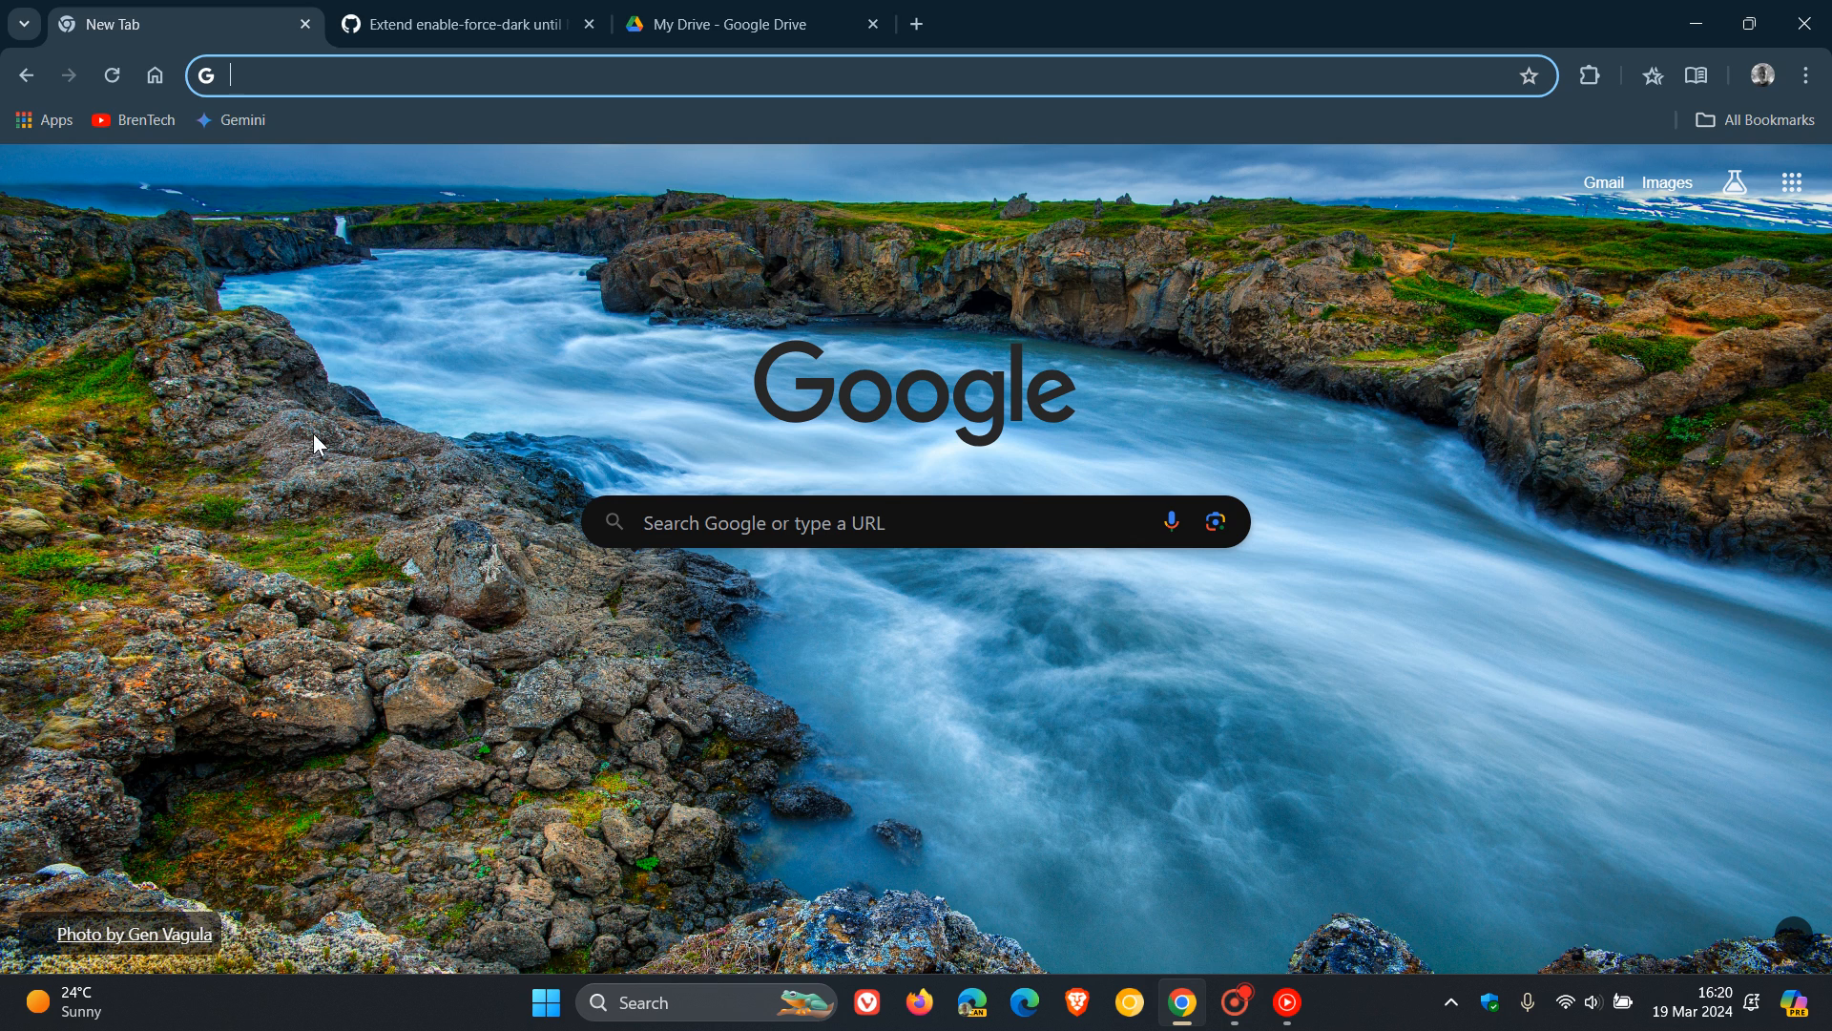
{"action": "mouse_move", "coordinate": [1480, 439]}
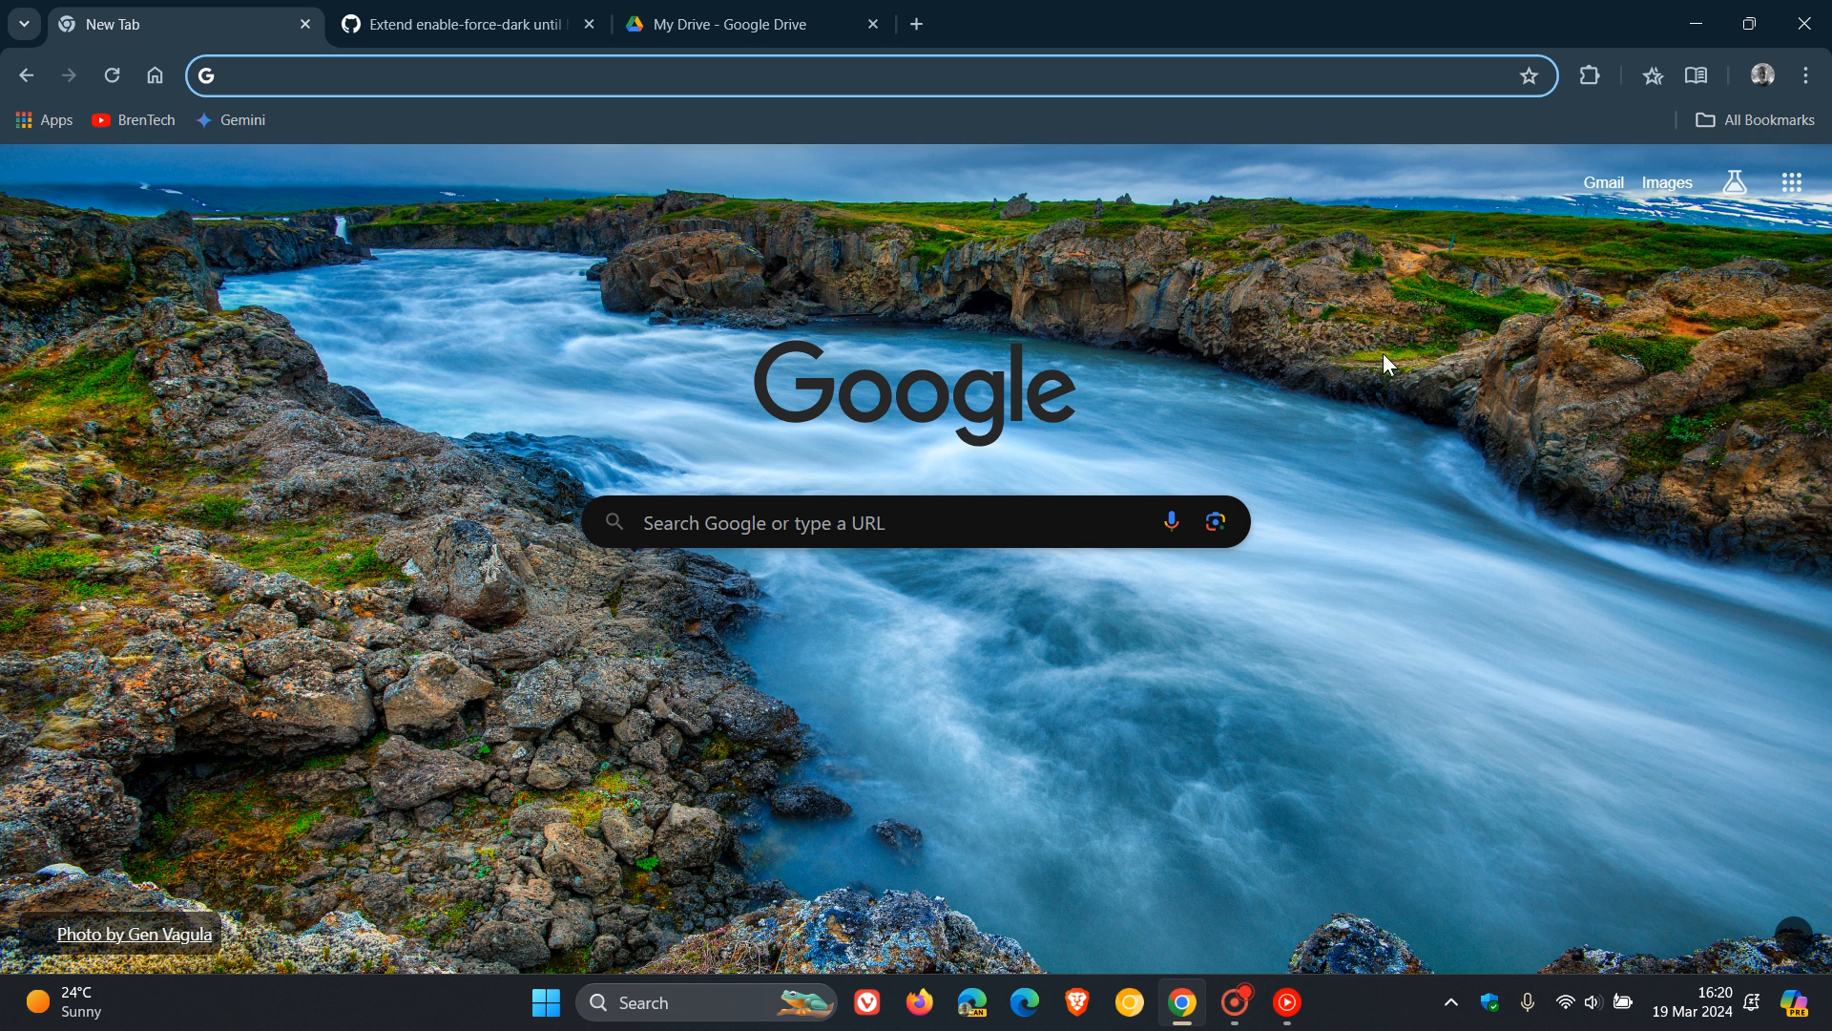
{"action": "mouse_move", "coordinate": [1302, 336]}
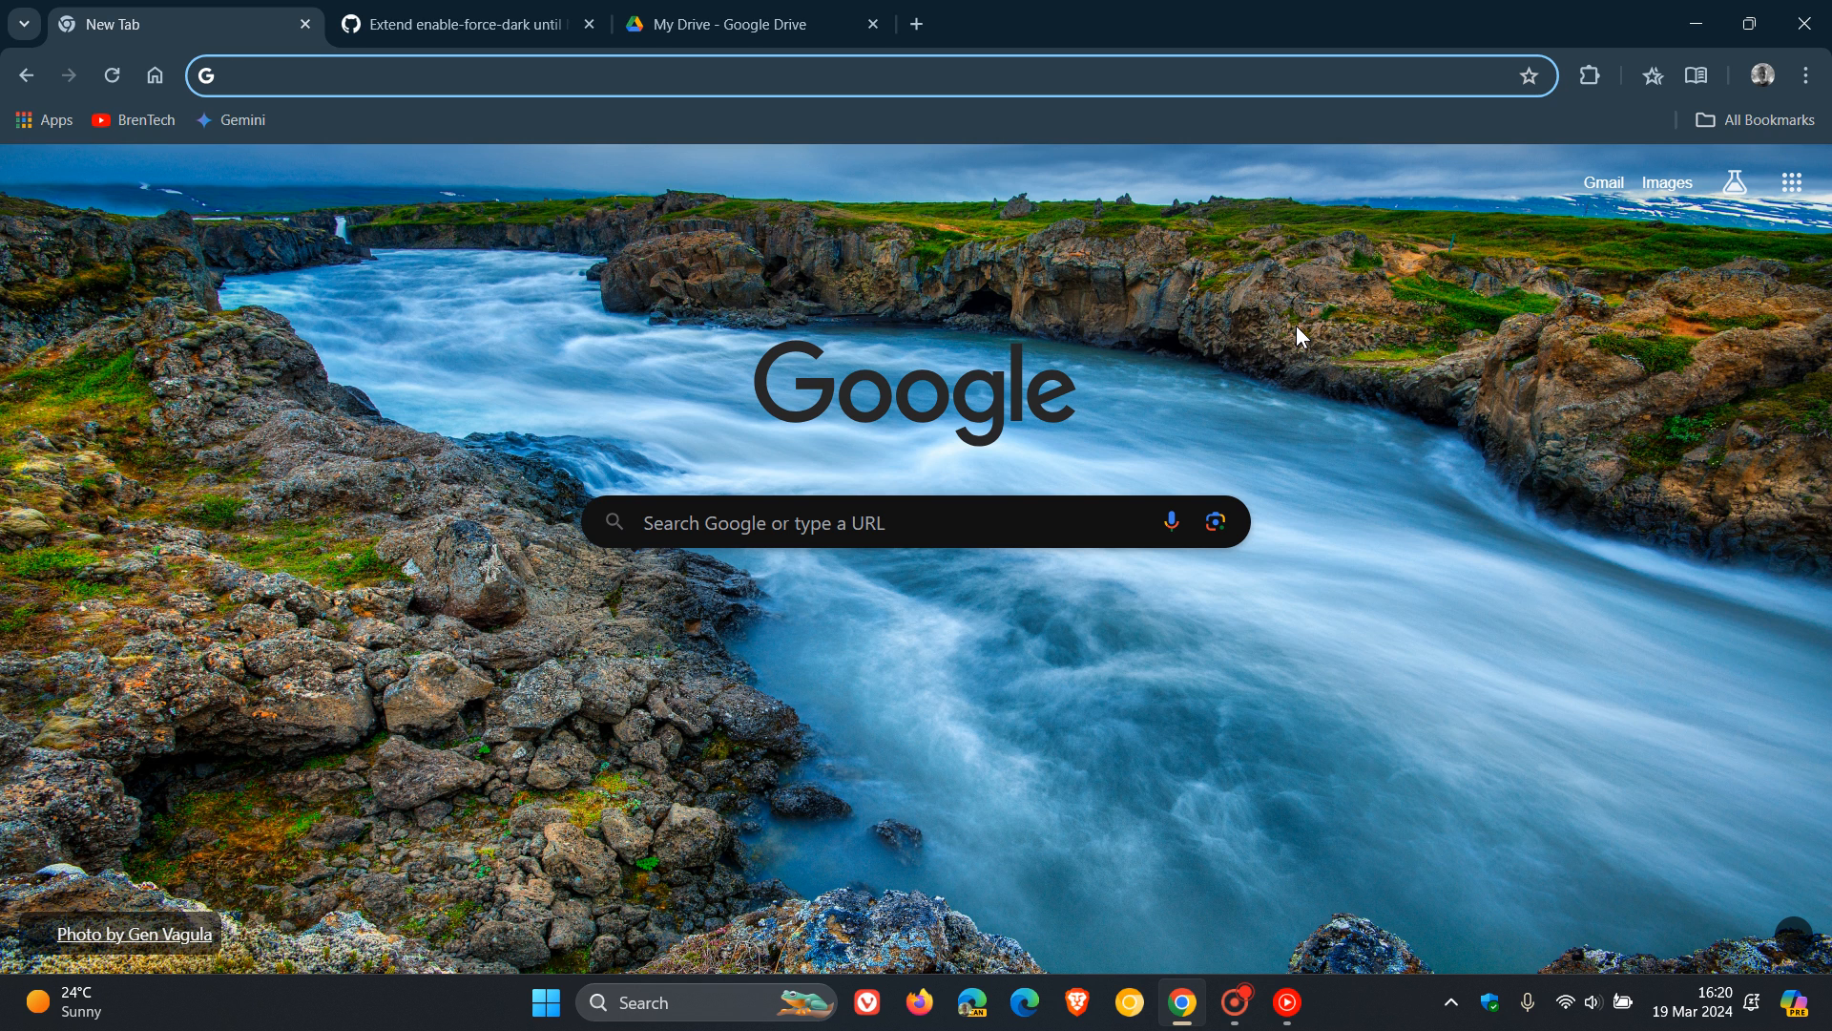